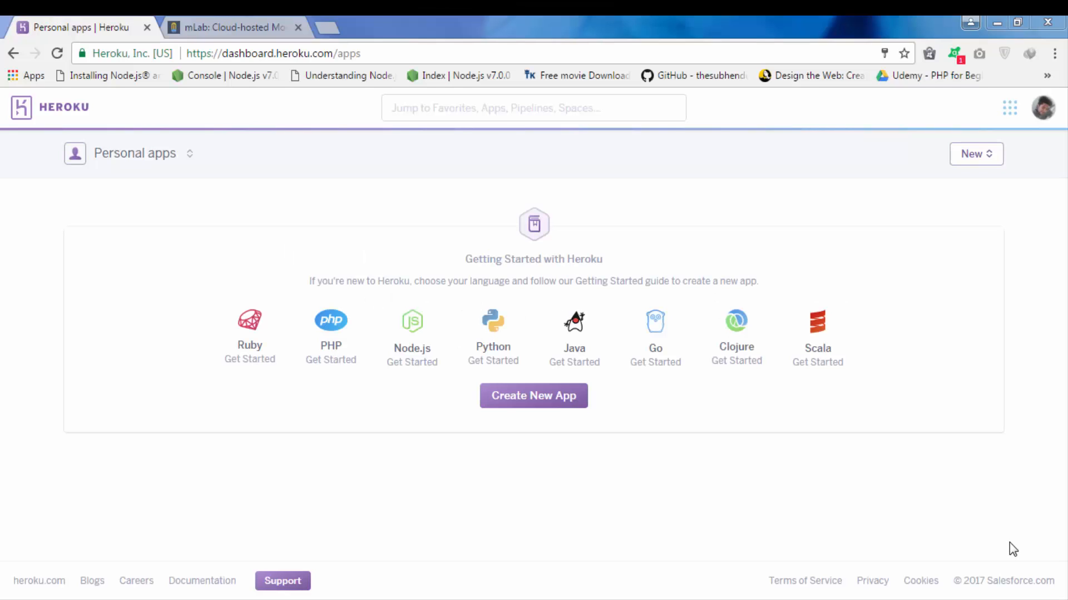
mouse_move(1019, 534)
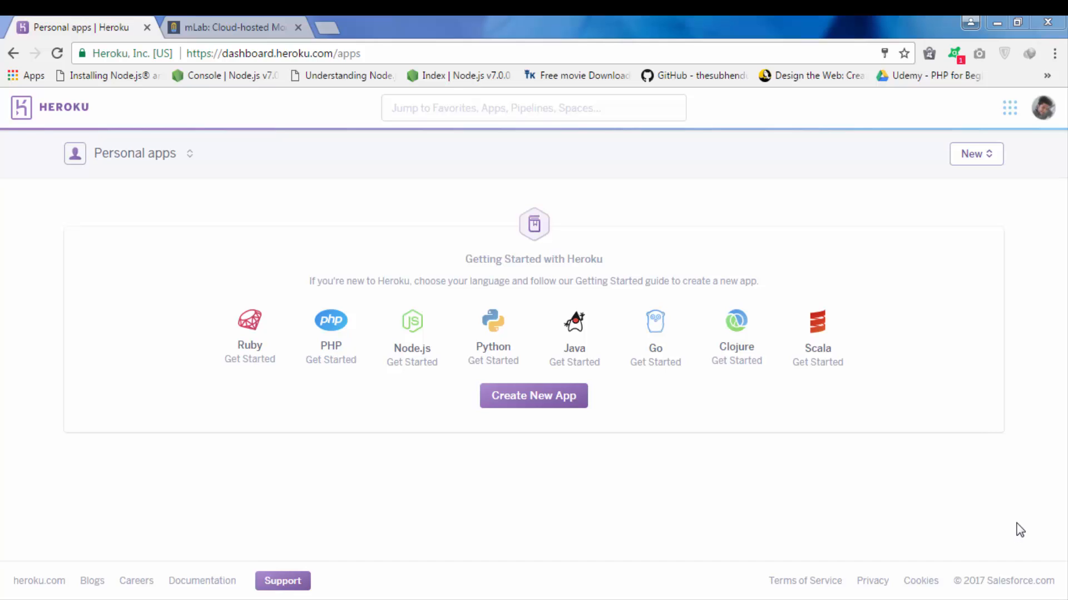
mouse_move(580, 305)
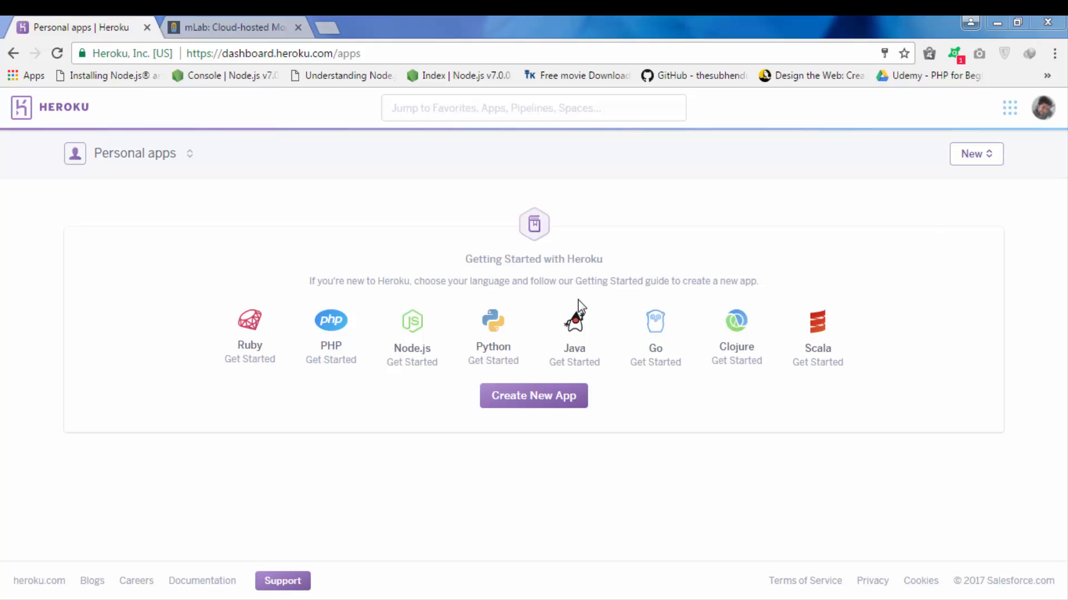
Step: Switch browser tabs and open the Node.js 'Get Started' tutorial from the Heroku dashboard
click(235, 27)
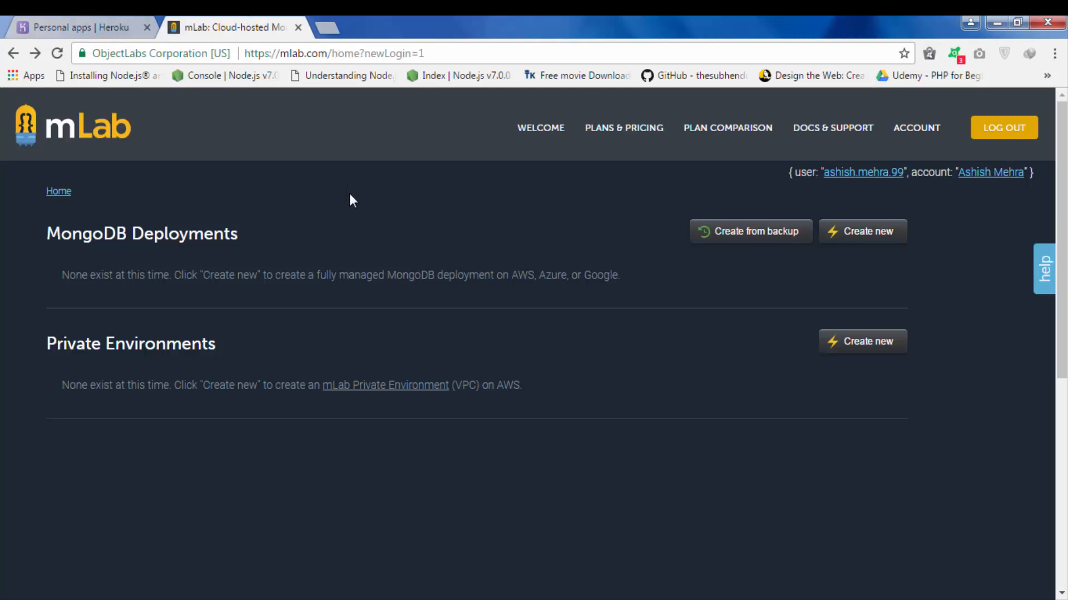
mouse_move(389, 249)
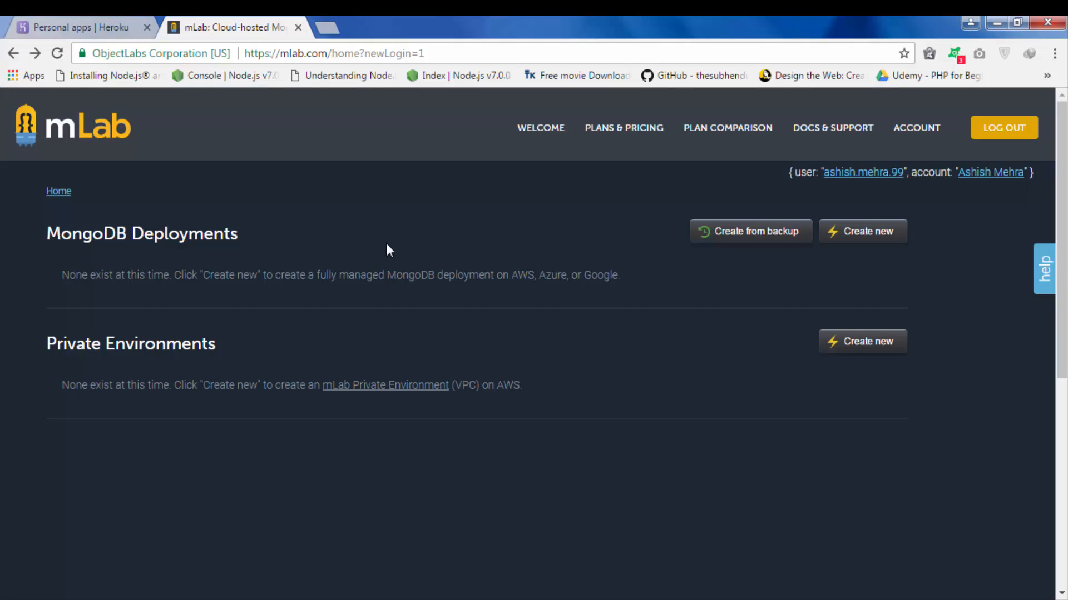
mouse_move(406, 254)
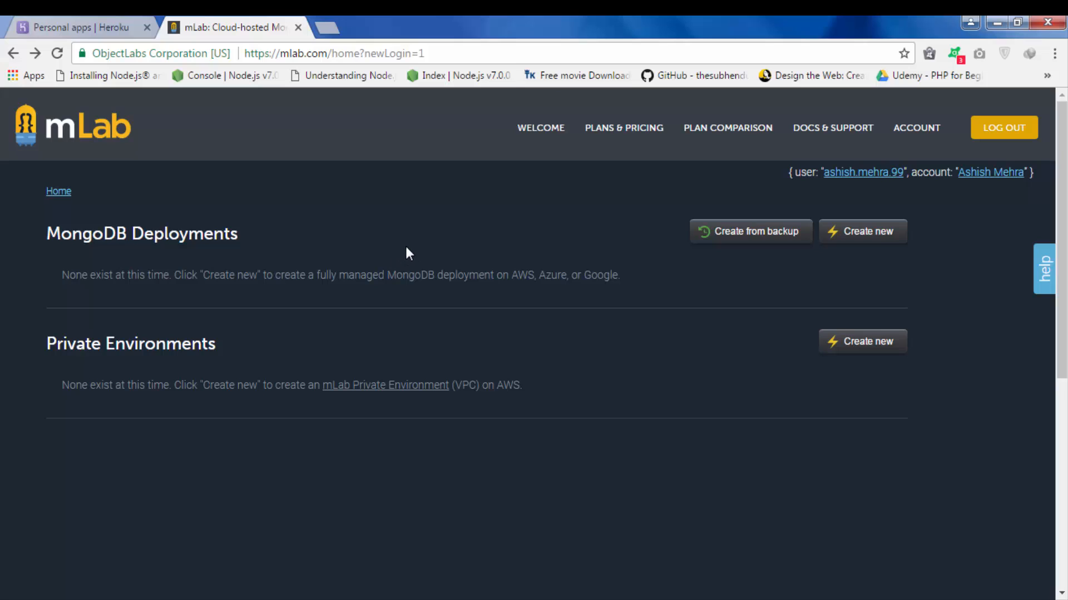
click(75, 27)
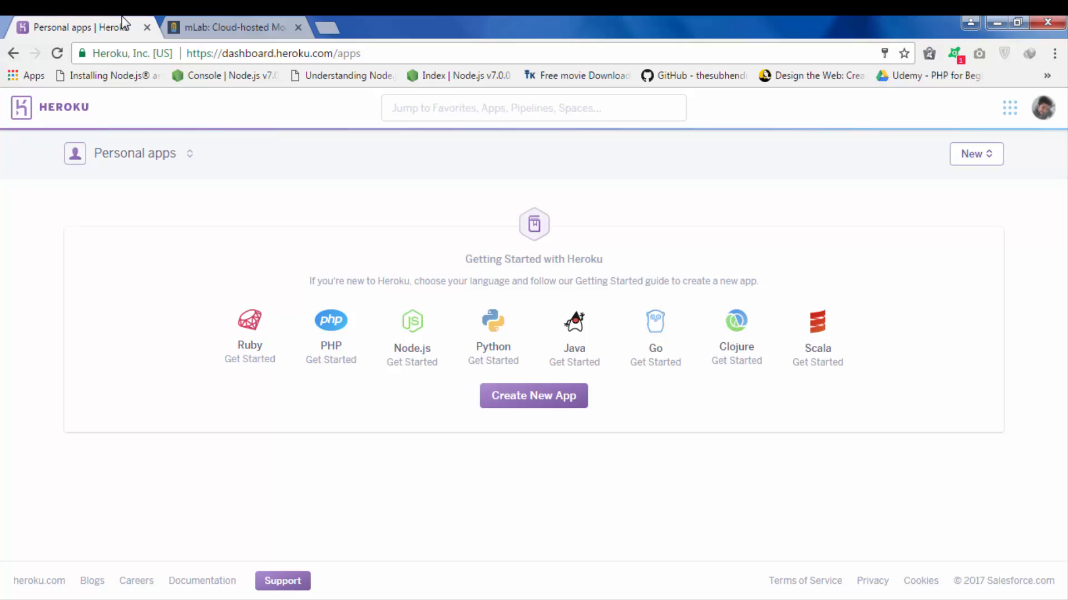
mouse_move(412, 337)
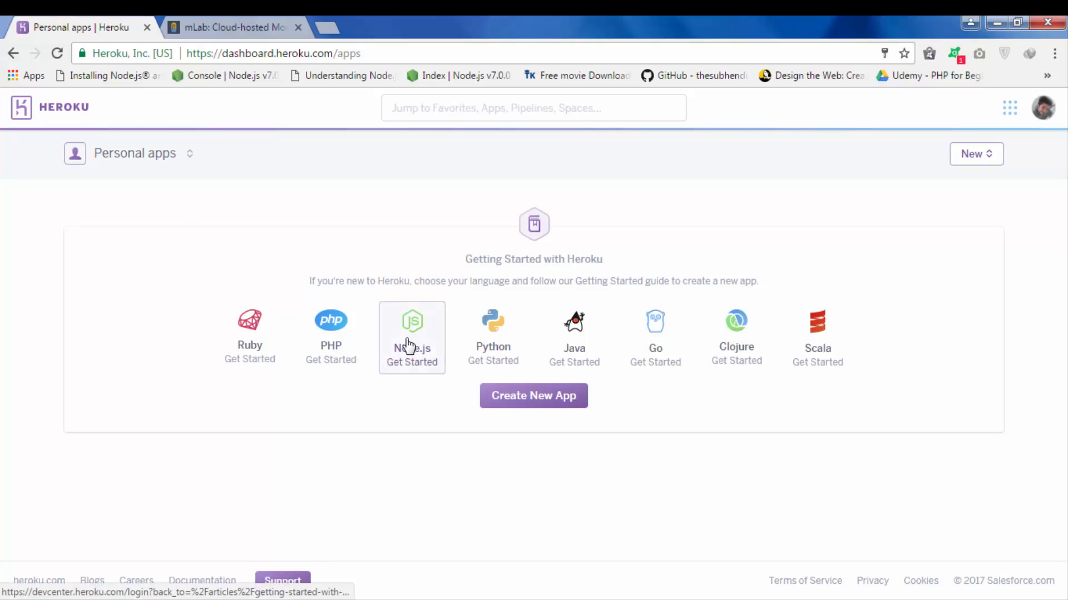
click(411, 337)
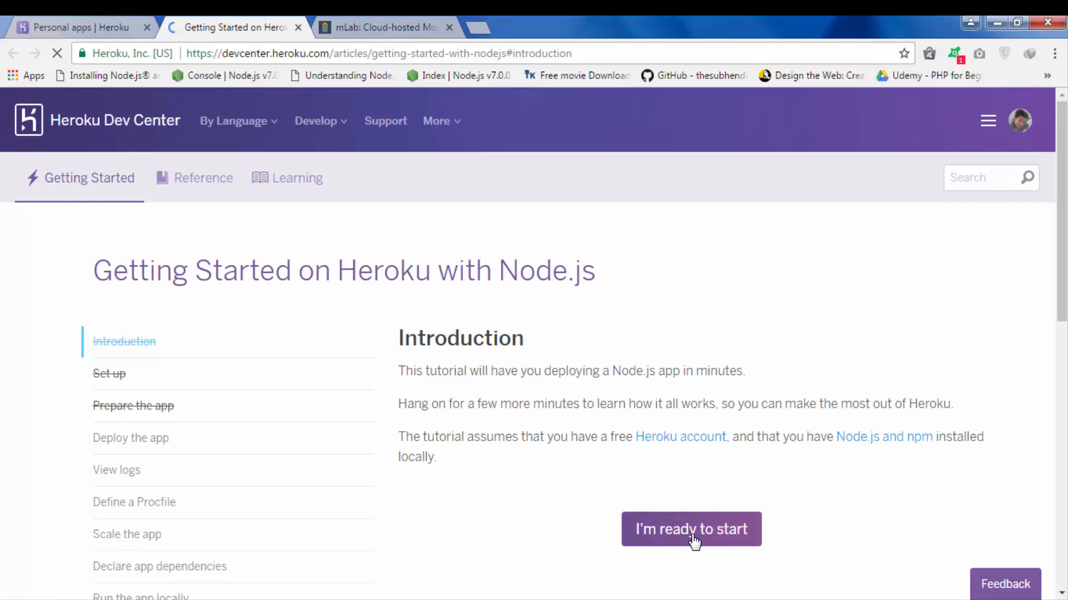
Step: Advance the Node.js tutorial to Set up and expand the Heroku CLI download OS options
click(690, 529)
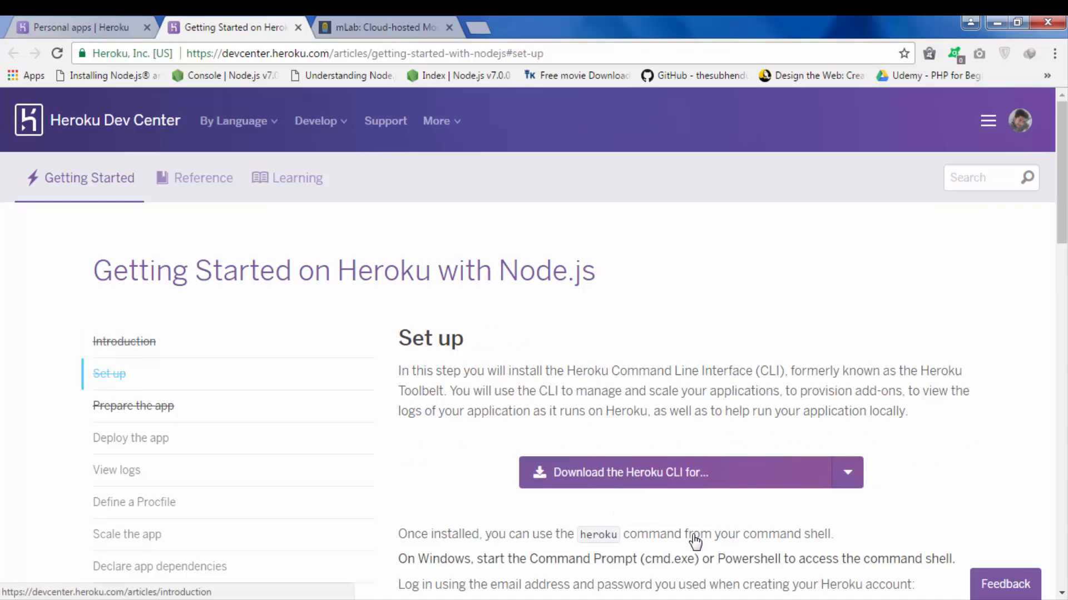
mouse_move(776, 527)
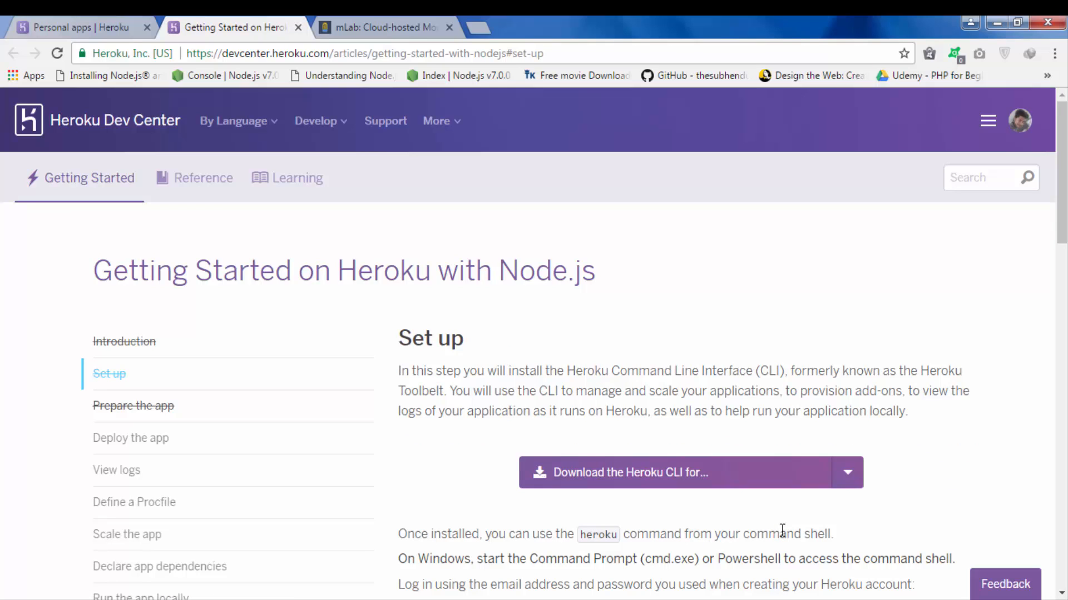
scroll(down, 3)
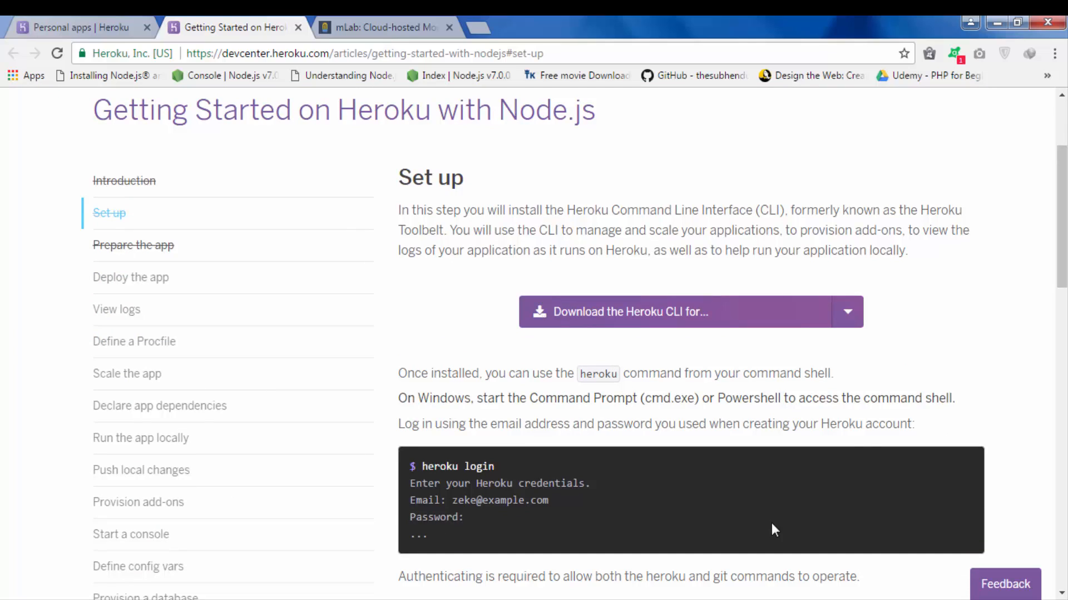
click(847, 311)
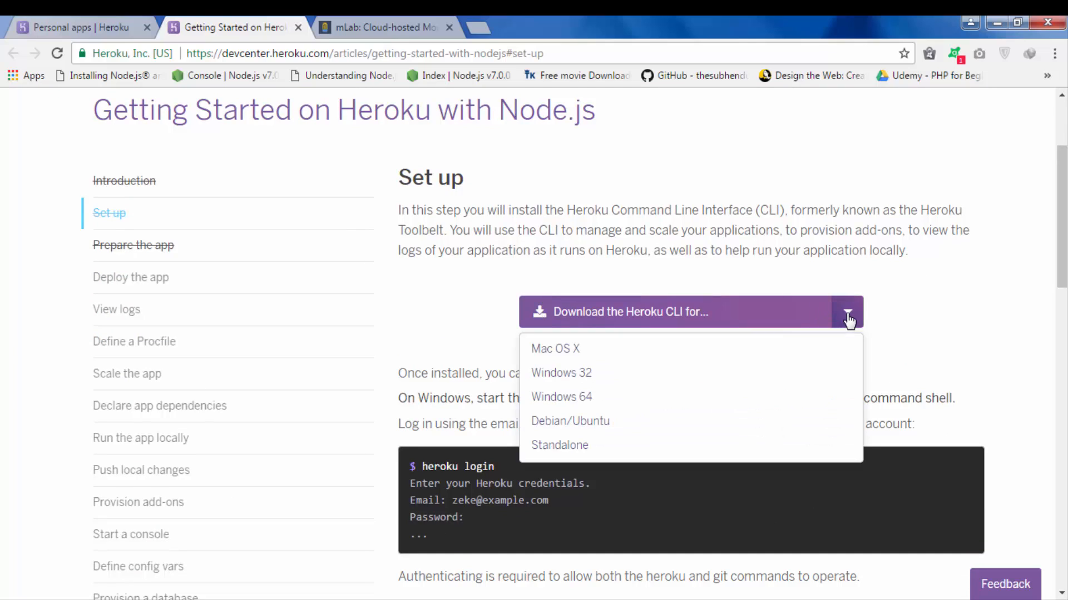
mouse_move(953, 321)
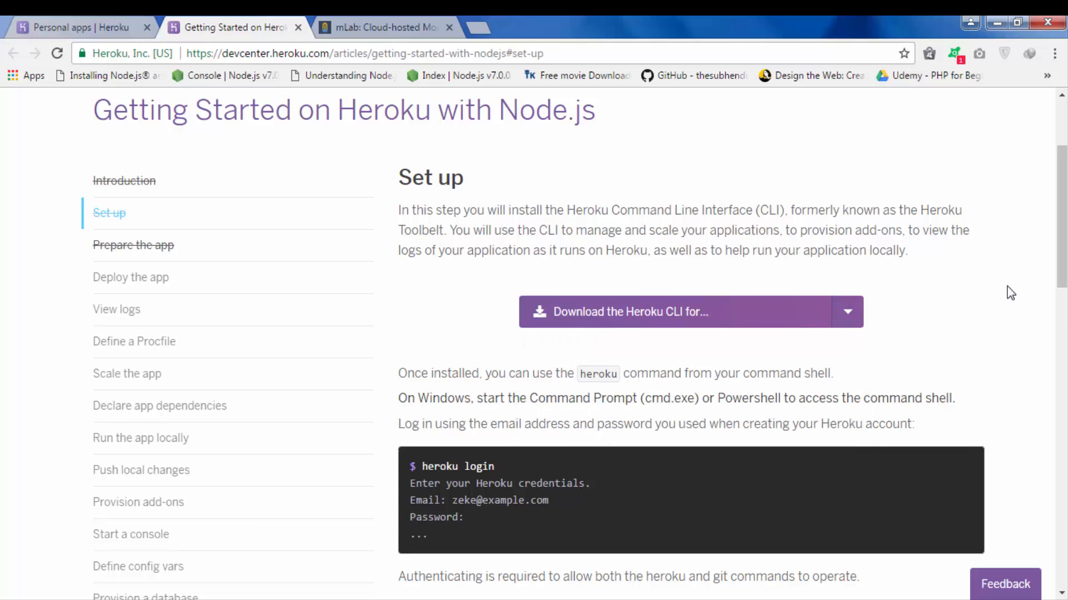
mouse_move(1003, 290)
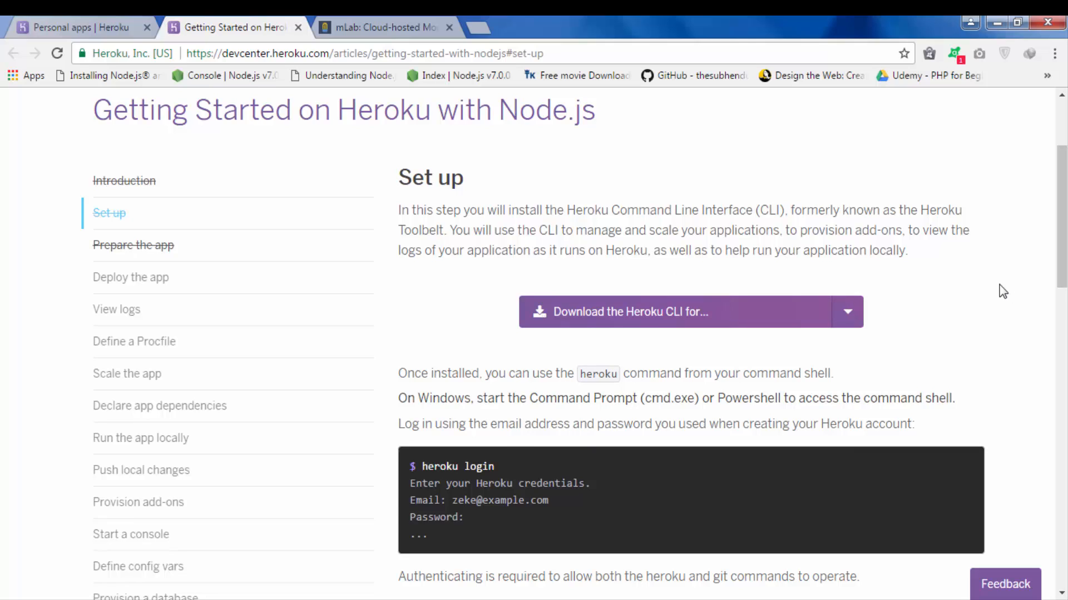
mouse_move(962, 224)
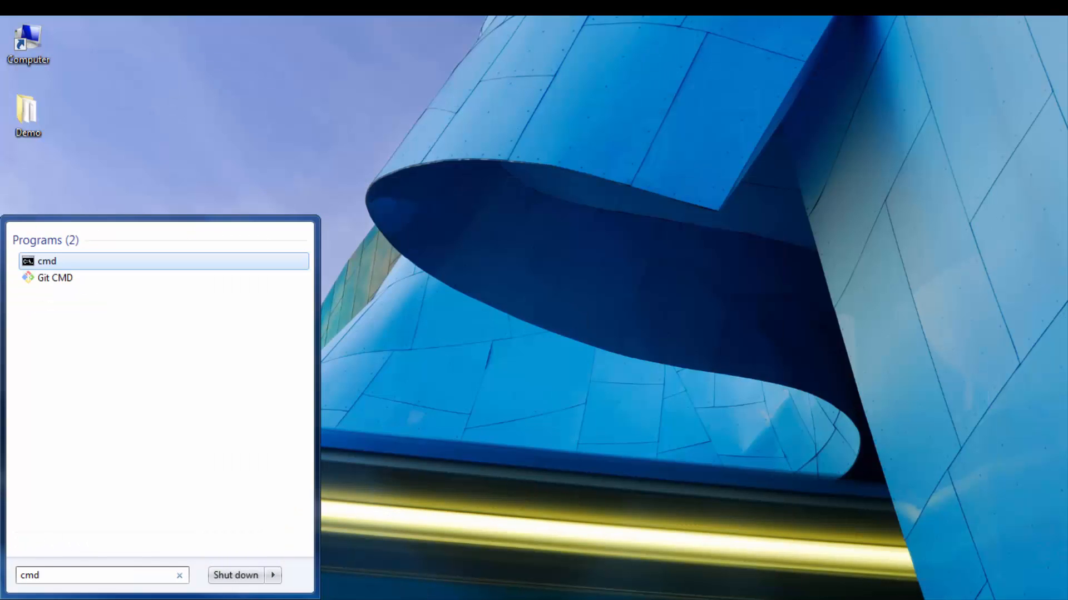
Step: Open Command Prompt, run heroku, and log out of the old Heroku session
click(47, 260)
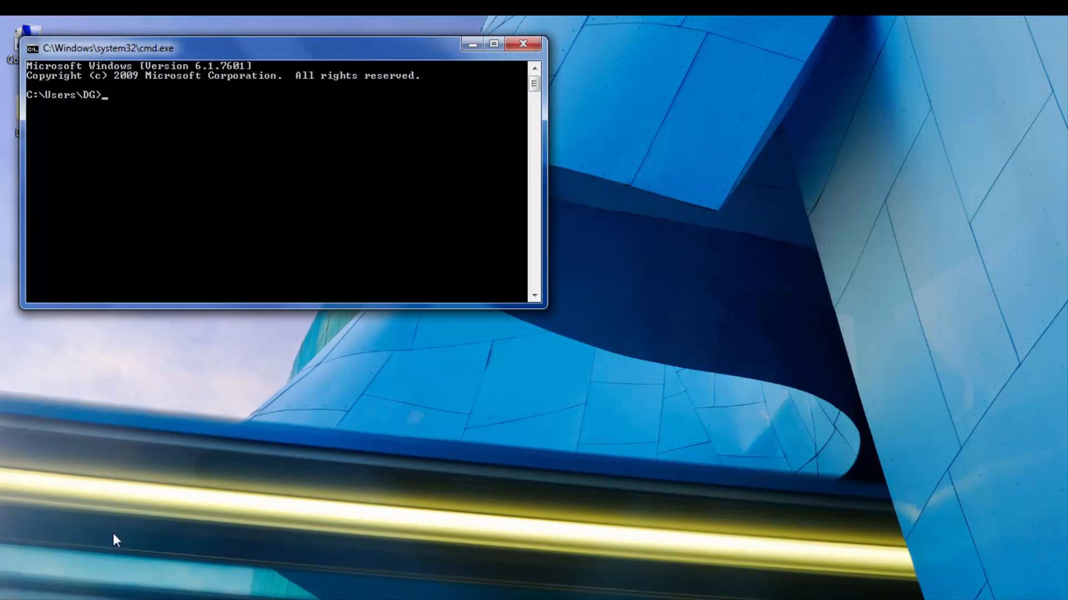
text(heroku)
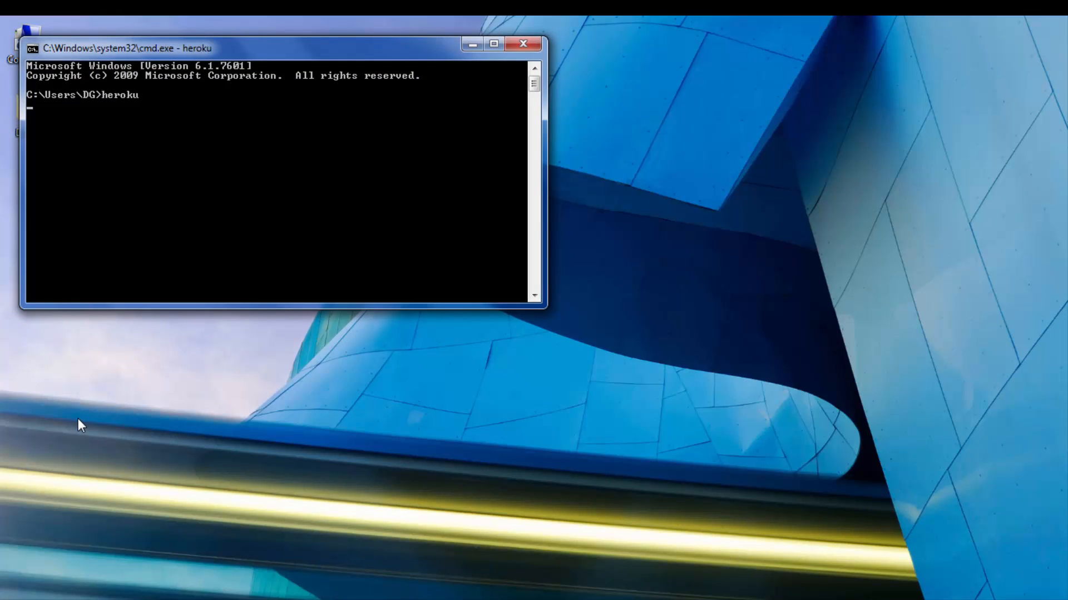
mouse_move(157, 303)
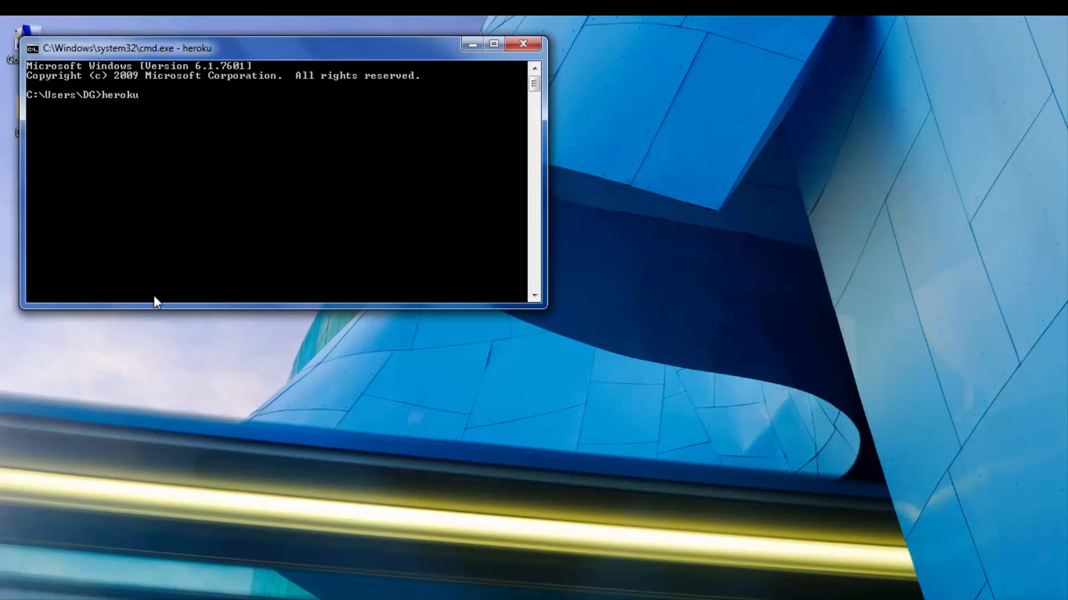
key(enter)
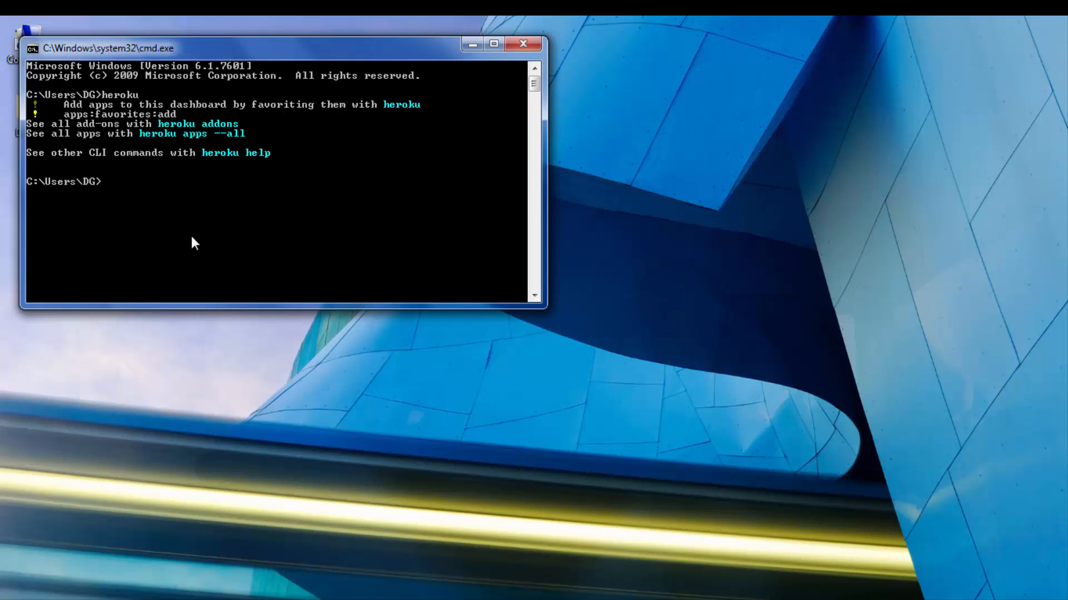
text(heroku)
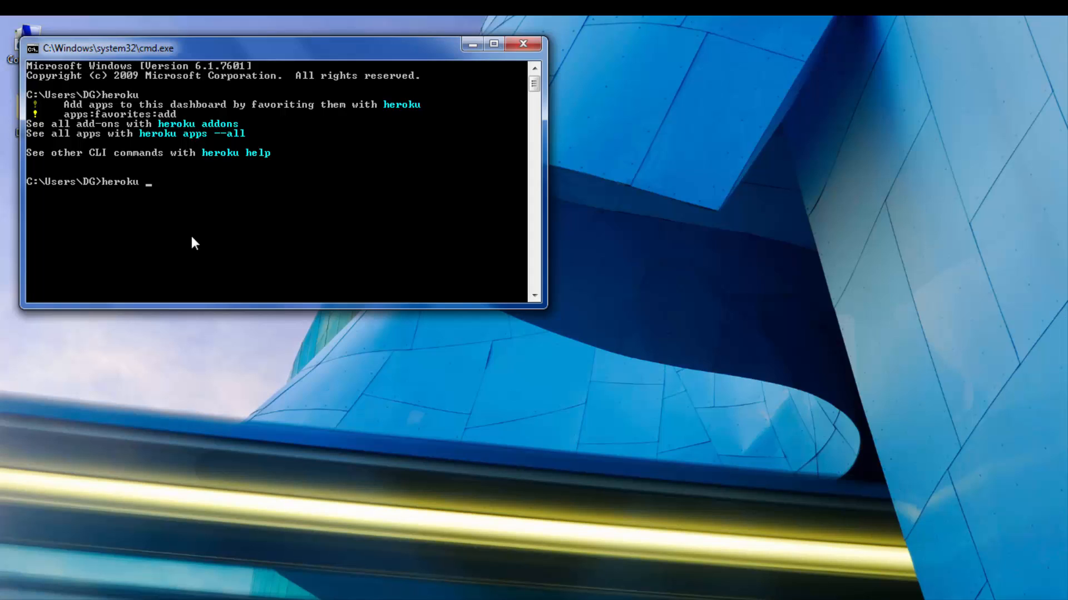
text(logout)
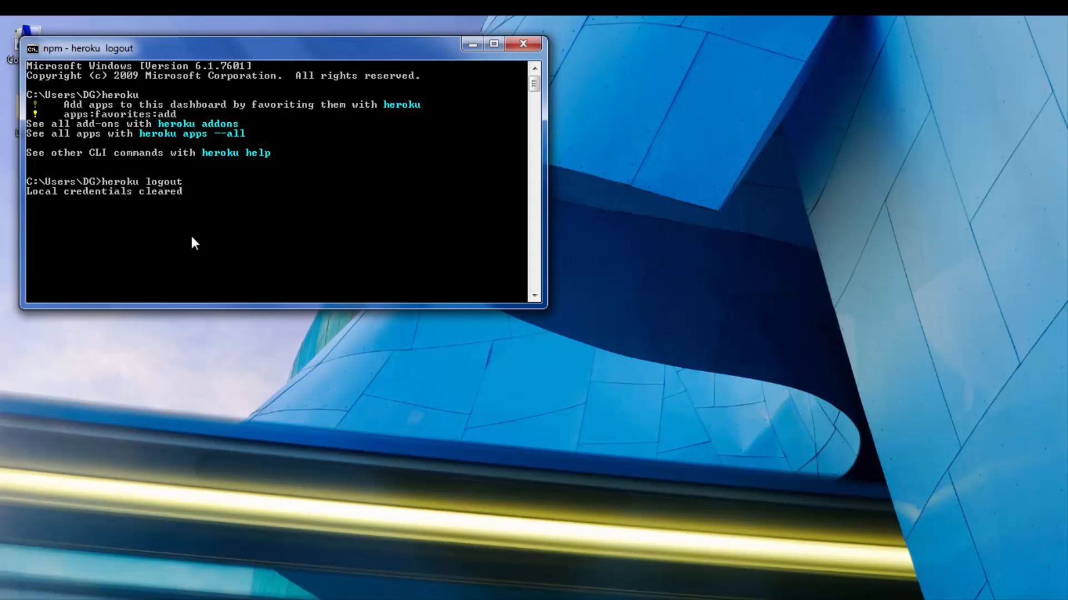
Step: Run heroku login, enter the Gmail account email, and submit the password
text(heroku)
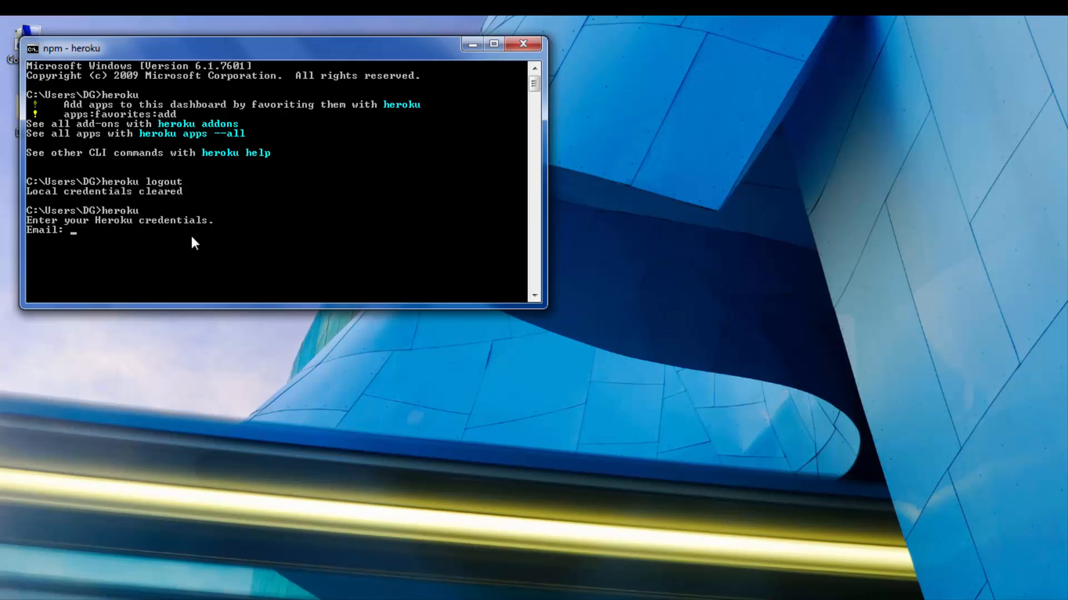
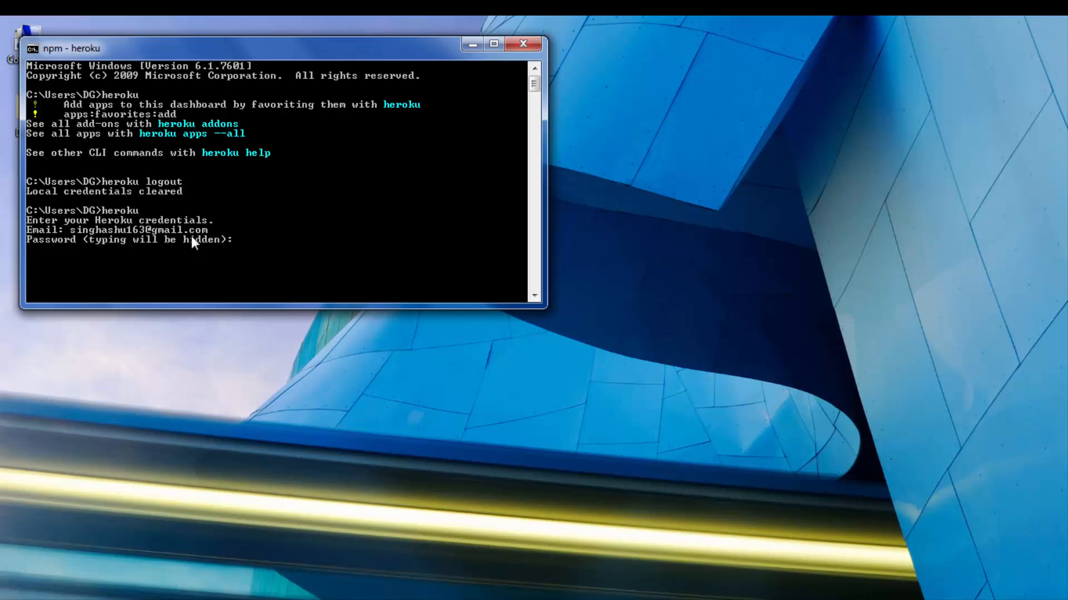
key(Enter)
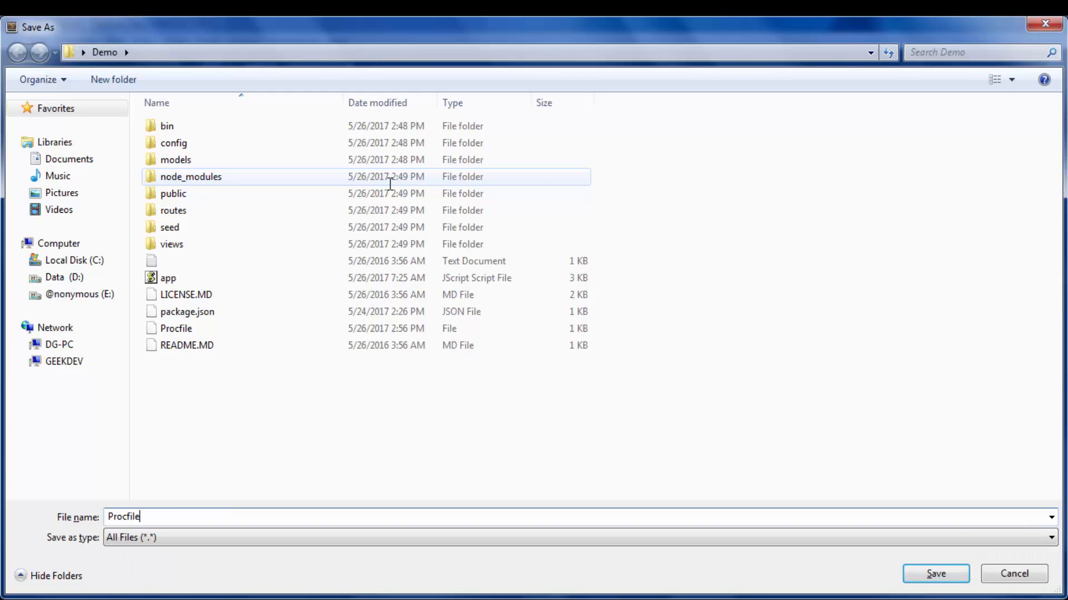
Step: Save the file as Procfile in the Demo folder, replacing the existing Procfile
click(934, 573)
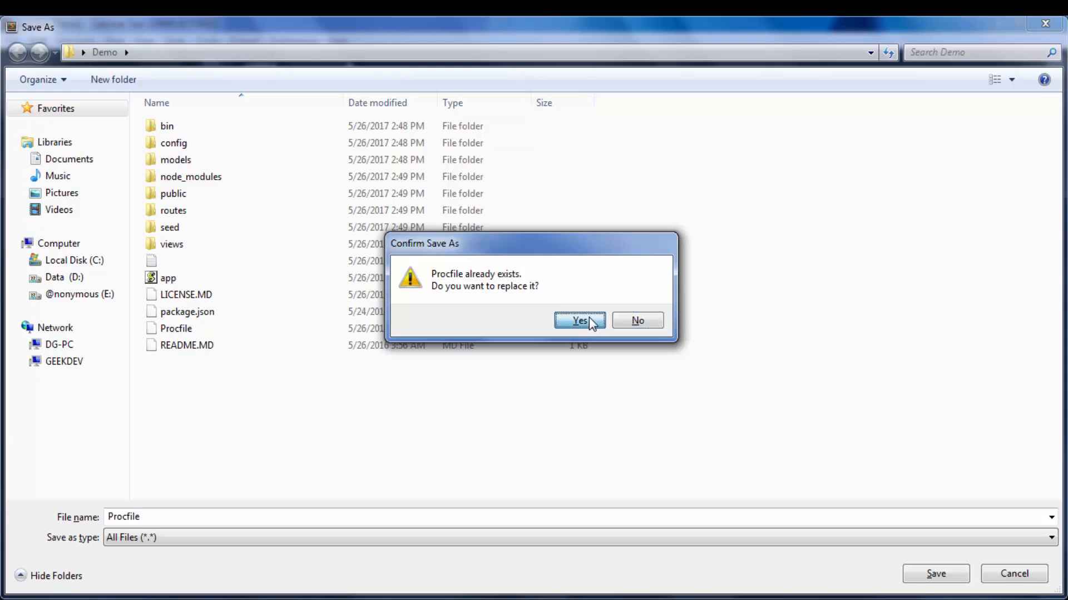
click(578, 320)
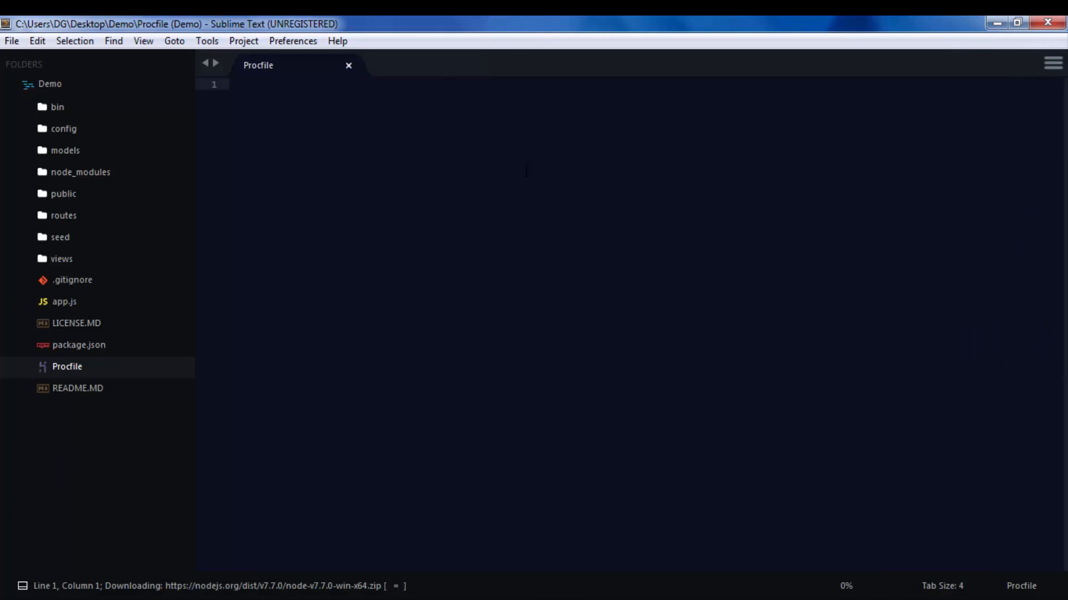
Step: Write 'web: node app.js' in the Procfile, save it, and close its tab
text(web)
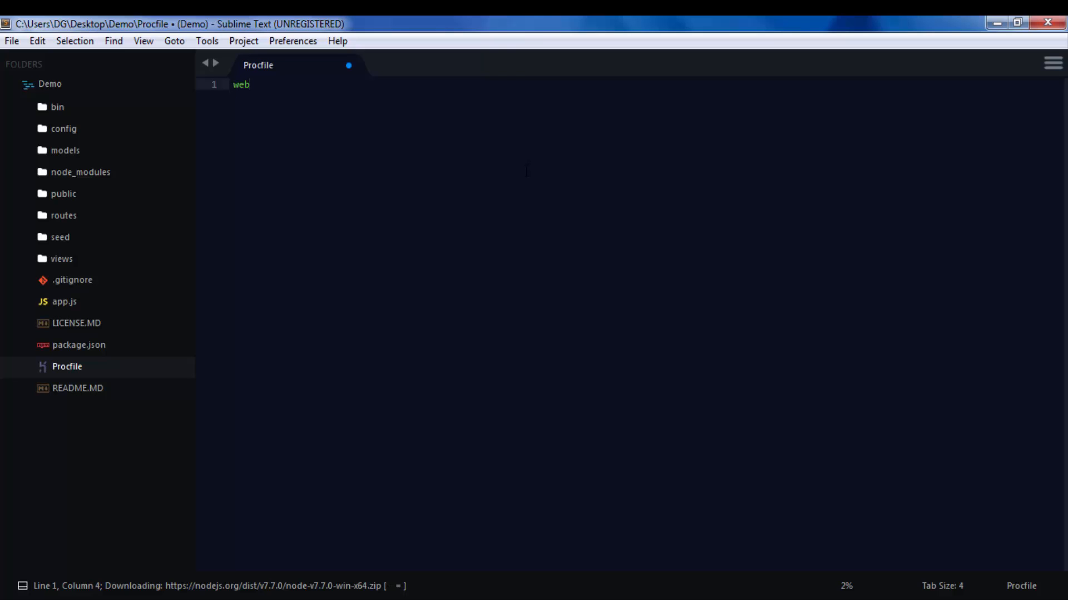
text(:)
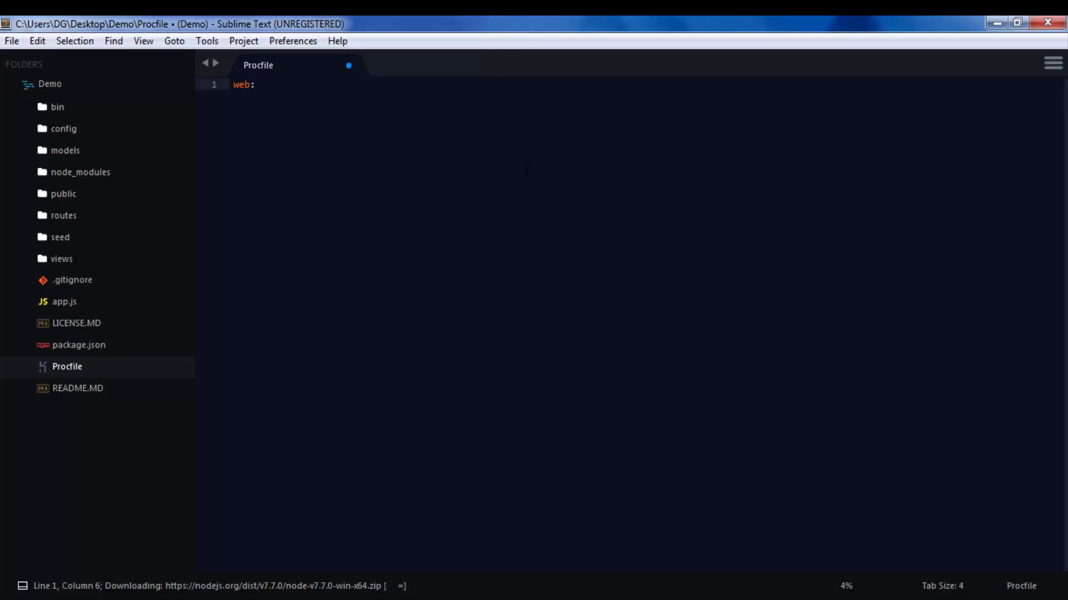
text(node)
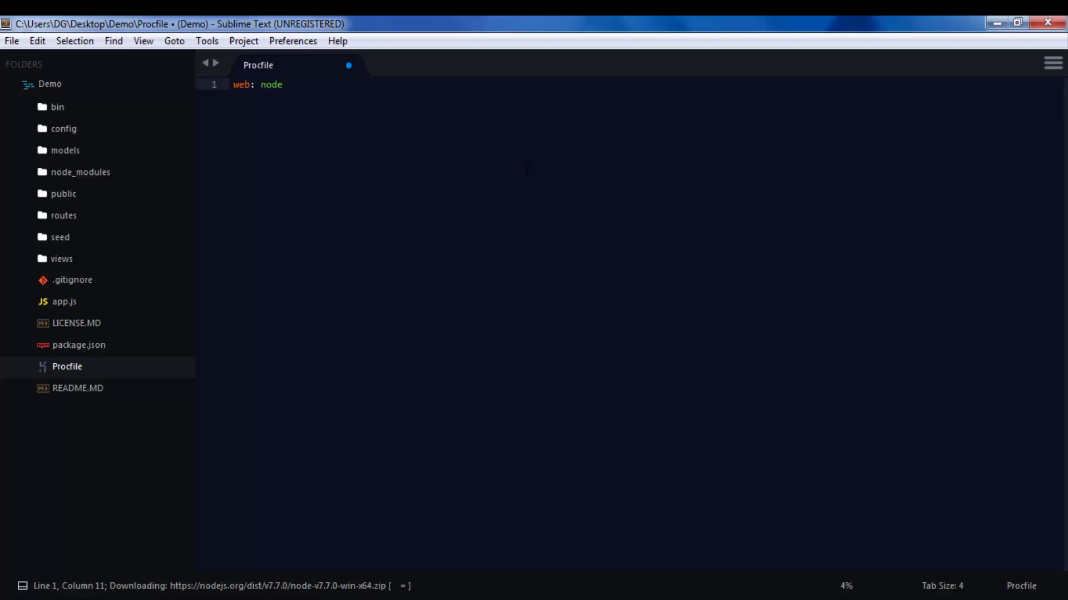
text(" ")
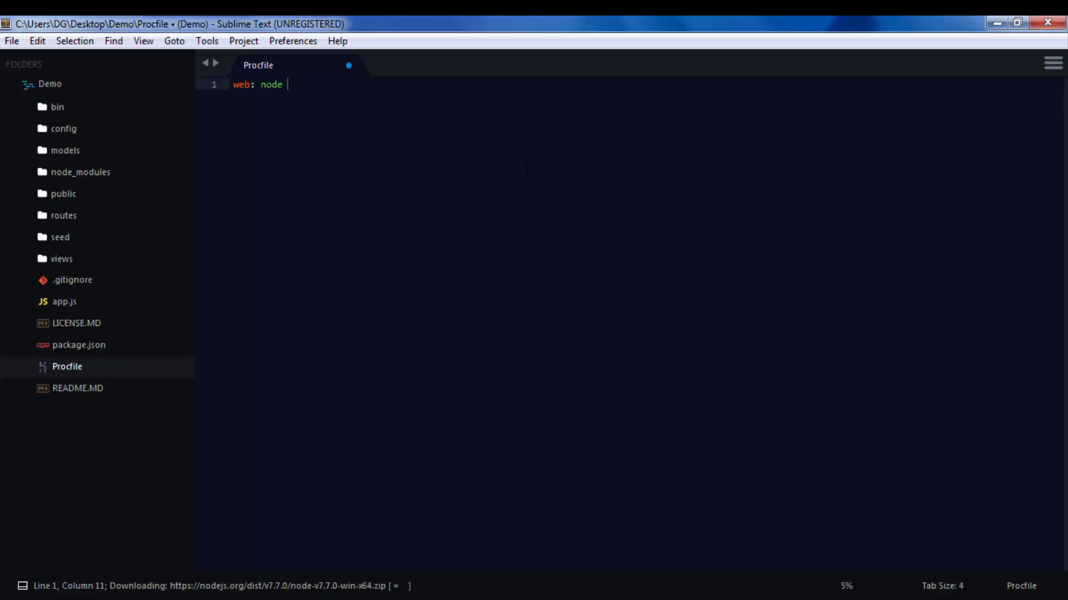
text(app.js)
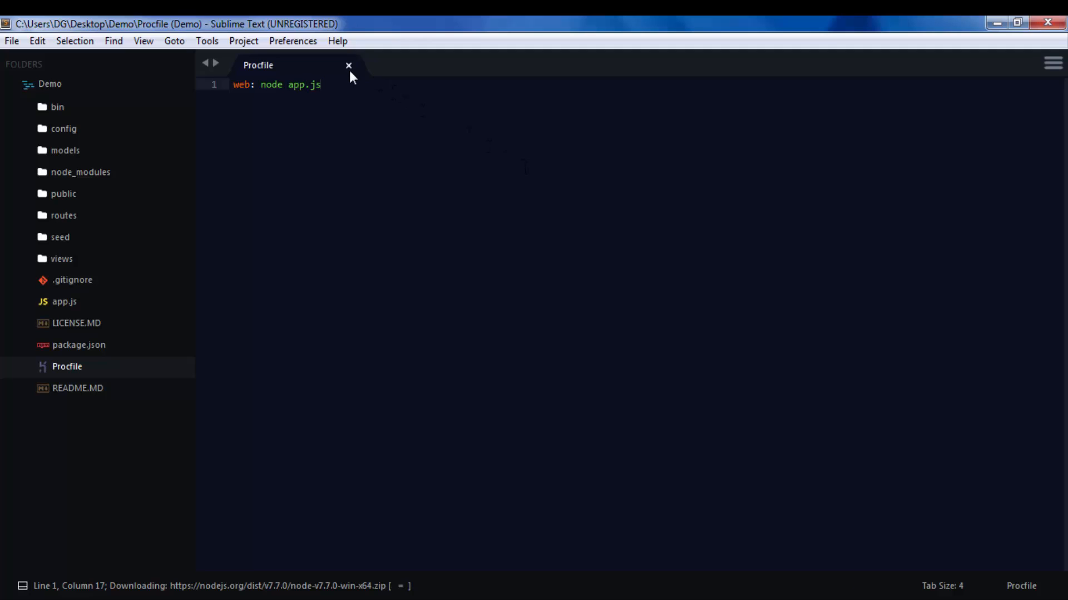
click(348, 65)
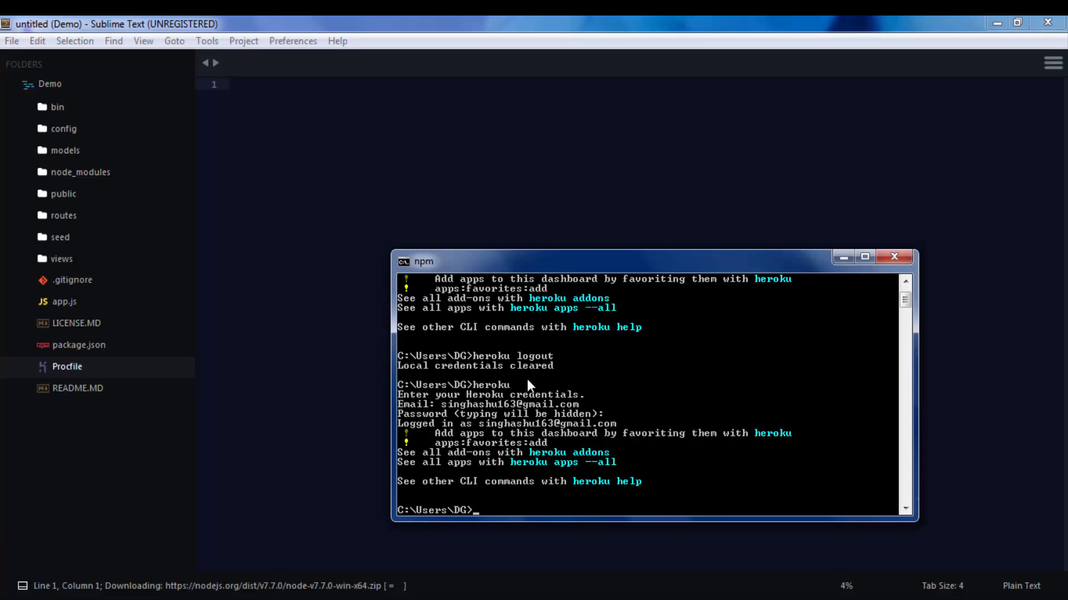
Step: Type the 'heroku create demoappbyashish' command in Command Prompt
text(herok)
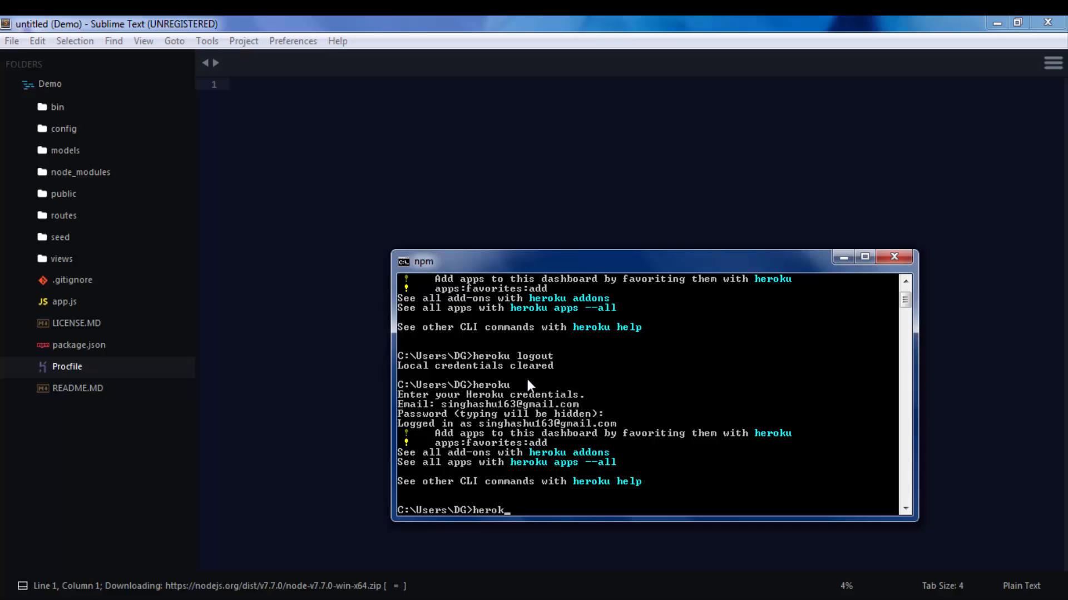
text(crea)
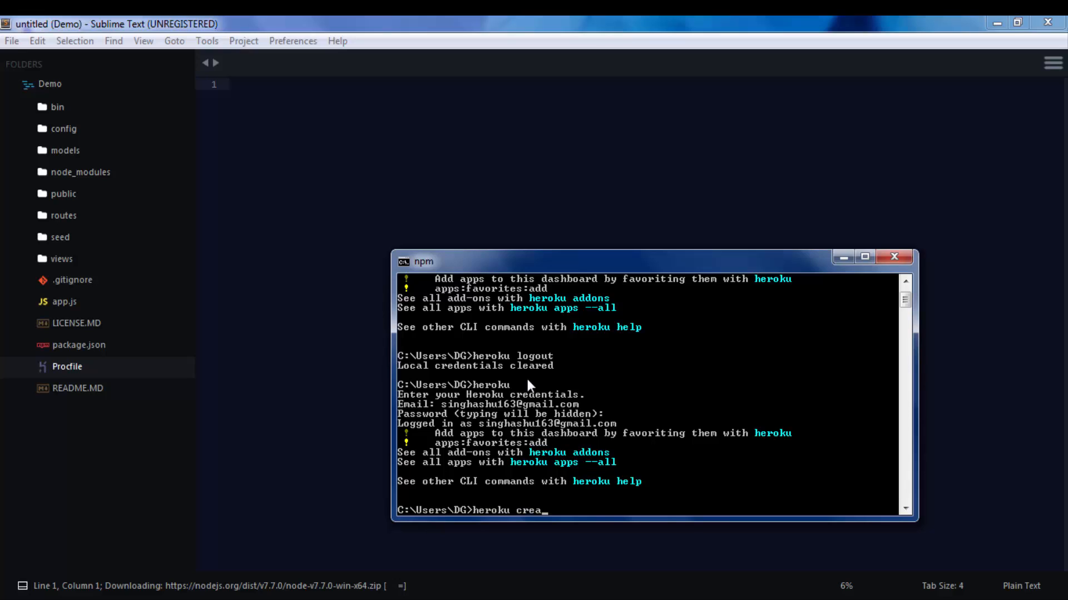
text(te)
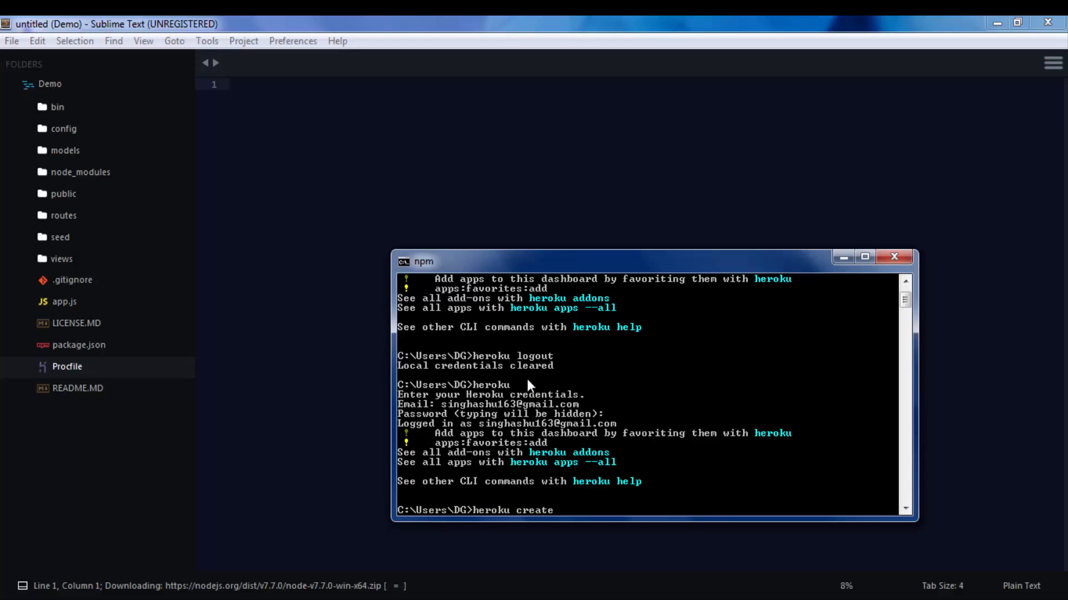
text(demoapp)
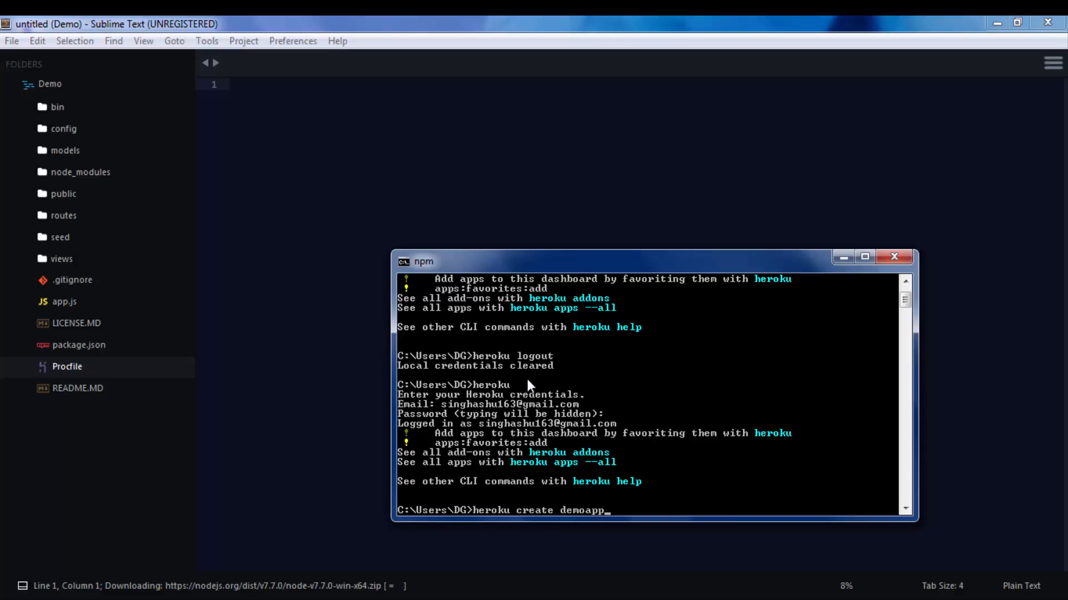
text(b)
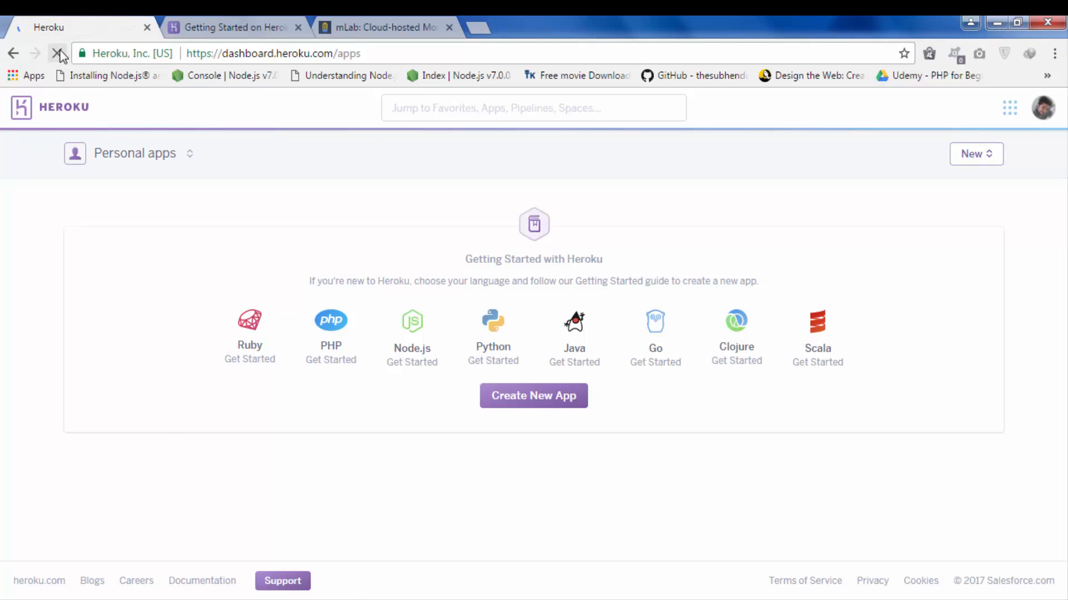
Step: Refresh the dashboard, open the demoappbyashish app, and begin cd to Desktop in Command Prompt
click(58, 54)
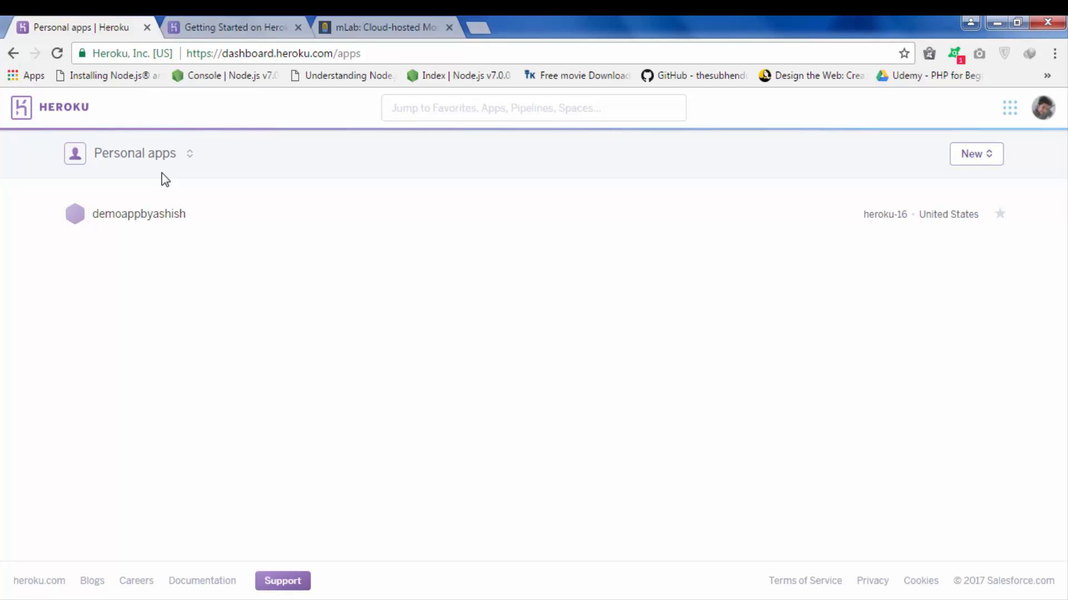
click(138, 214)
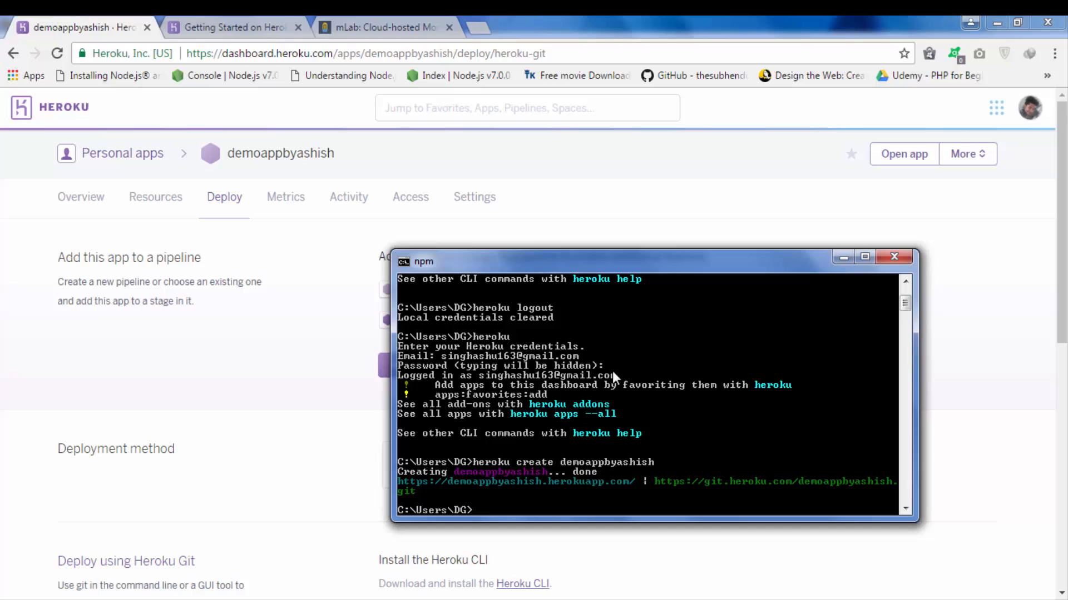
text(cd Desktop)
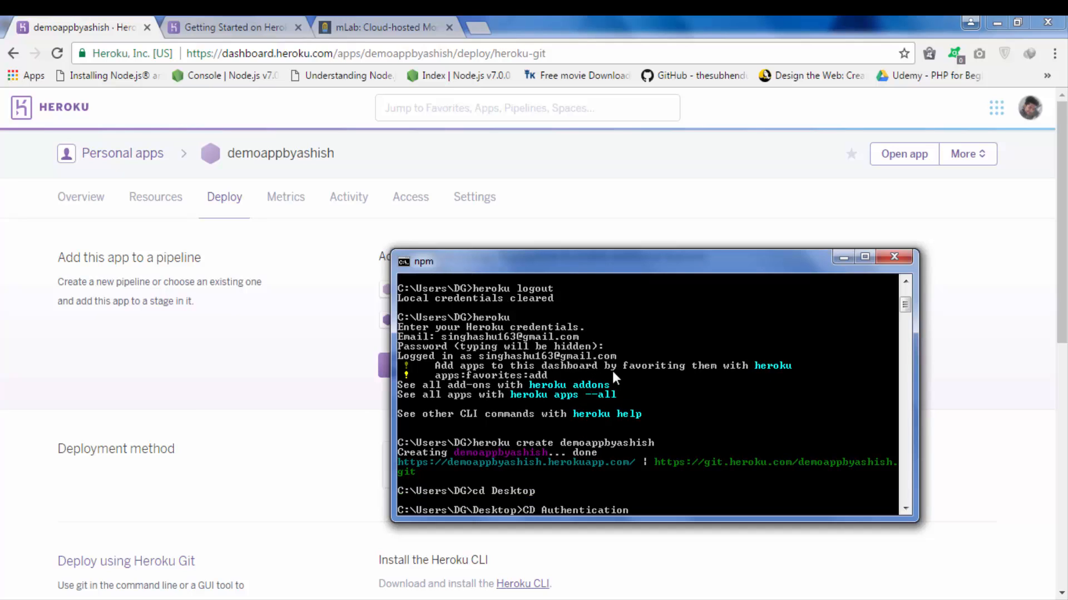
Step: Change into the Desktop Demo folder and run git init there
text(Demo)
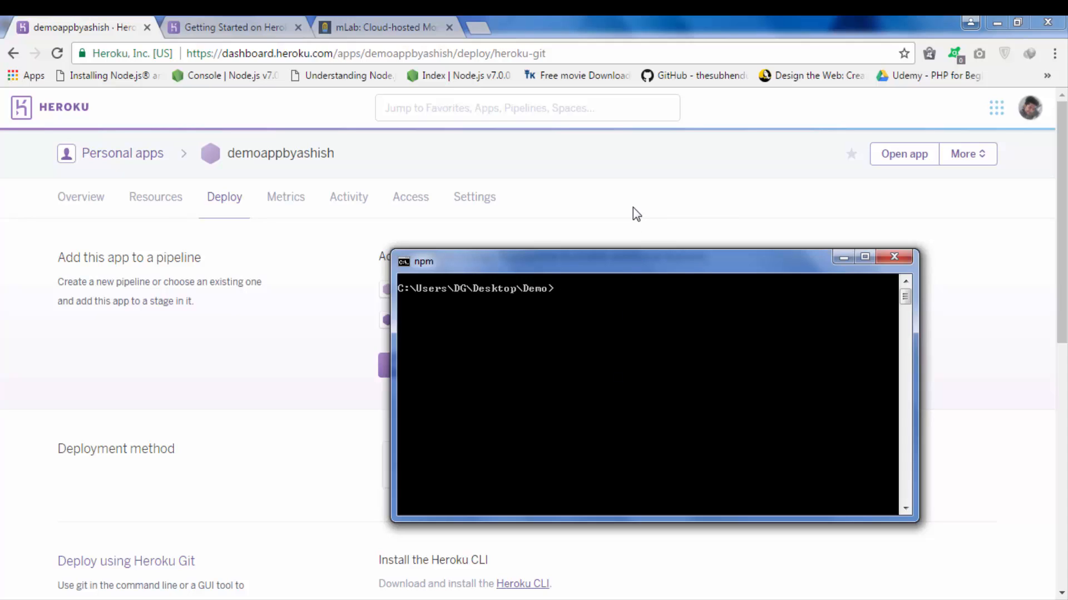
text(GI)
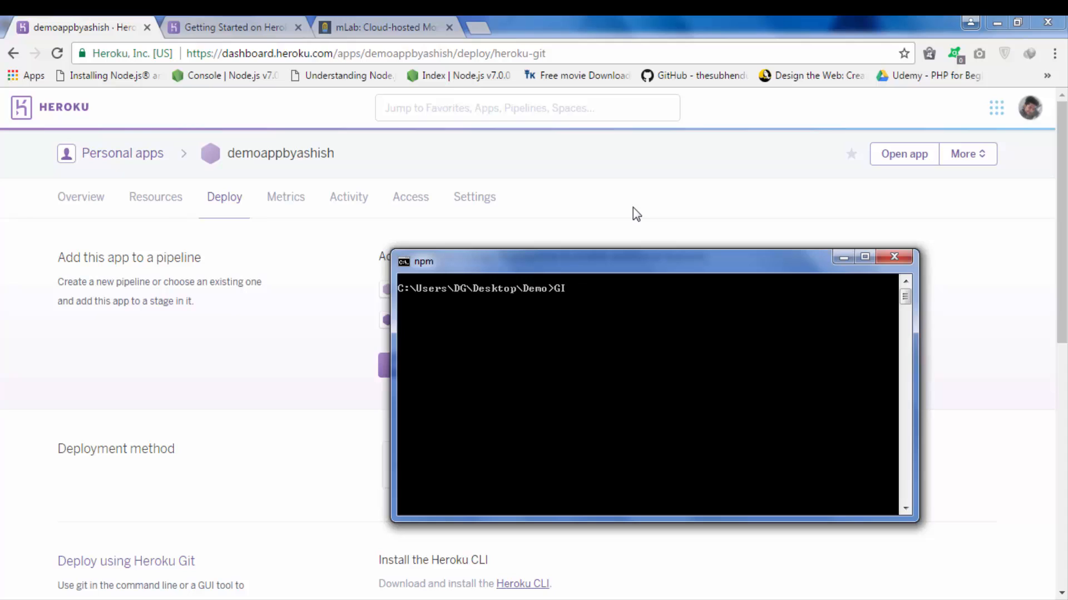
text(git init)
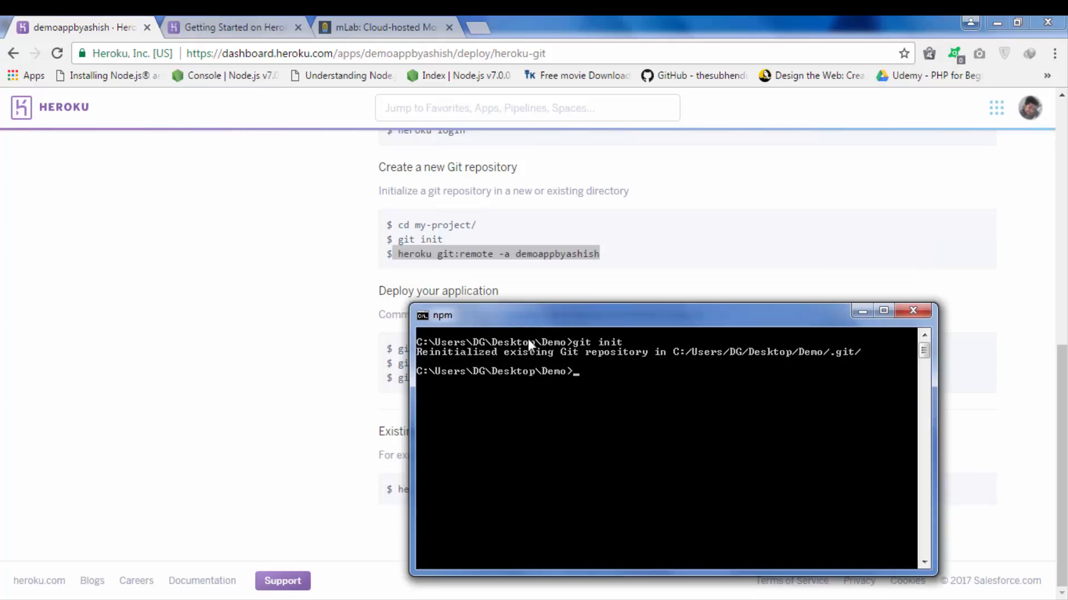
Step: Run 'heroku git:remote -a demoappbyashish' to link the Heroku remote
text(heroku git)
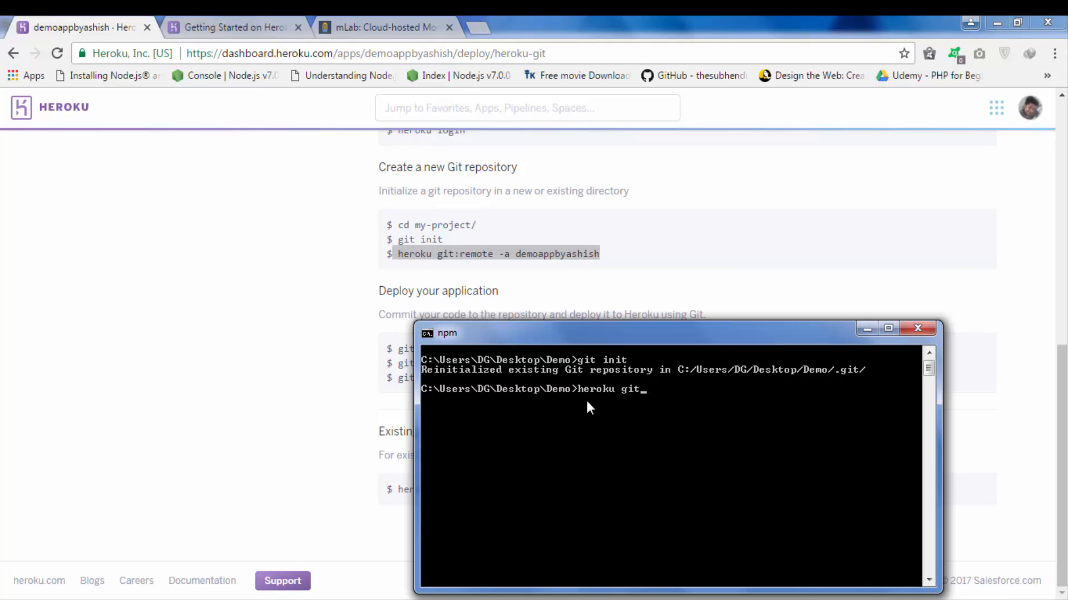
text(:)
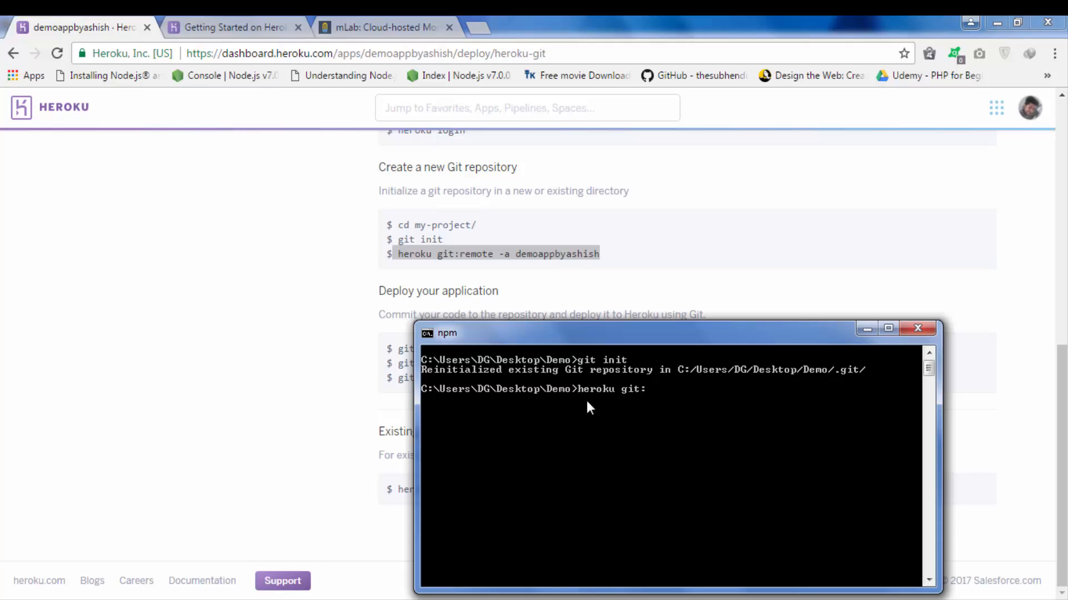
text(remote -a)
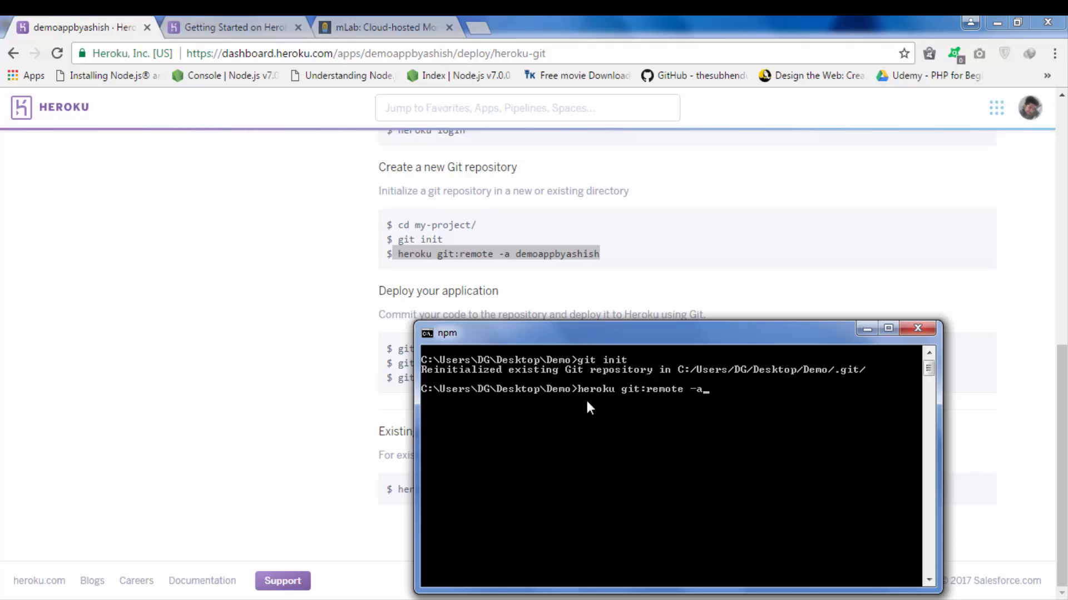
text(demoapp)
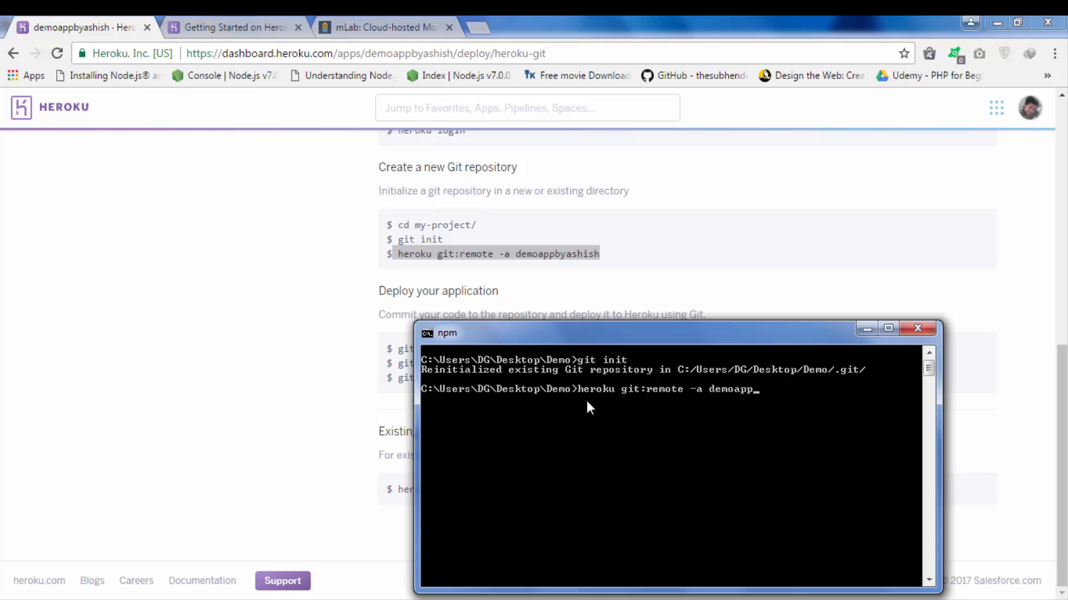
text(yashish)
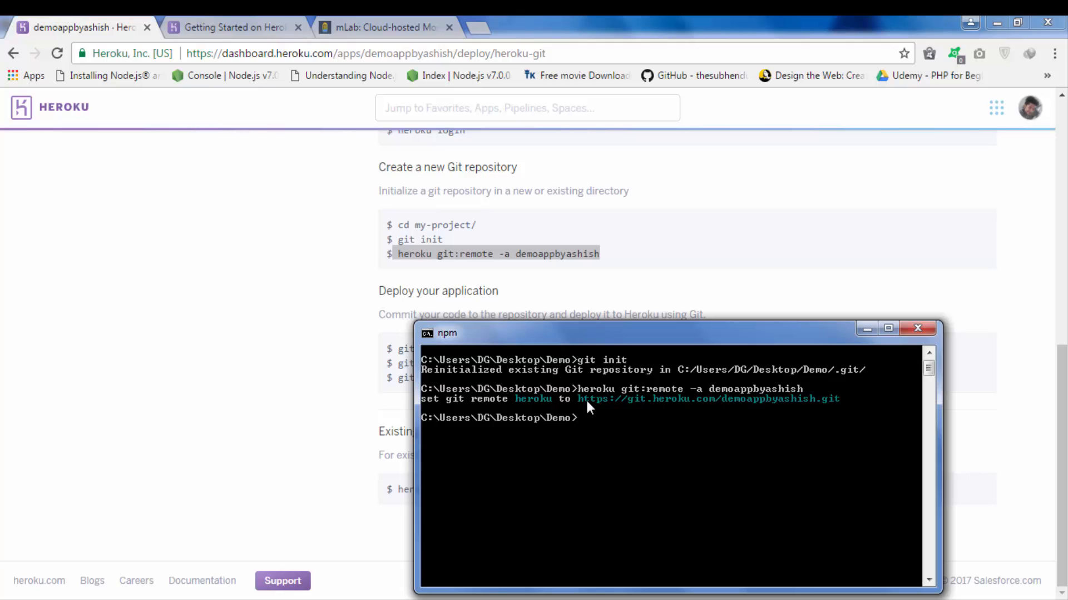
Step: Run 'git push heroku master', which fails with a refspec error
text(git)
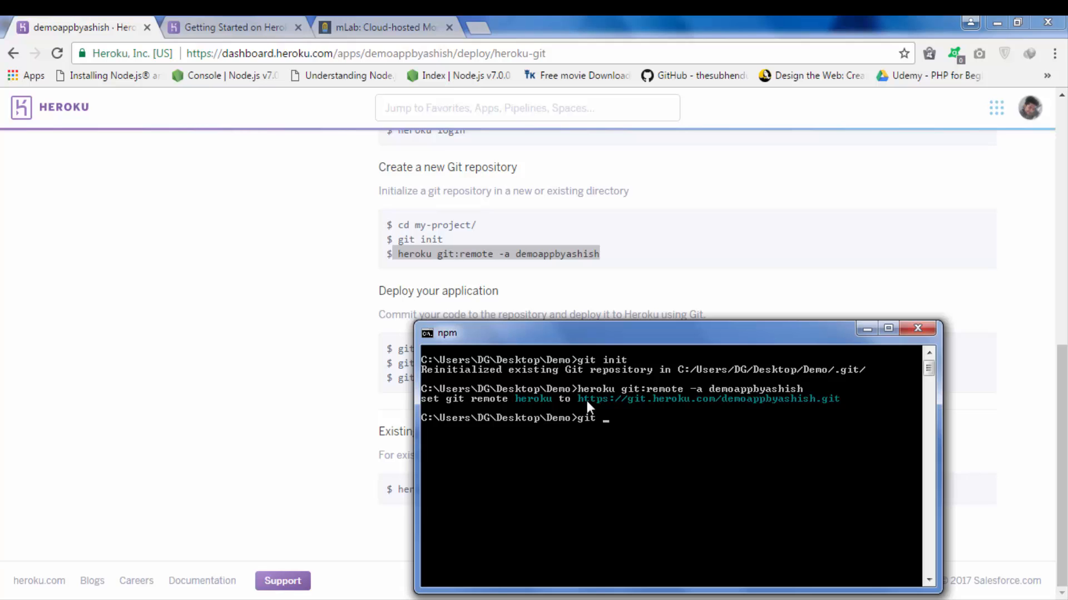
text(push)
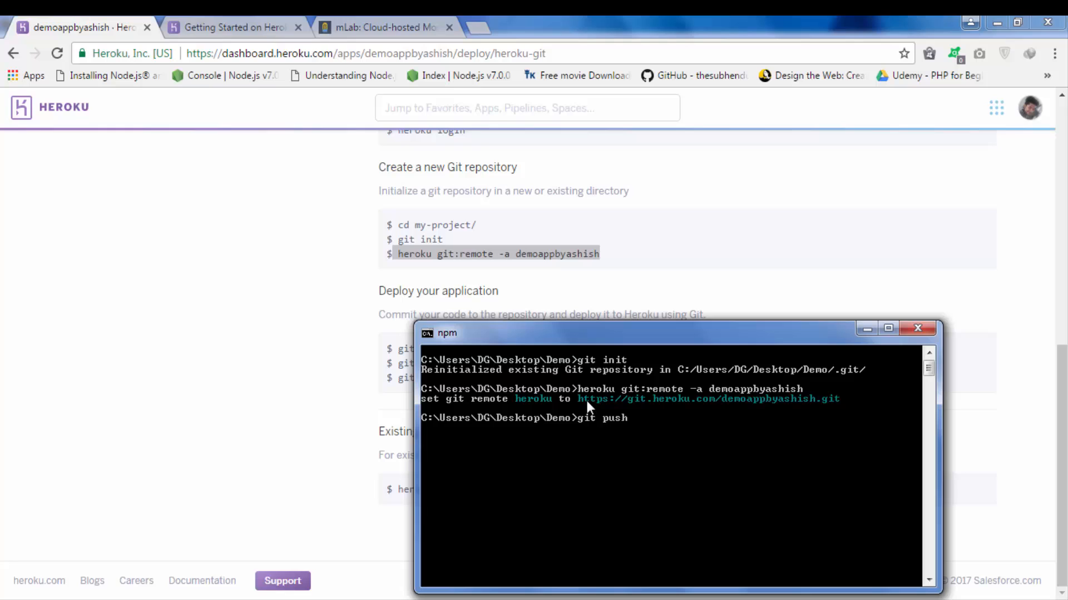
text(heroku maste)
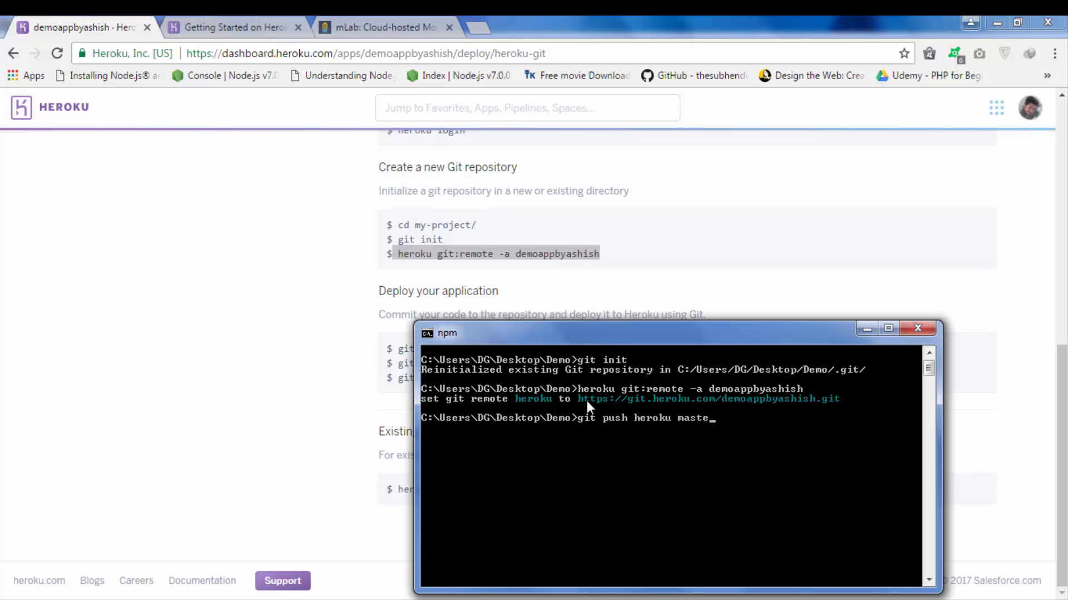
text(r)
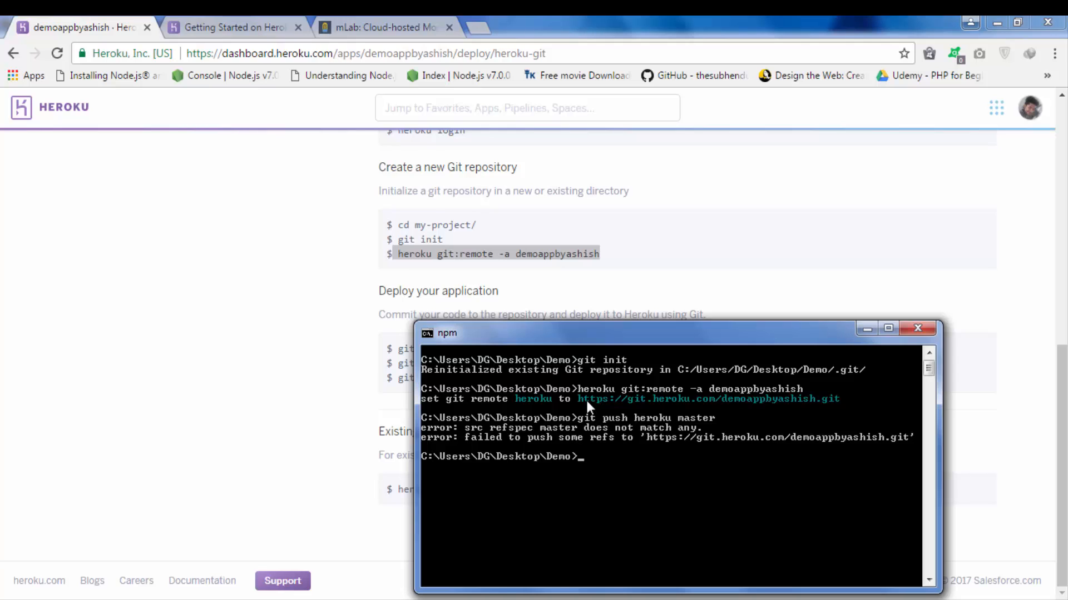
Step: Check branches with git branch and stage all files with 'git add .'
text(git b)
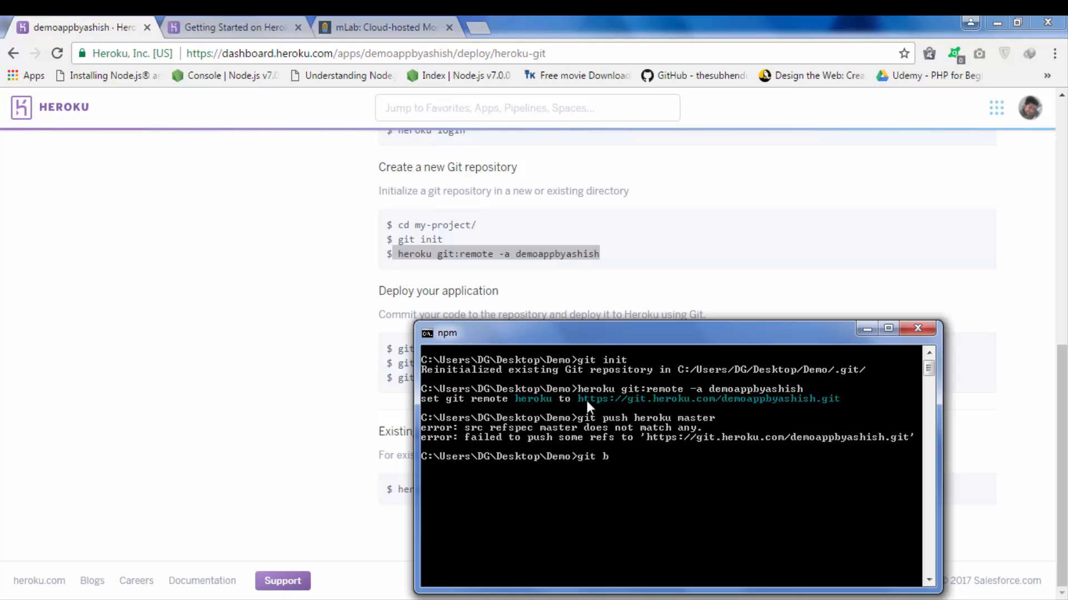
text(ranch)
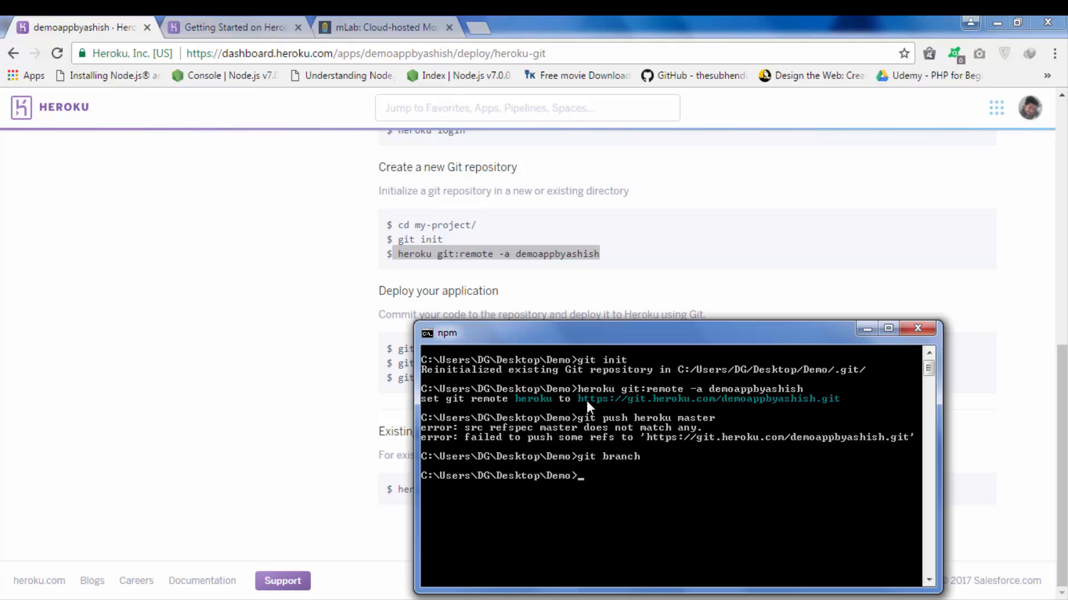
text(git add ,)
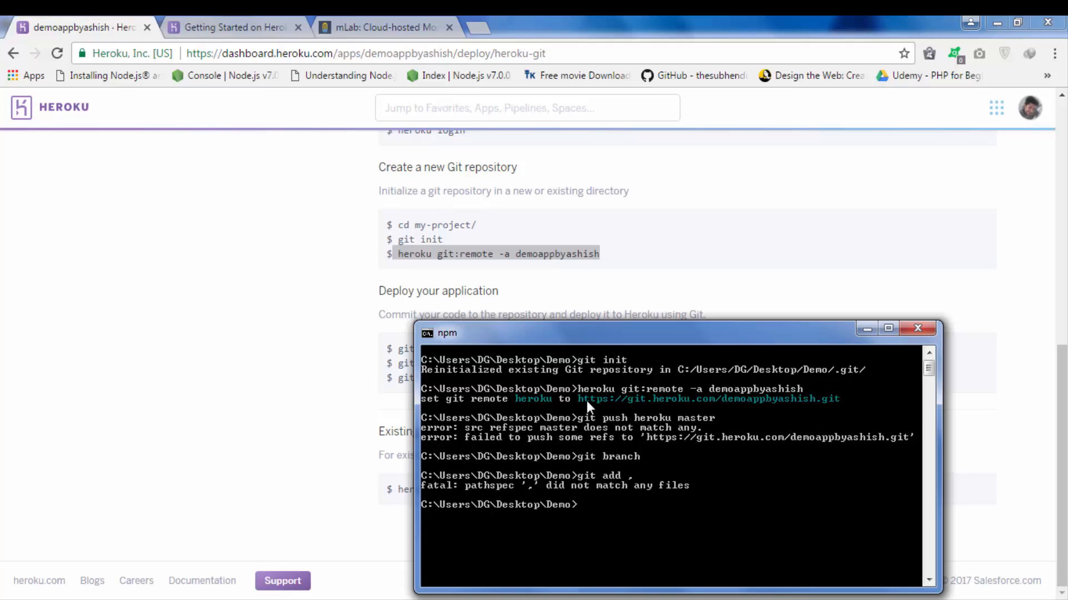
text(git add .)
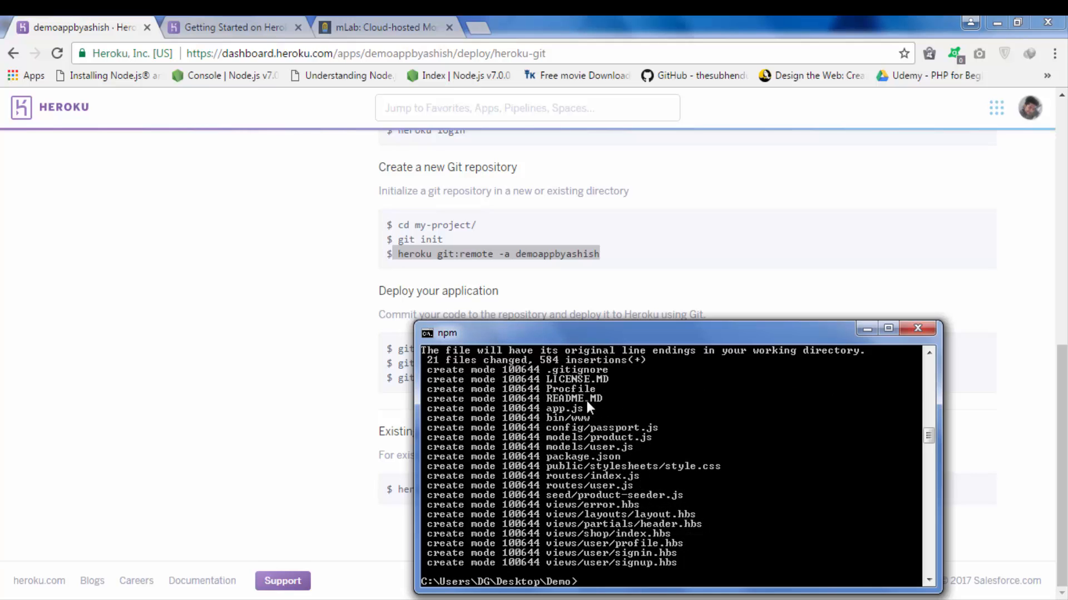
Step: Recheck the branch, stage files again, and run 'git push heroku master'
text(git branch)
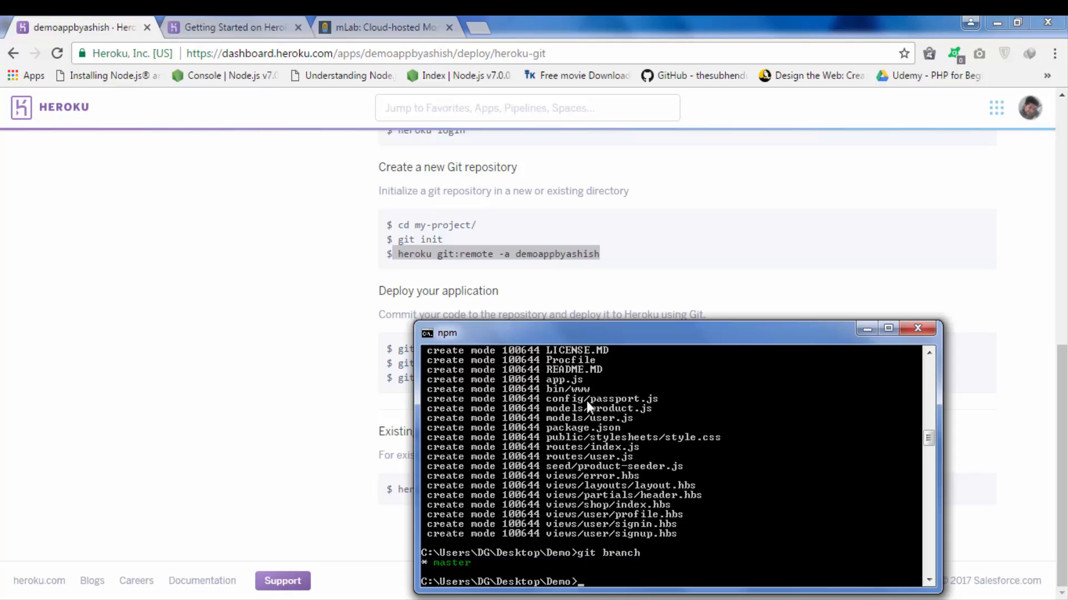
text(git add .)
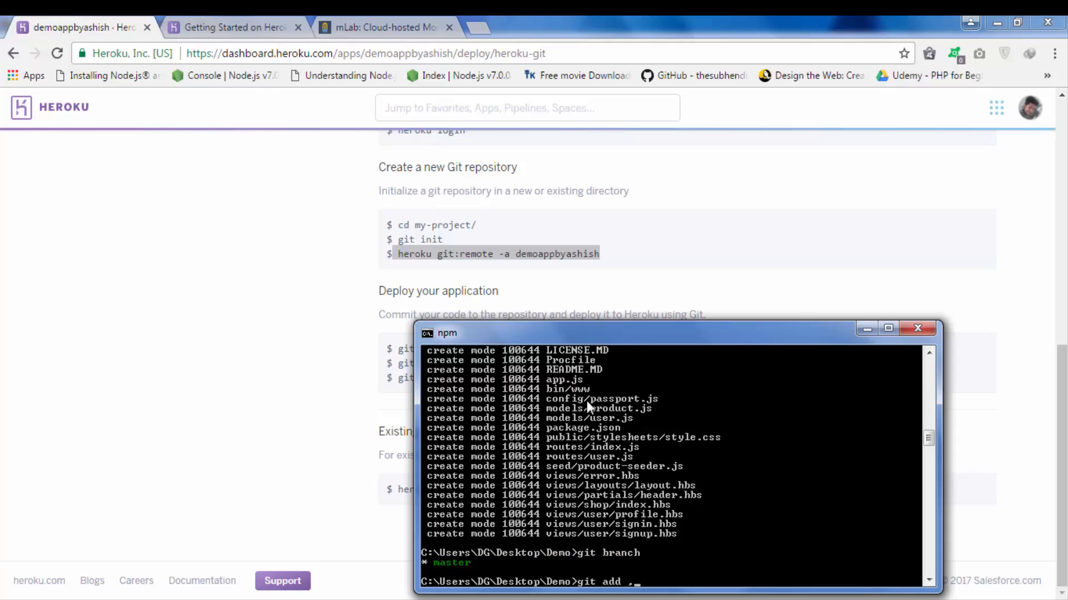
text(git push heroku master)
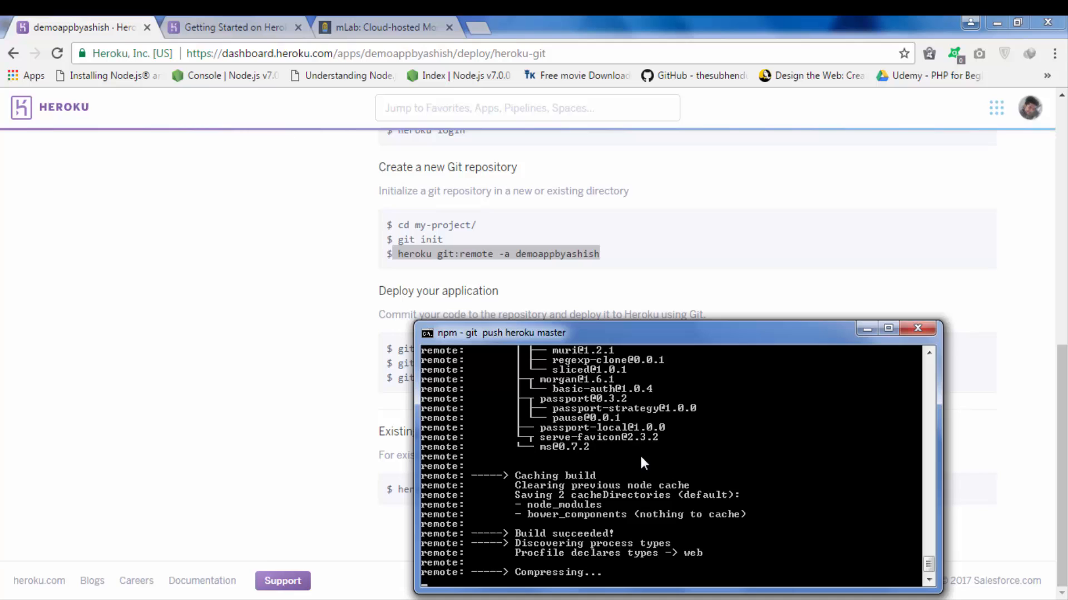
Step: Confirm the push deployed demoappbyashish as v3, then switch to the mLab dashboard
scroll(down, 3)
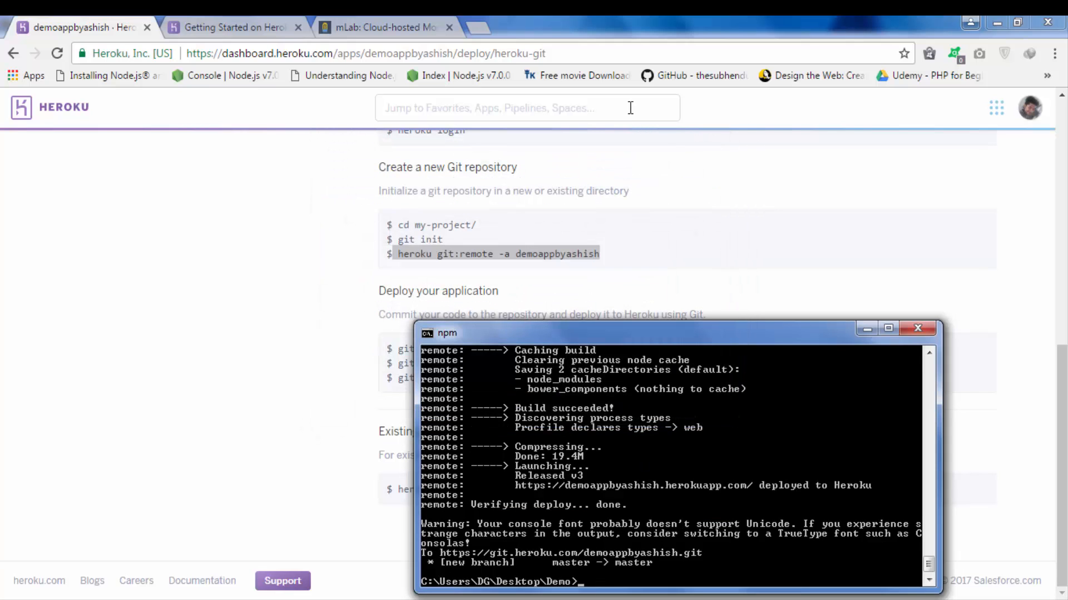
click(381, 27)
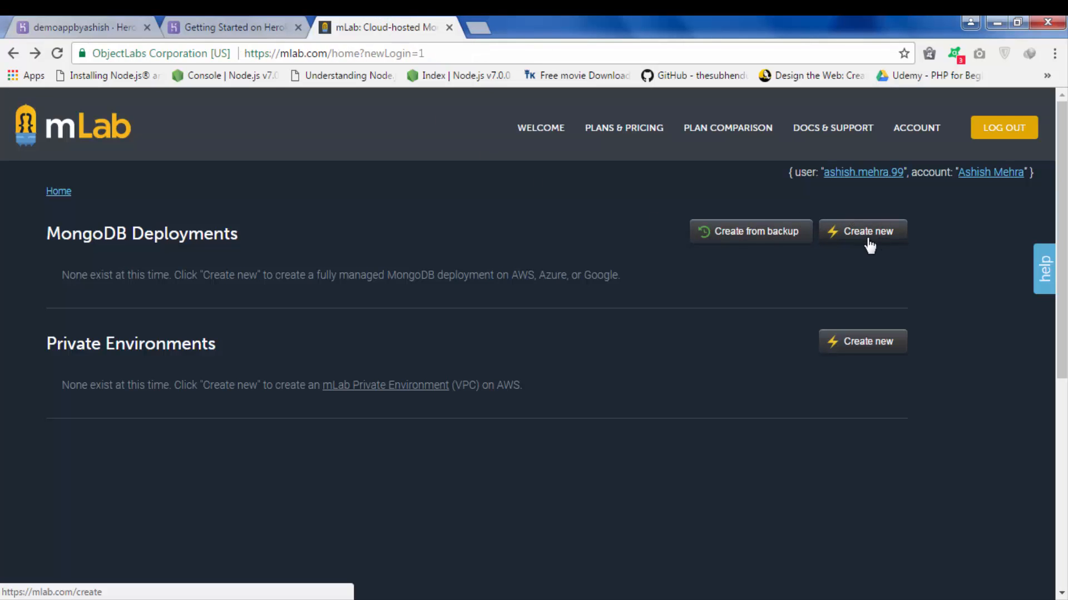
Step: Submit a new free Sandbox MongoDB deployment named 'demo', which mLab rejects as unavailable
click(861, 230)
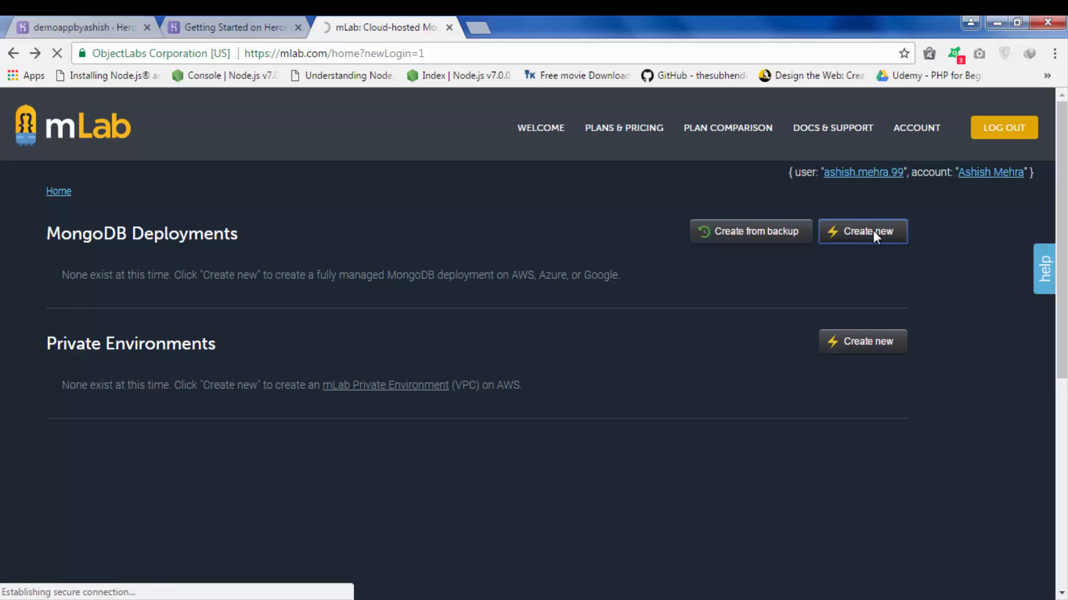
click(861, 231)
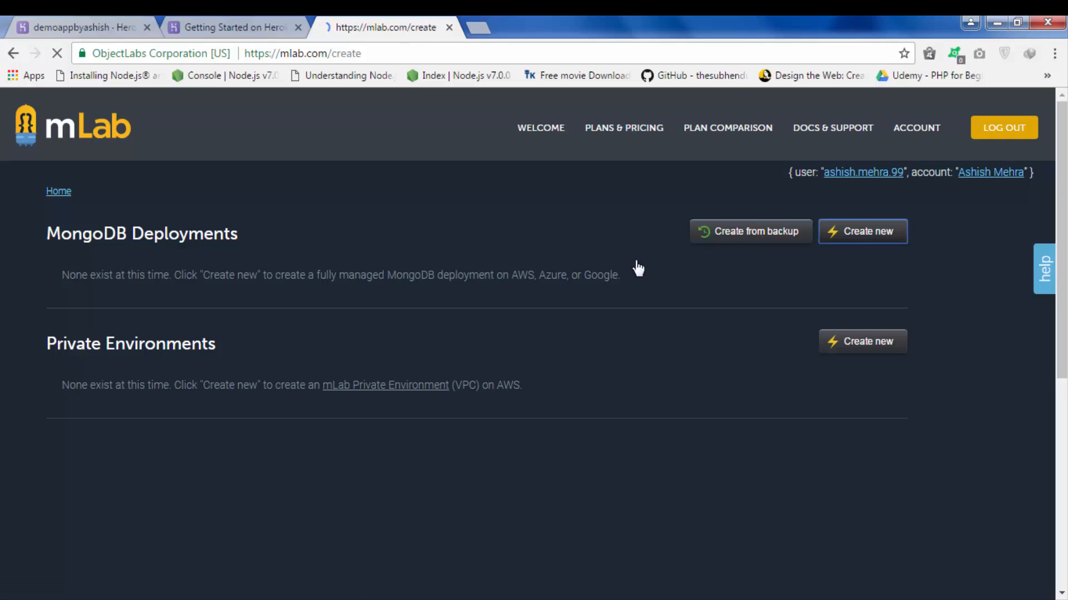
click(862, 231)
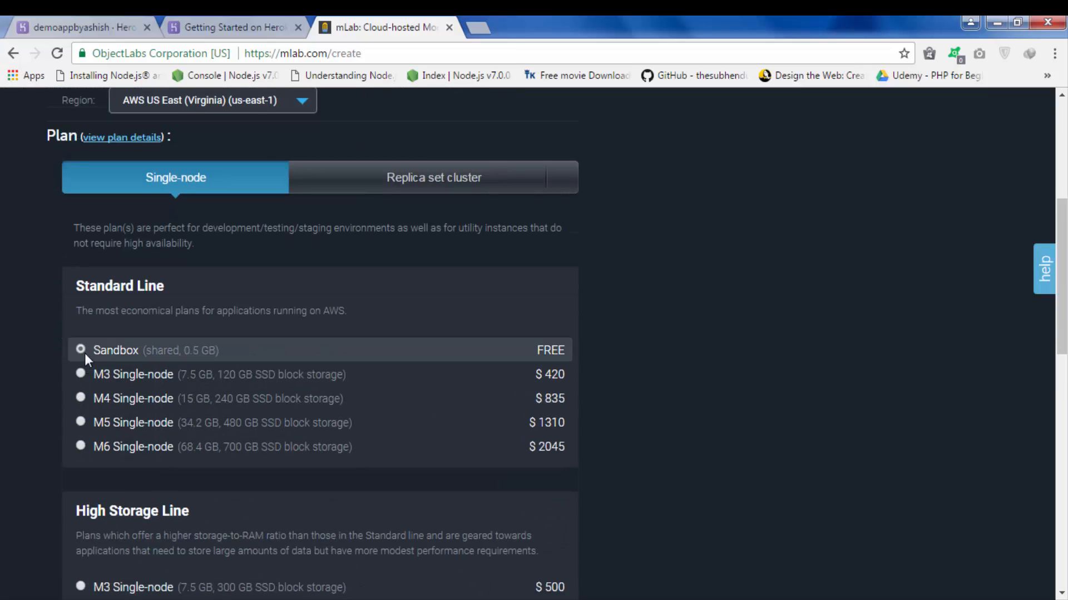
scroll(down, 3)
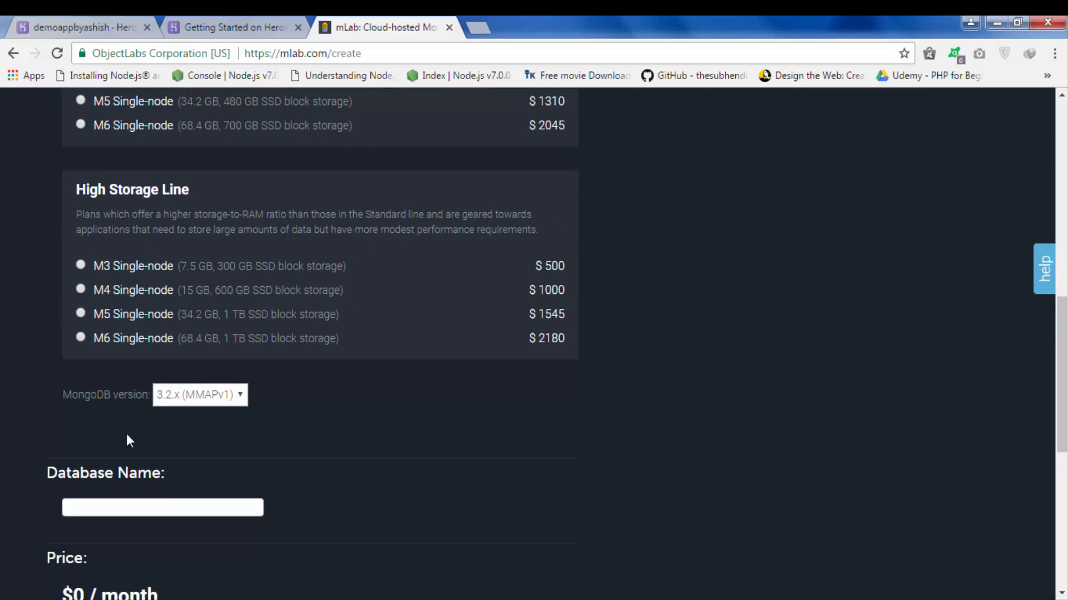
click(162, 507)
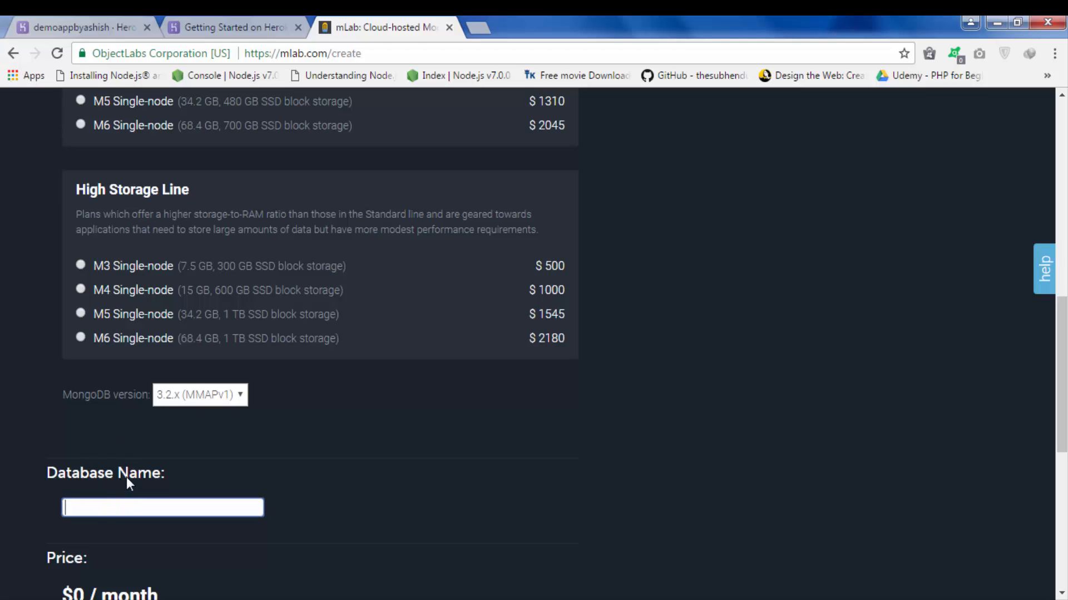
text(demo)
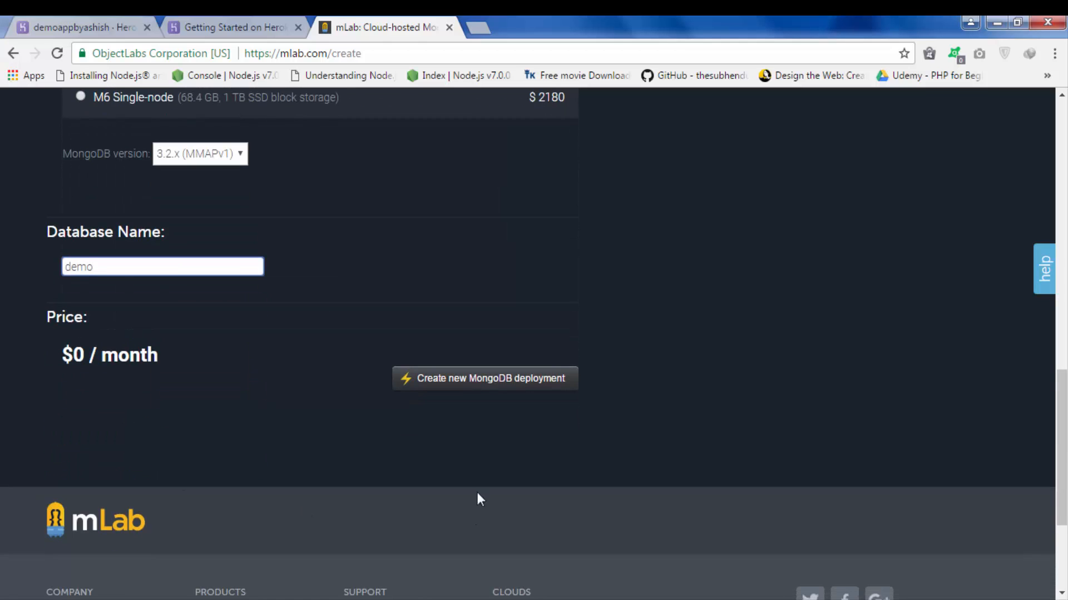
click(484, 379)
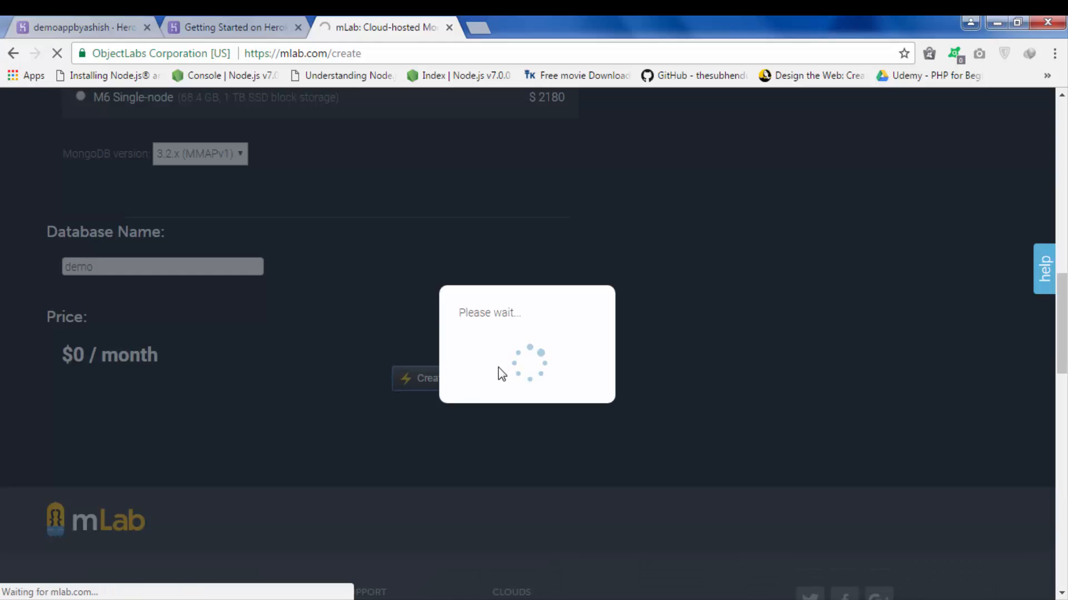
click(417, 378)
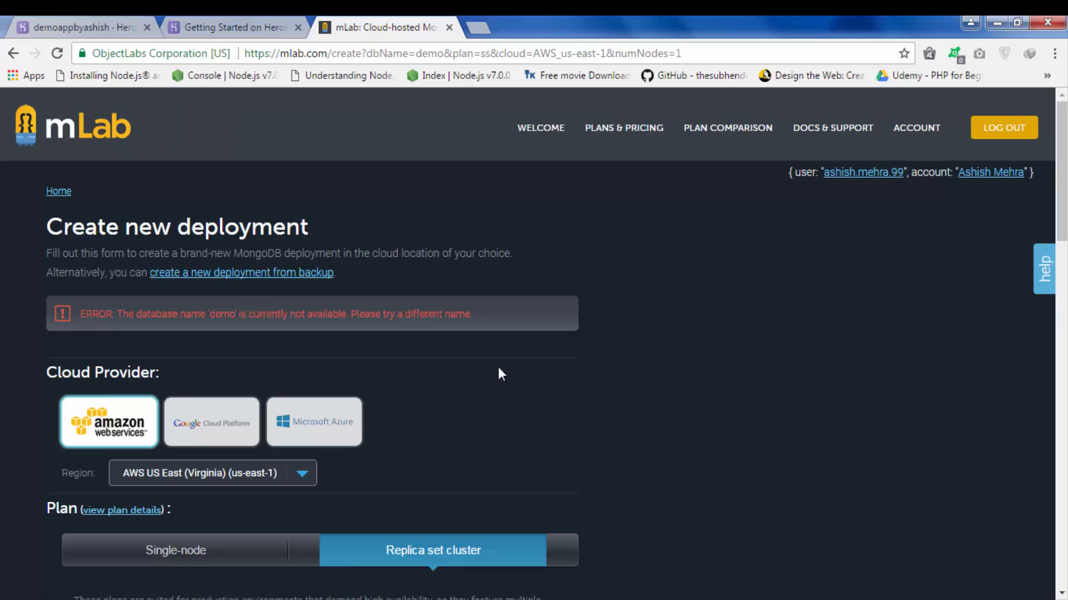
mouse_move(239, 297)
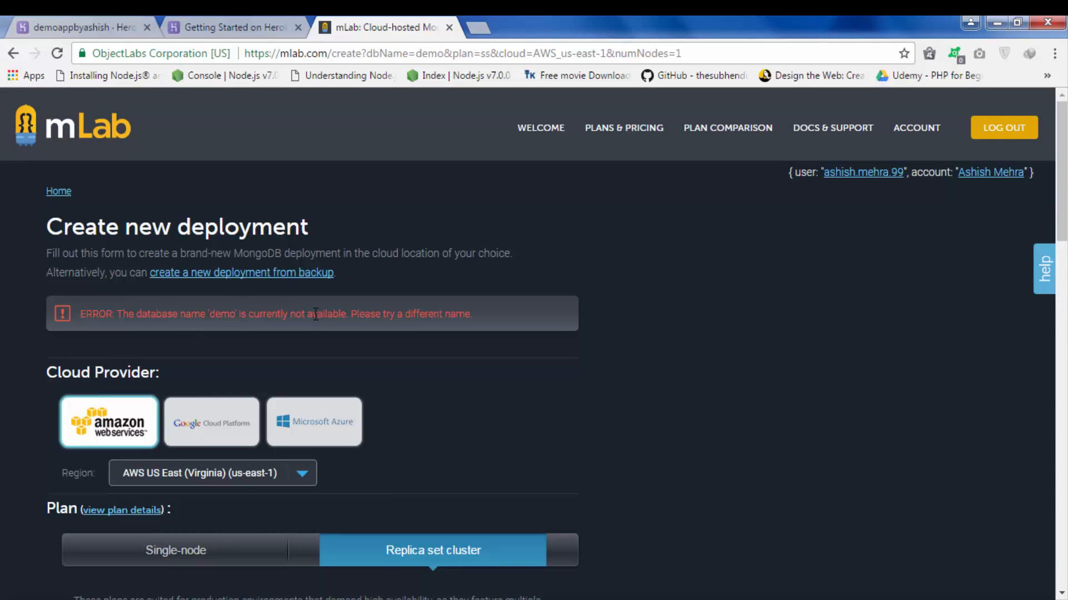
Step: Reselect the Single-node Sandbox plan and change the database name to demoappbyashish
scroll(down, 3)
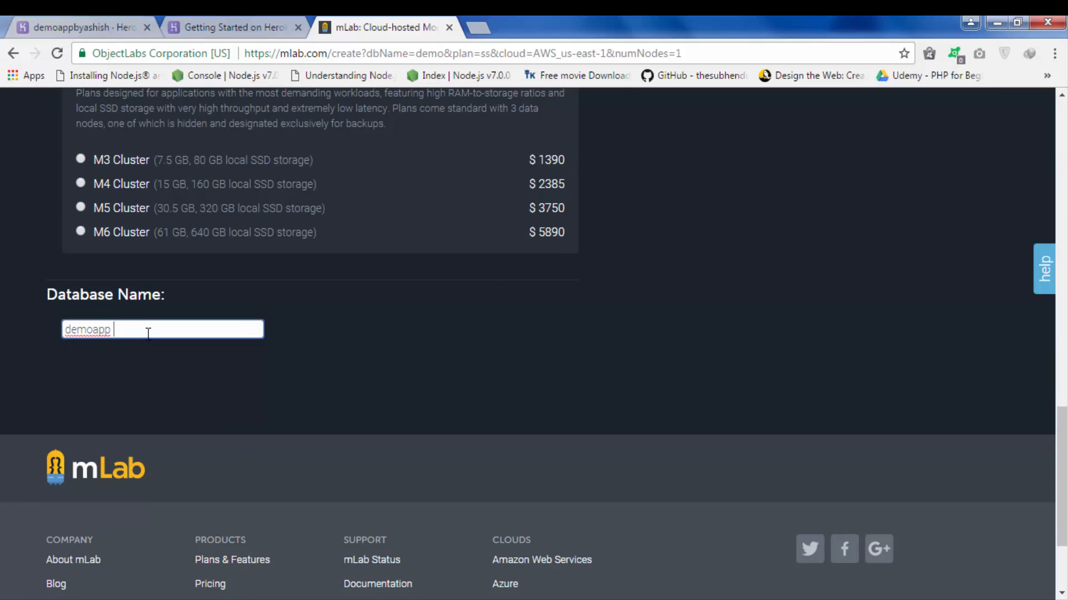
text(nu)
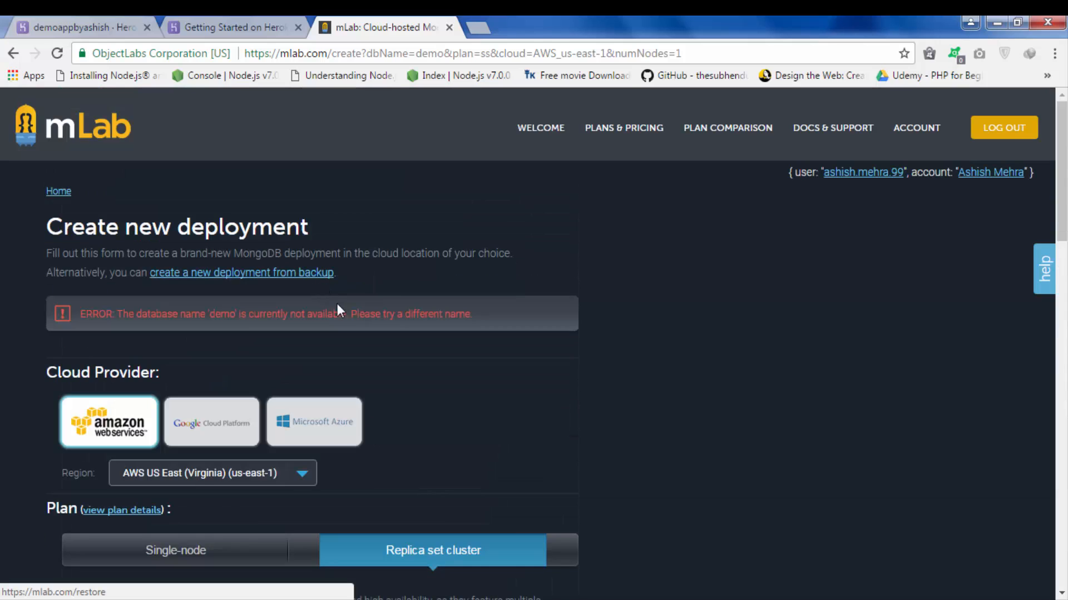
scroll(down, 3)
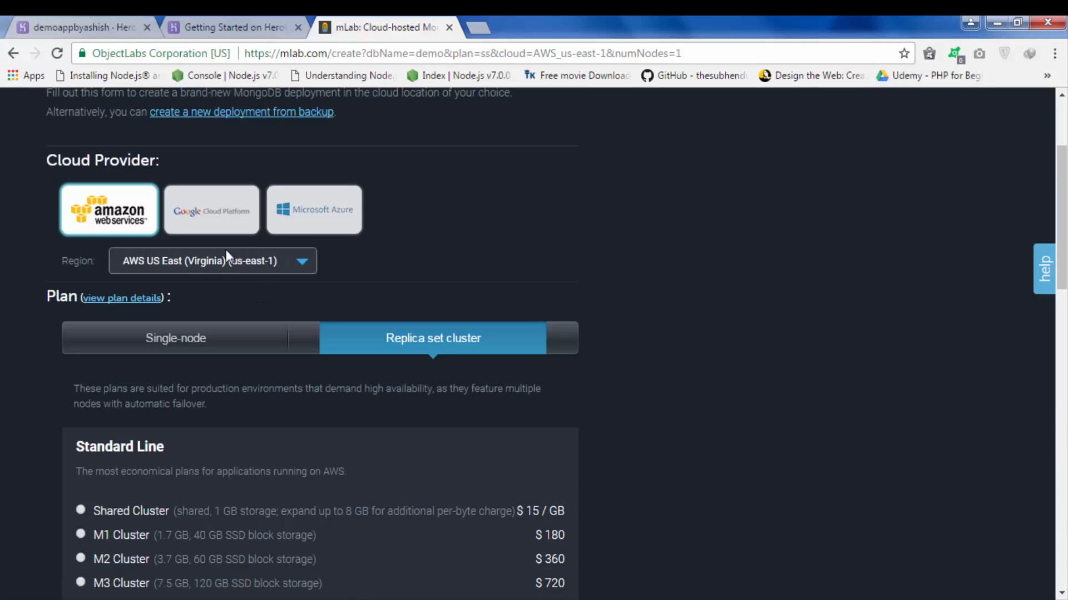
click(175, 338)
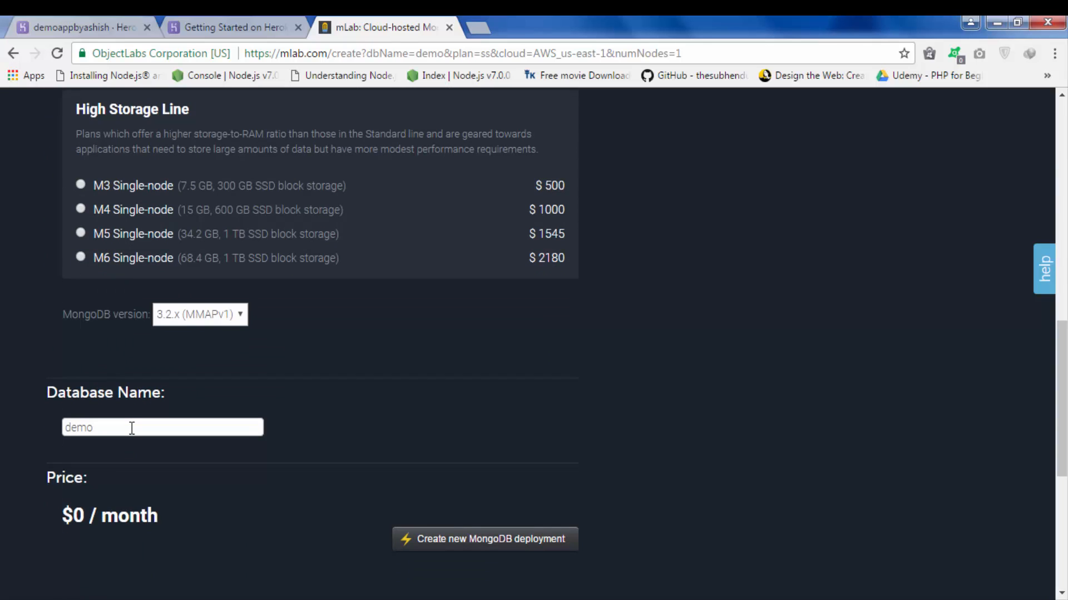
click(161, 427)
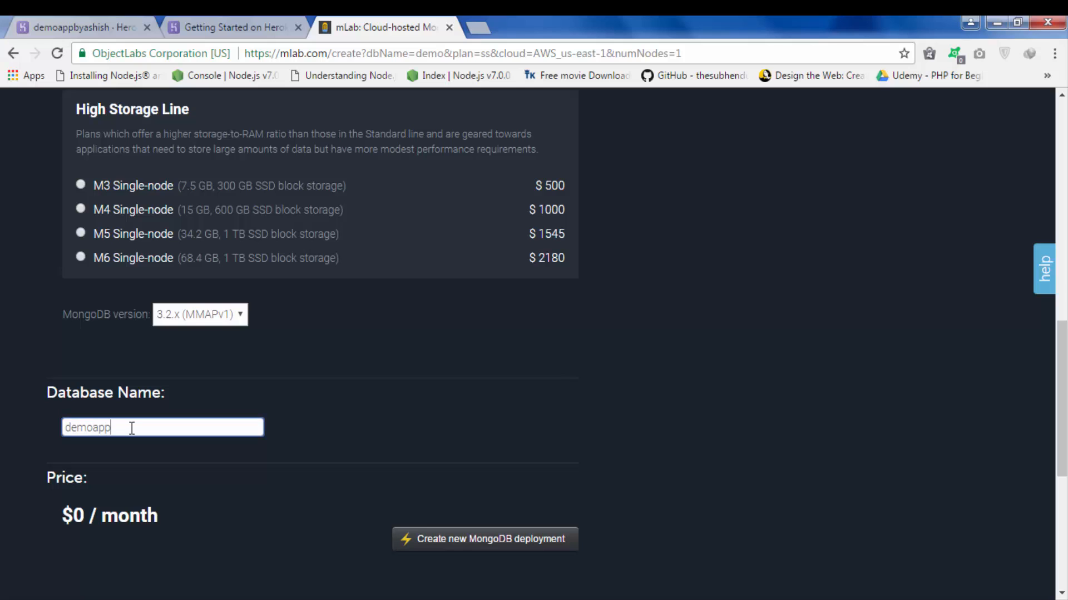
text(byashish)
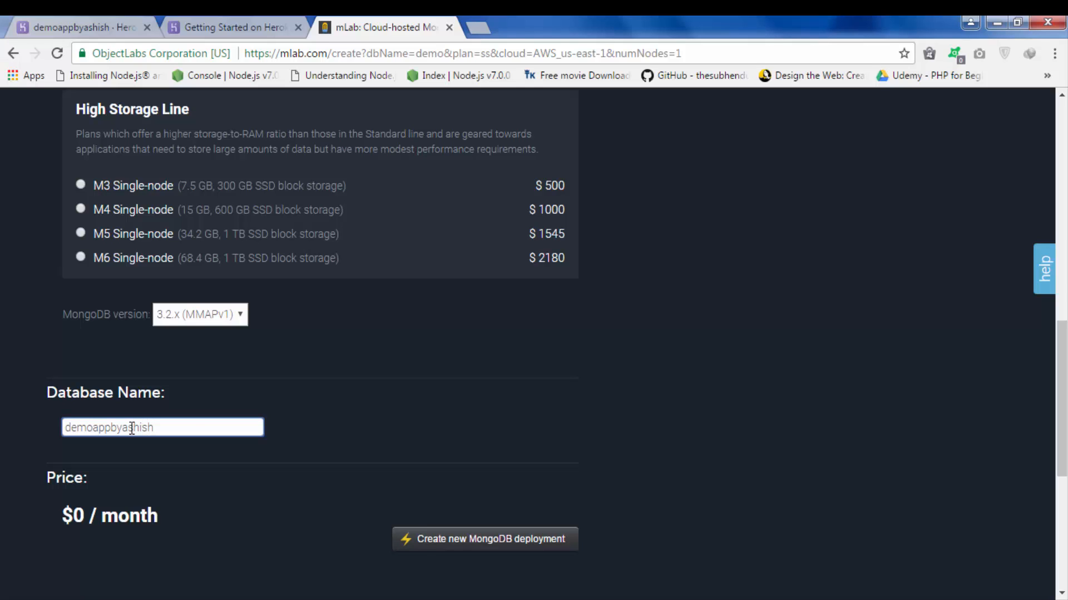
Step: Create the demoappbyashish deployment and open its database page
click(484, 539)
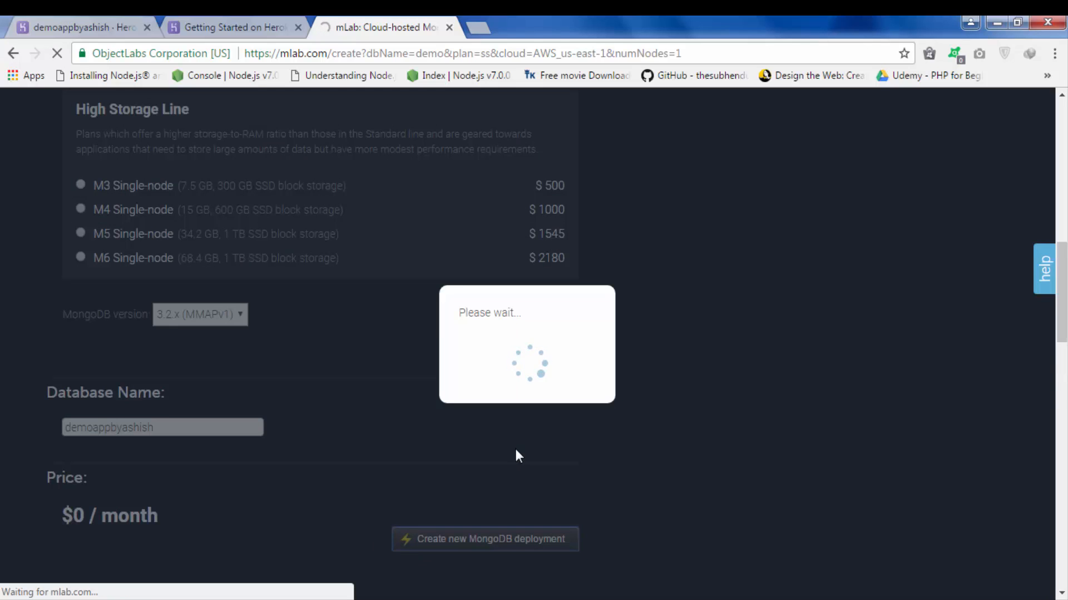
click(484, 539)
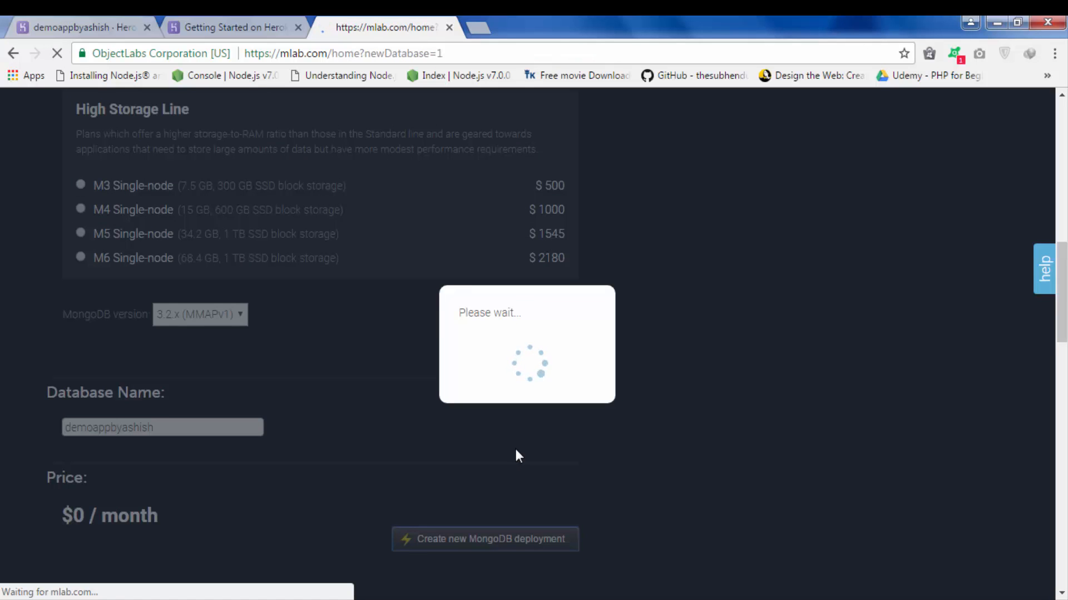
click(484, 539)
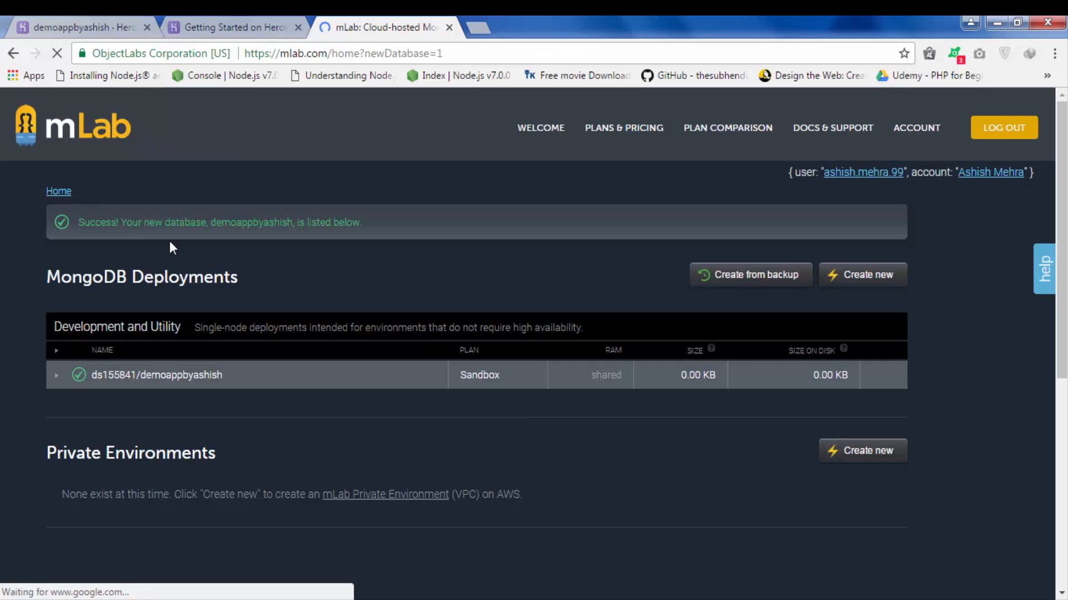
mouse_move(185, 375)
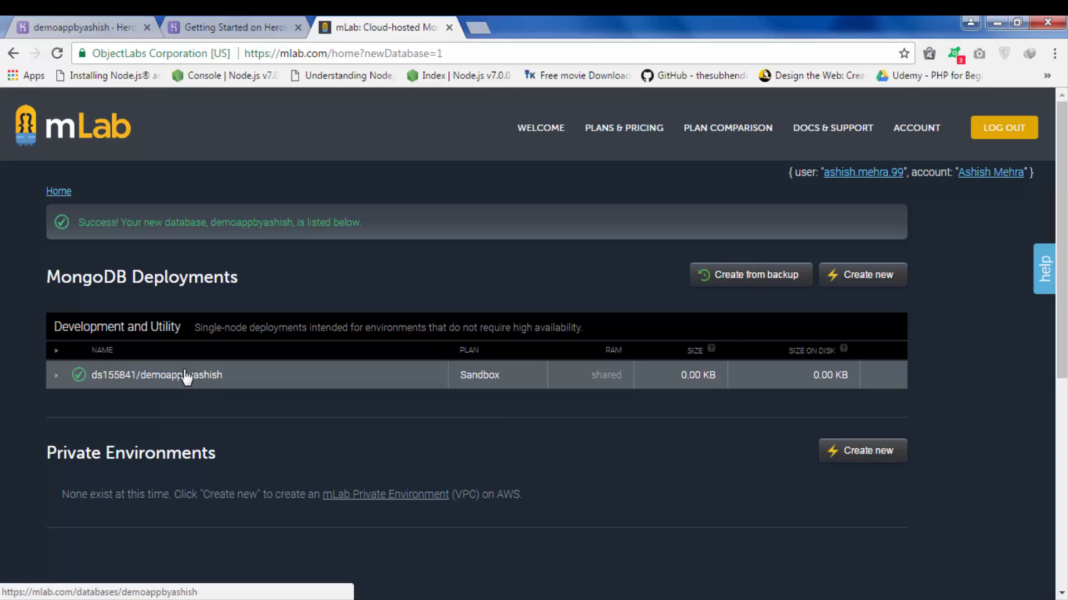
click(157, 375)
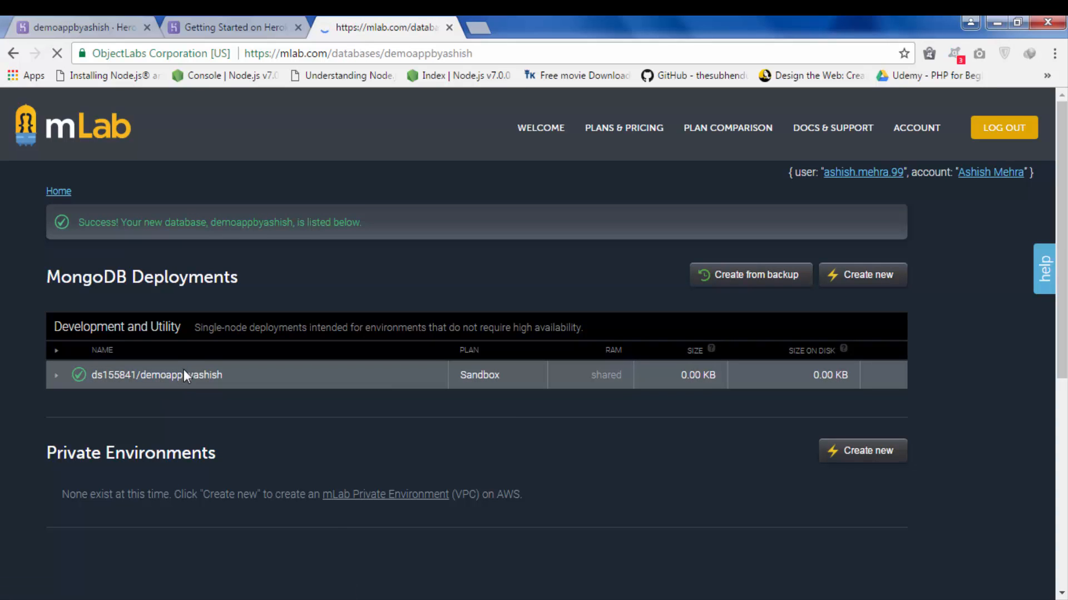
click(157, 376)
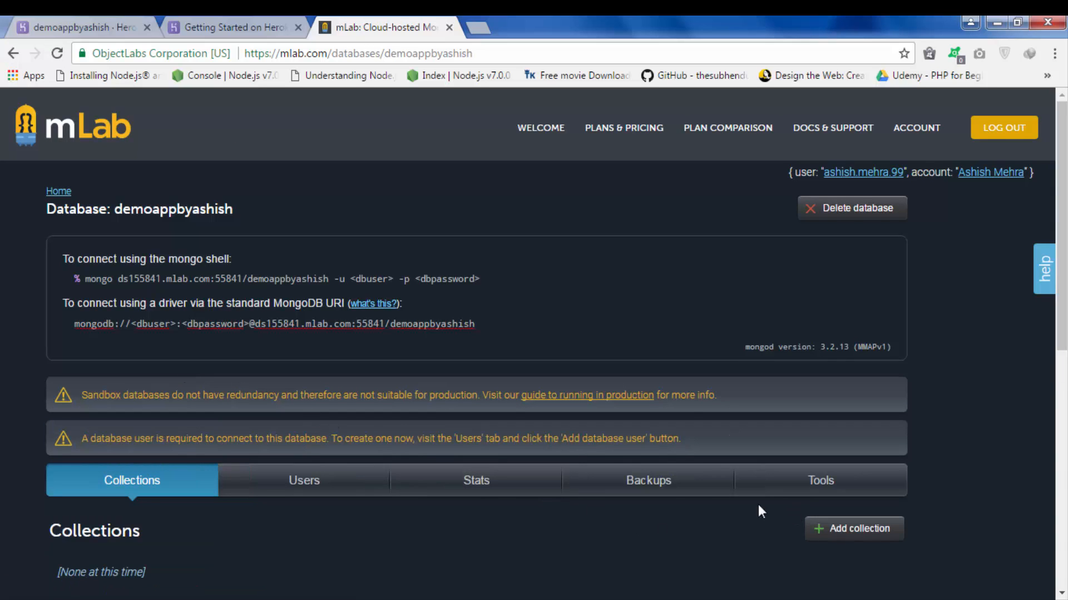
Step: On the Users tab, enter username admin and a password for a new database user
click(302, 479)
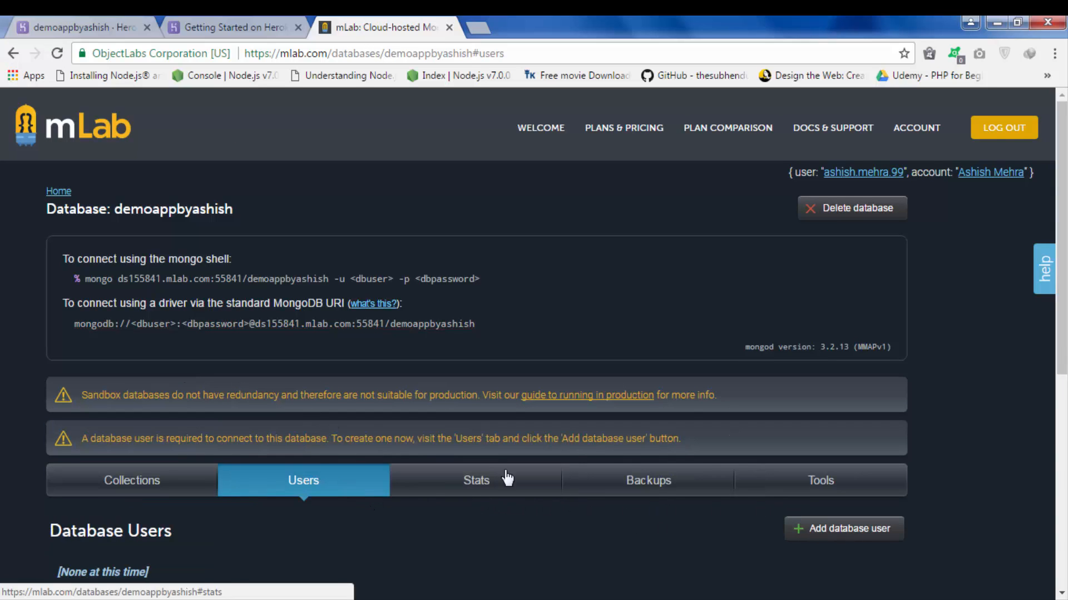
scroll(down, 3)
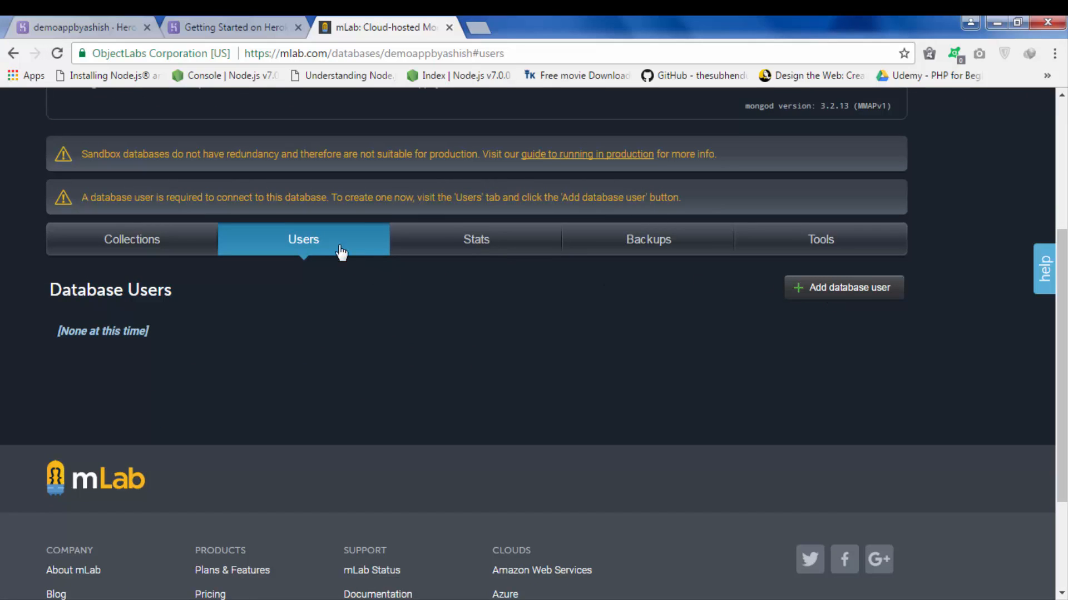
mouse_move(869, 300)
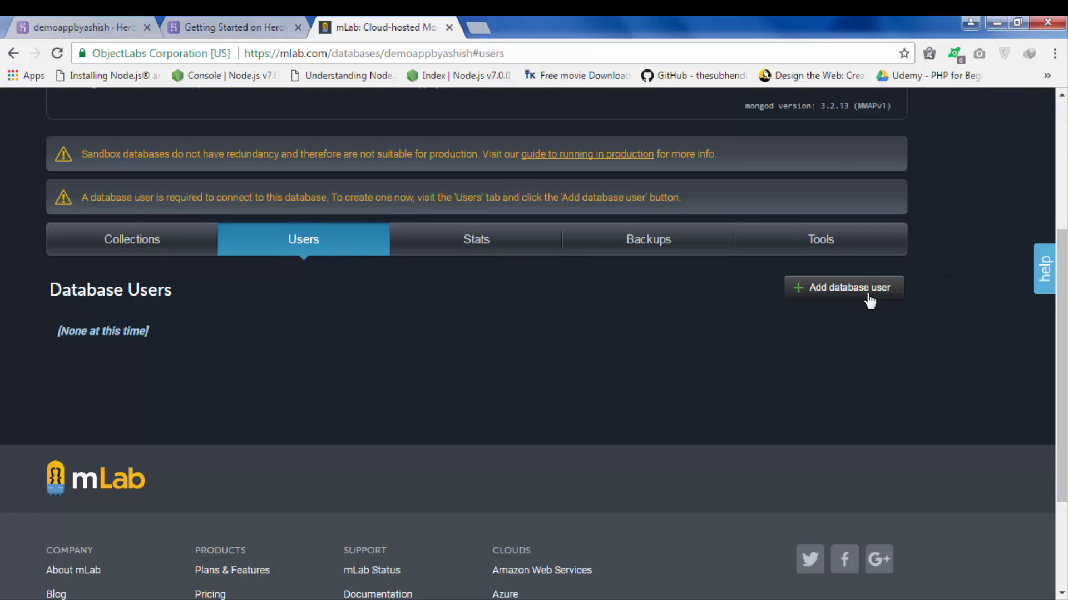
click(843, 288)
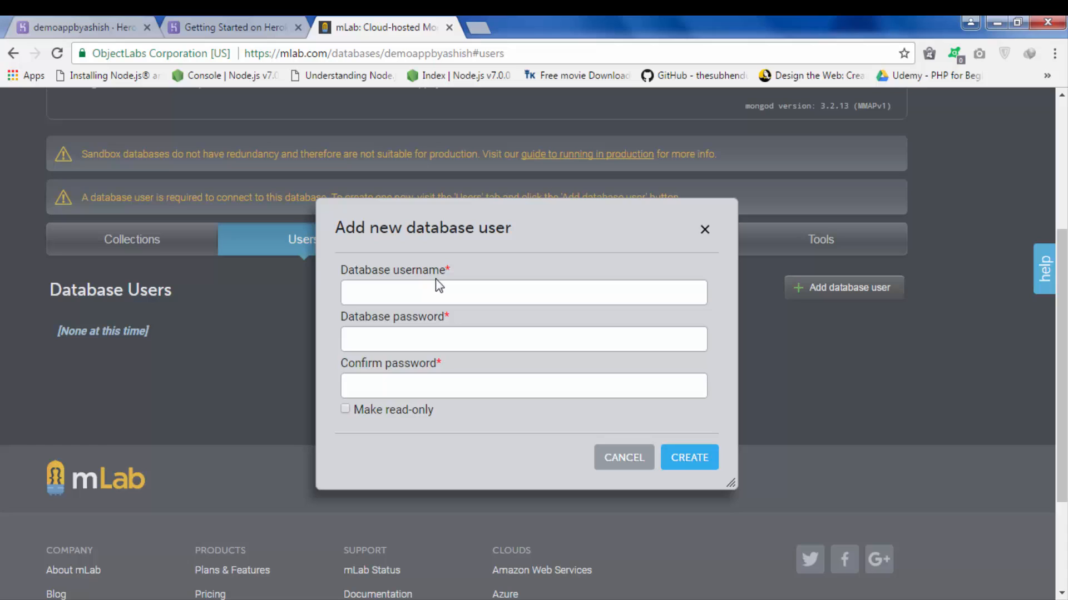
text(ad)
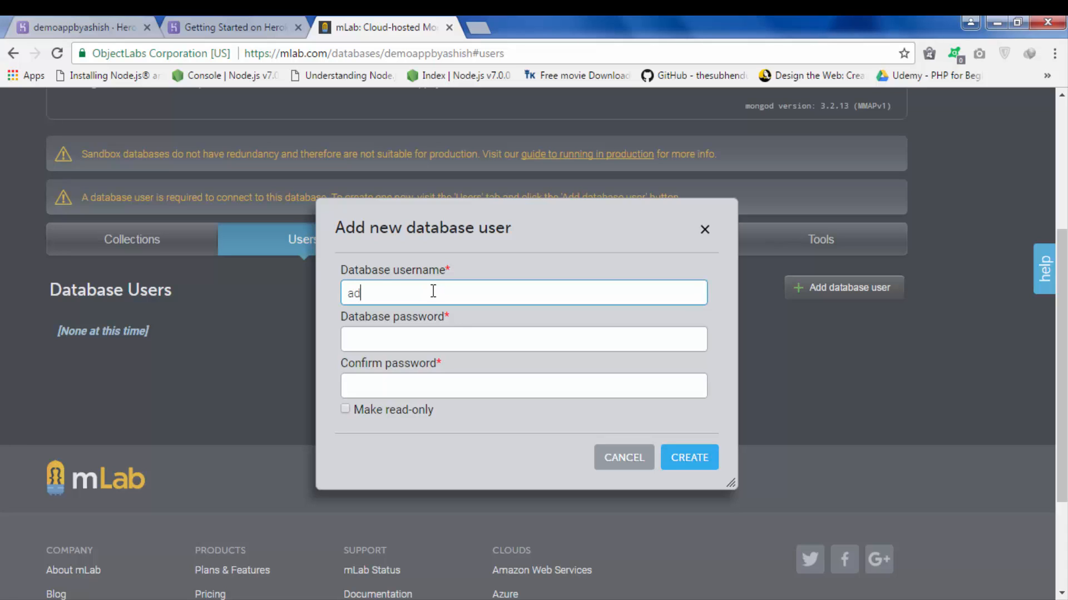
text(admin)
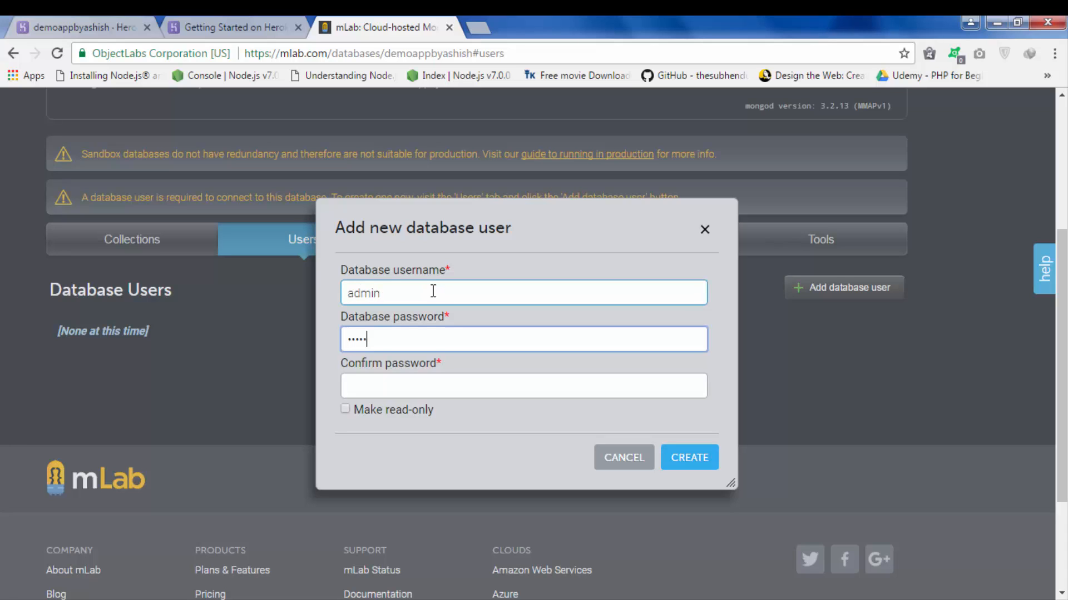
text(••••••)
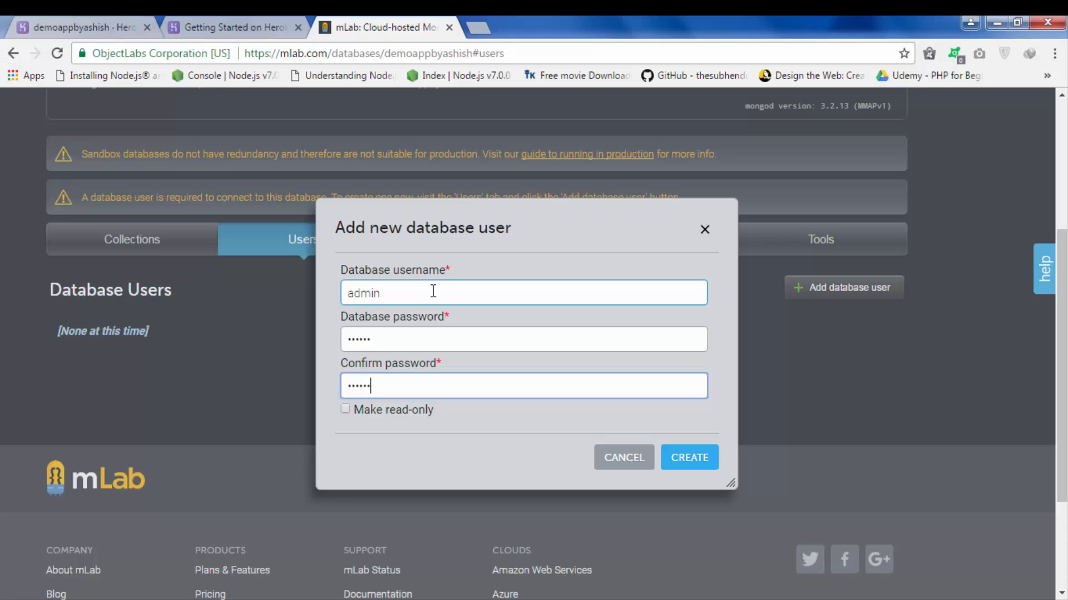
Step: Create the admin user and copy the database's standard MongoDB connection URI
click(688, 457)
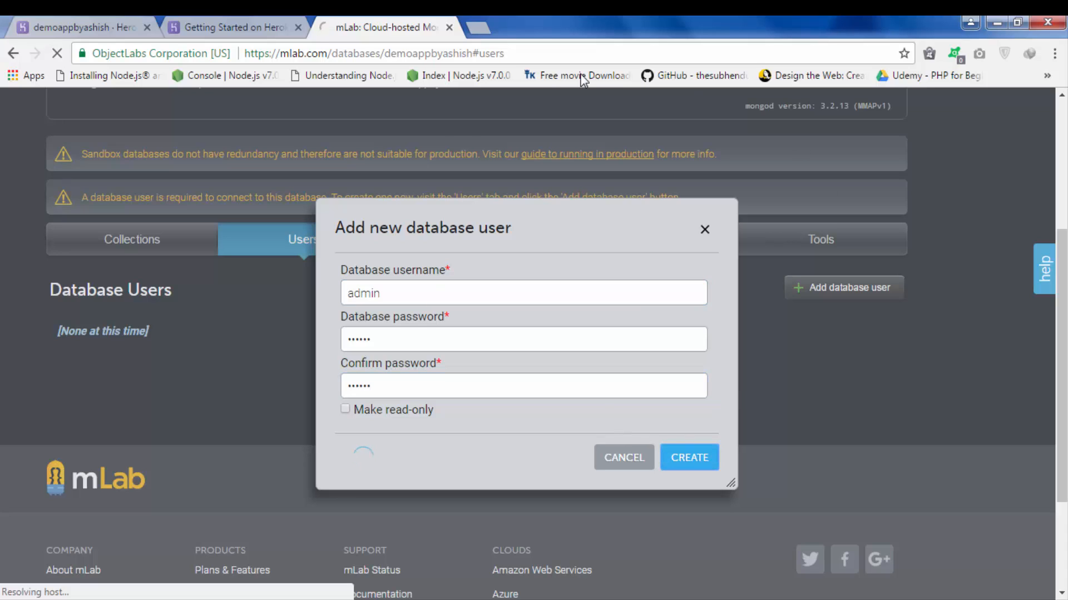
click(688, 458)
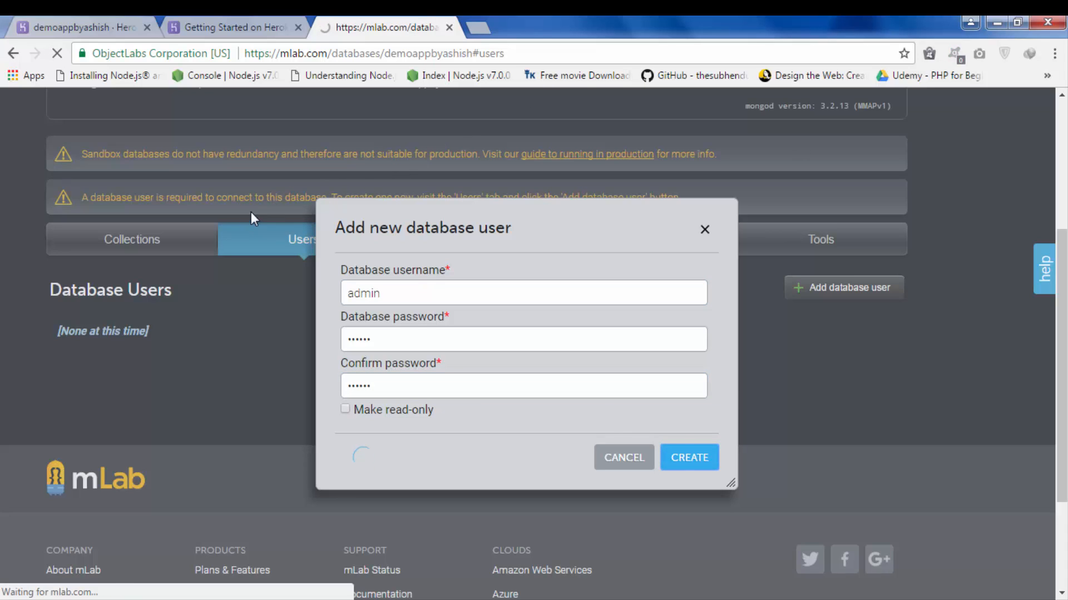
click(688, 457)
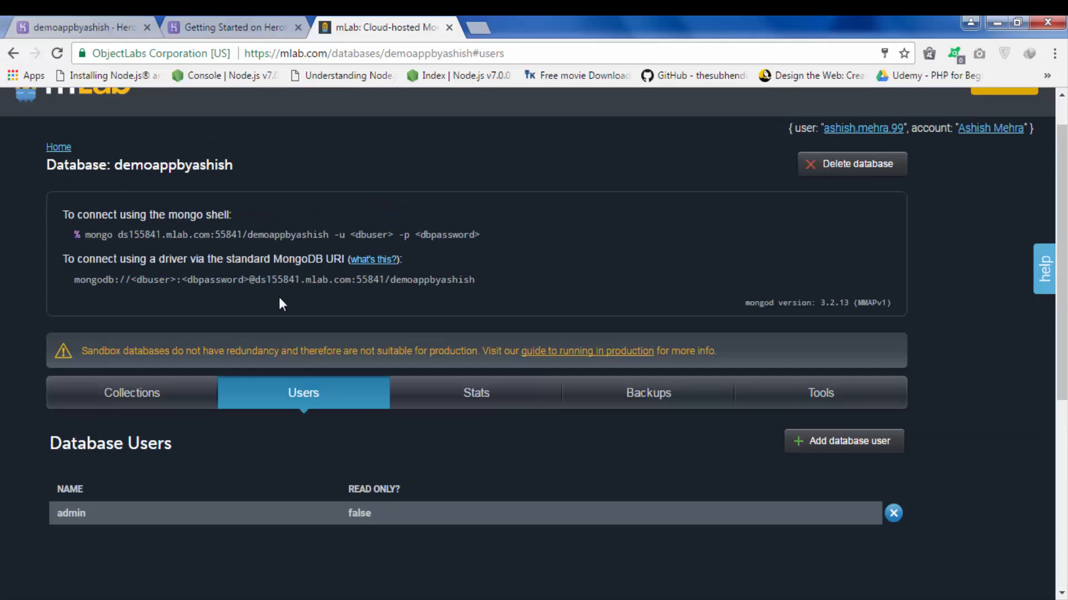
mouse_move(360, 303)
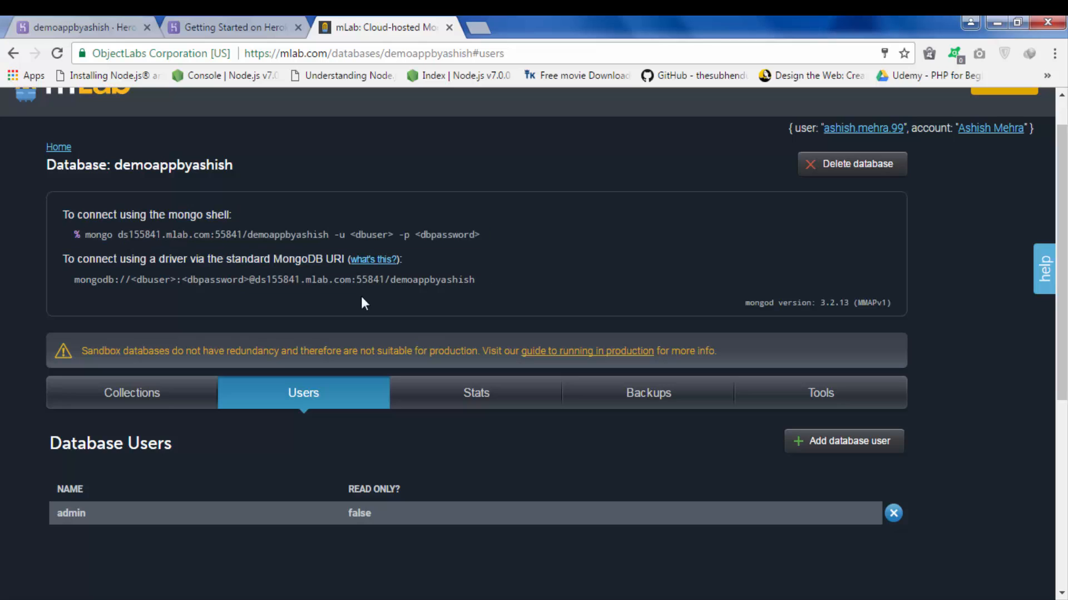
right_click(273, 279)
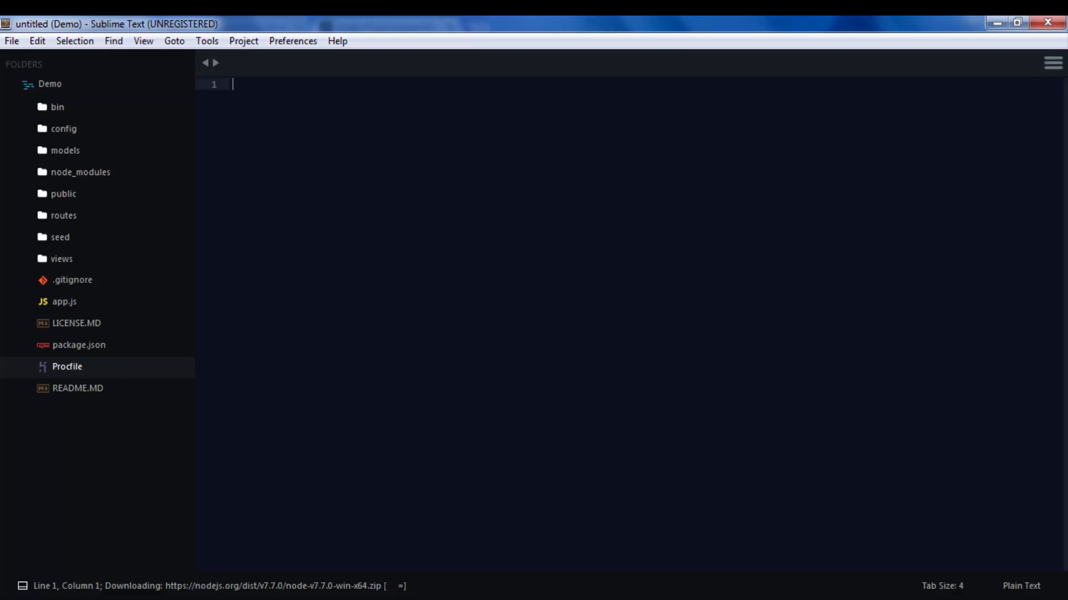
Step: In app.js, replace the localhost string with the ds155841.mlab.com demoappbyashish URI and admin credentials
double_click(64, 302)
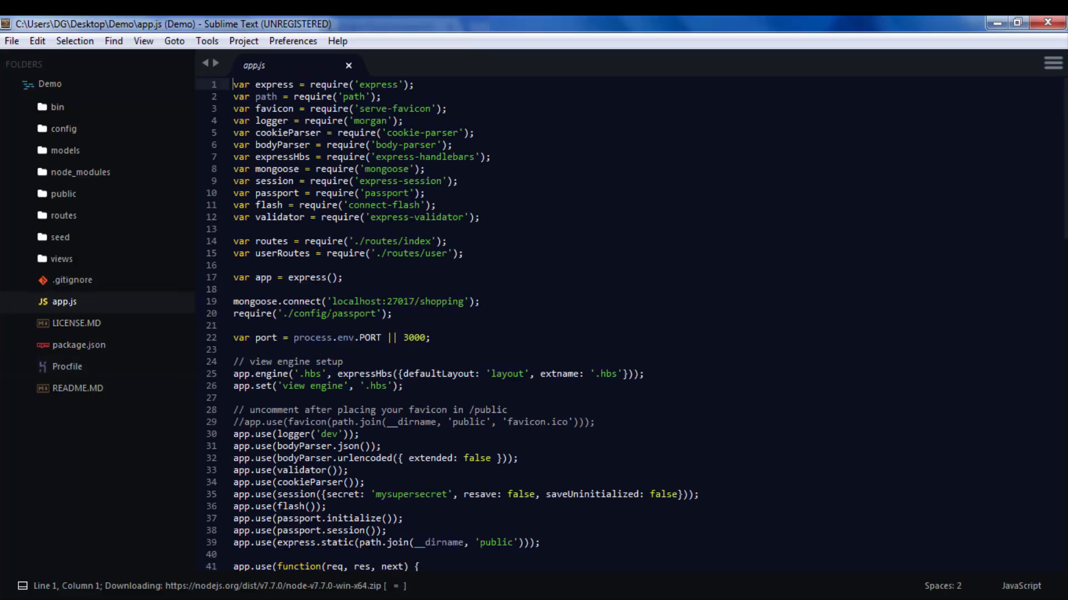
double_click(397, 301)
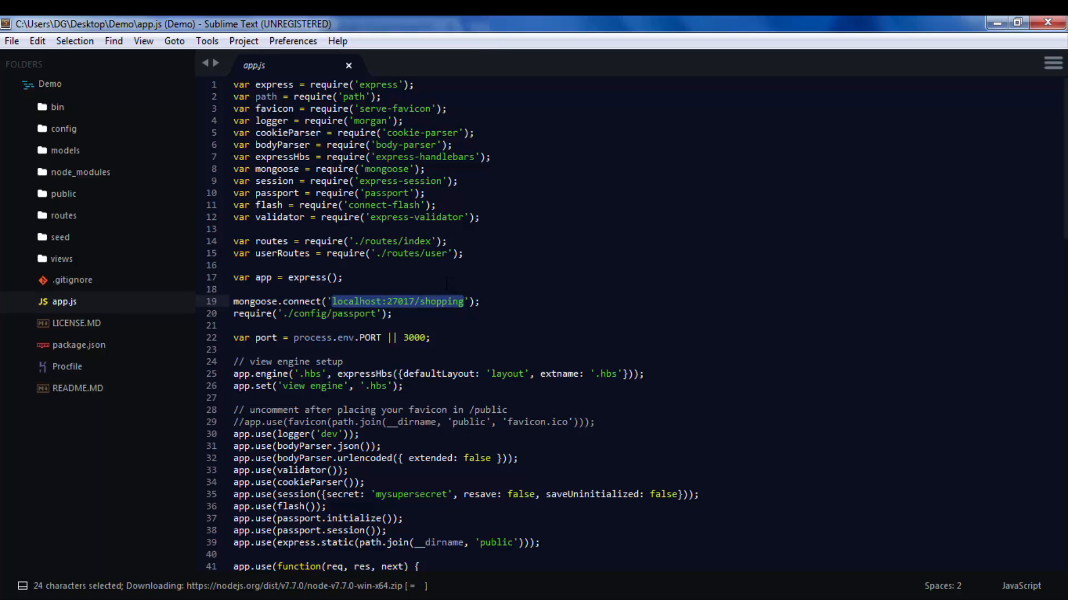
text(mongodb://<dbuser>:<dbpassword>@ds155841.mlab.com:55841/demoappbyashish)
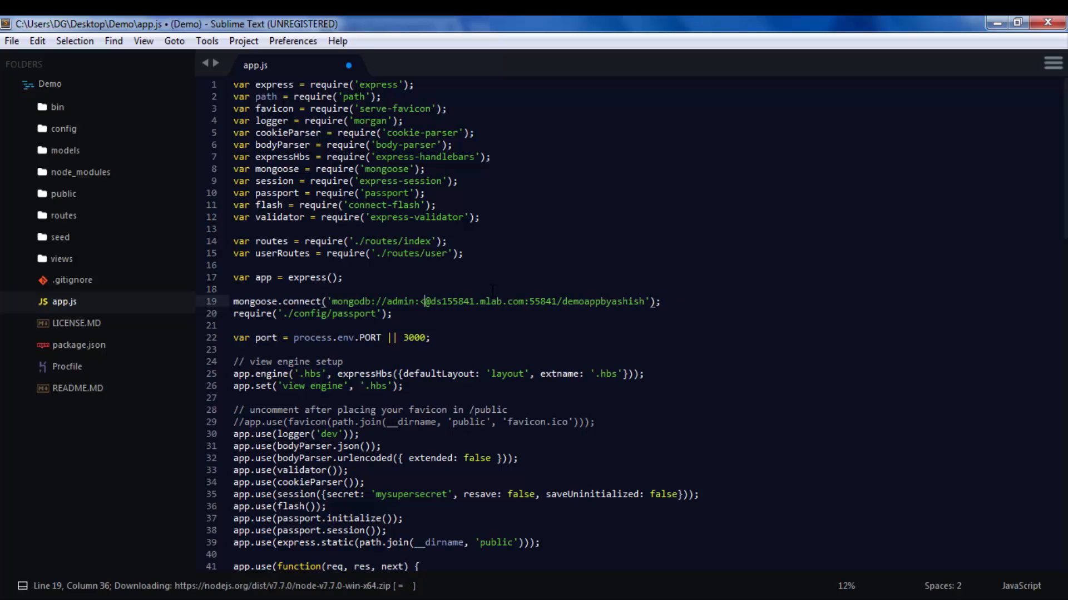
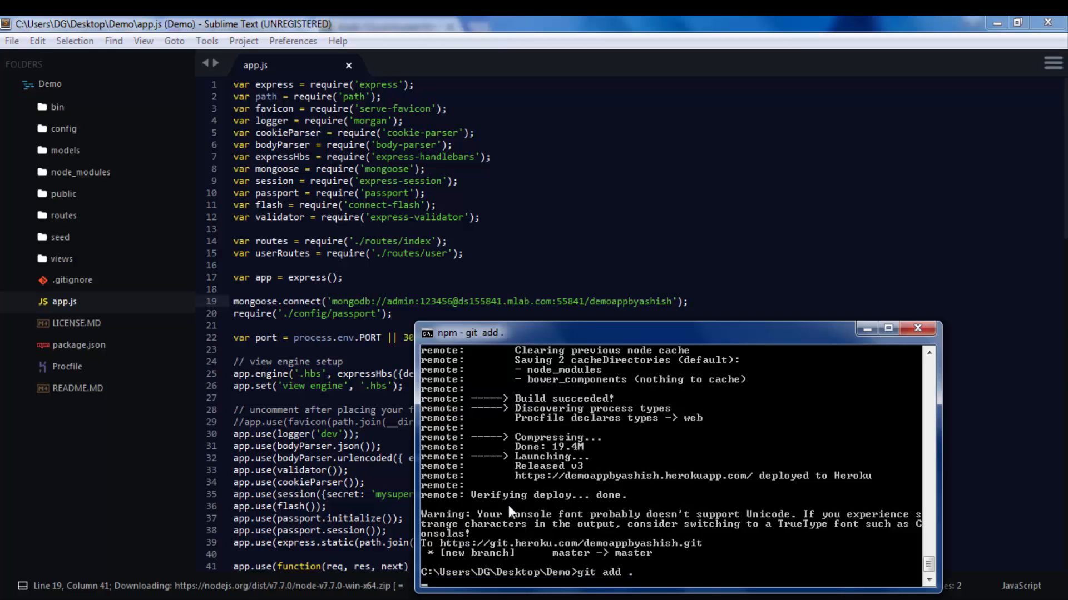
Step: Commit app.js with message 'Ready for deployment with mongo' and push to Heroku
text(git commit -m ")
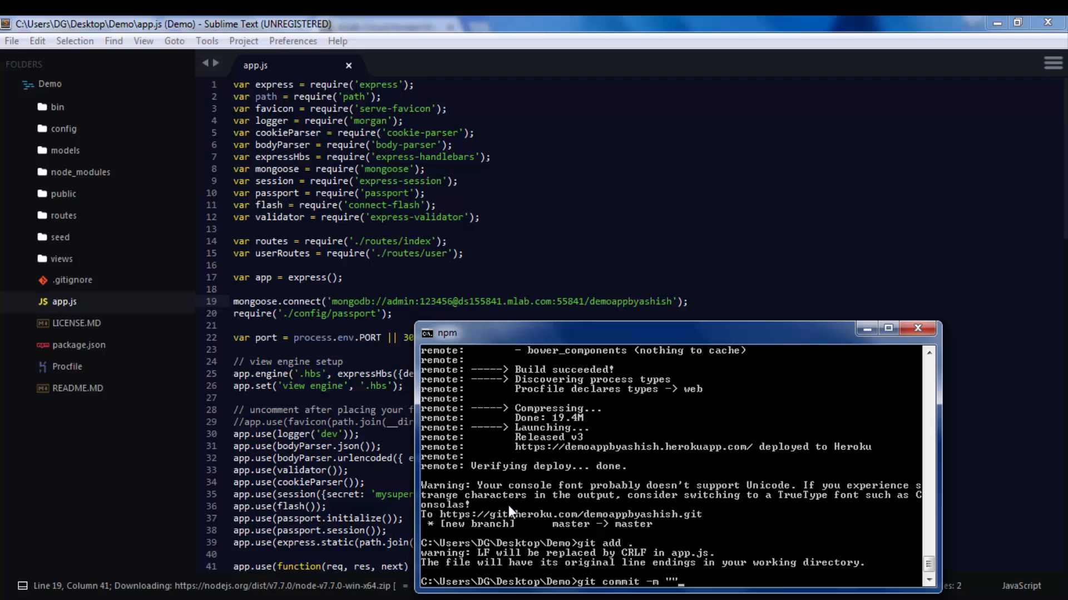
text(Read)
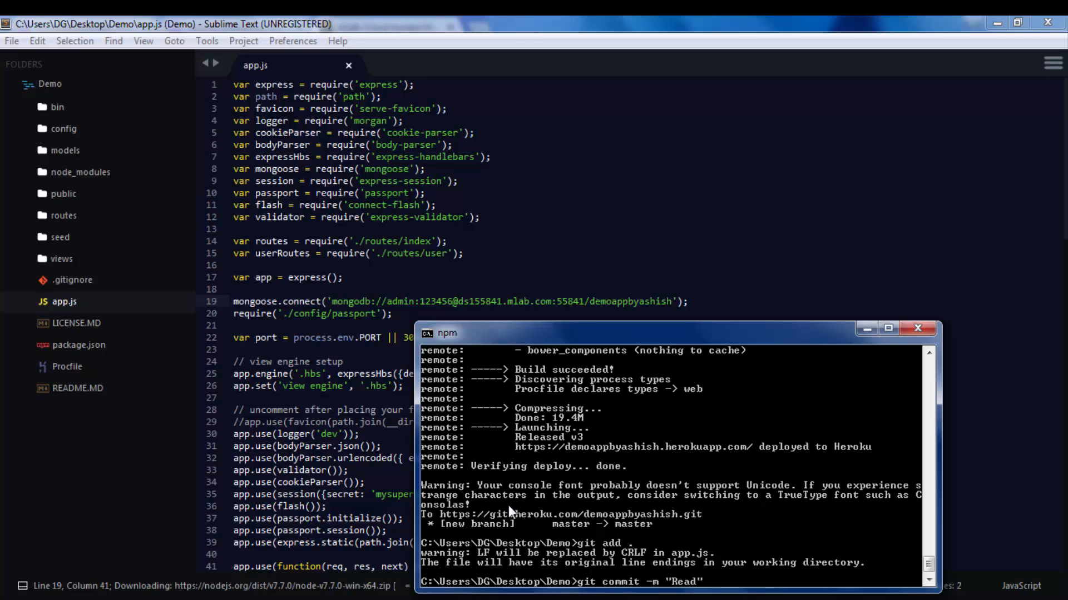
text(y for deployment)
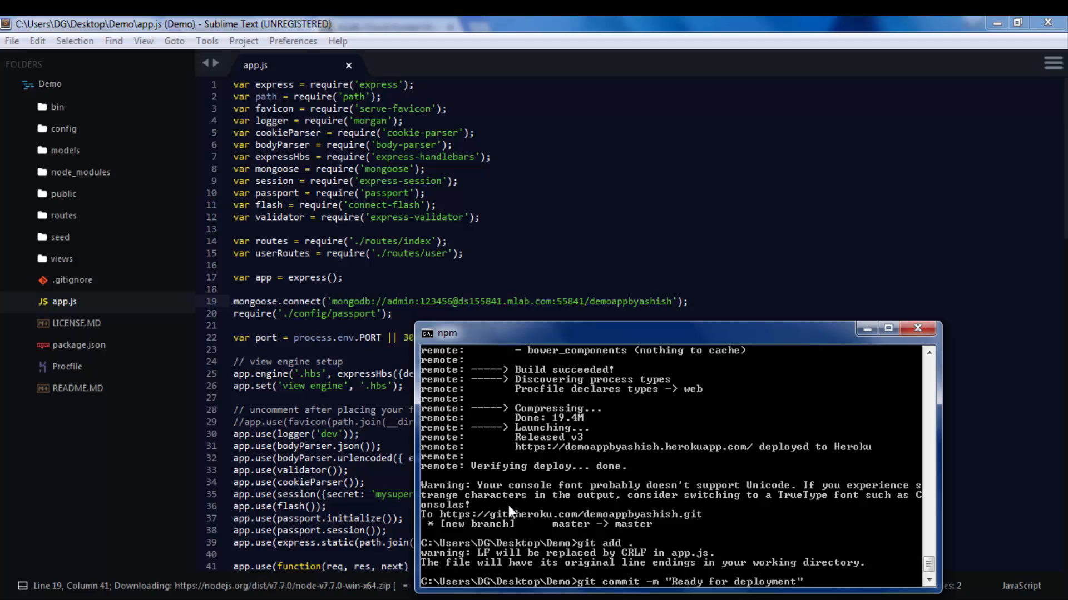
text(with mongo)
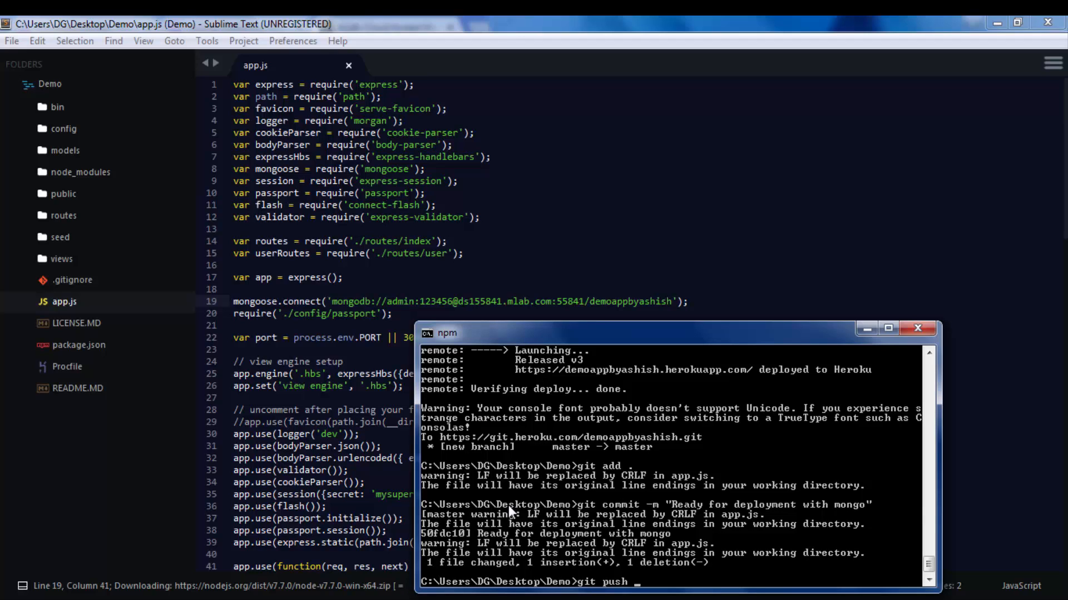
text(re)
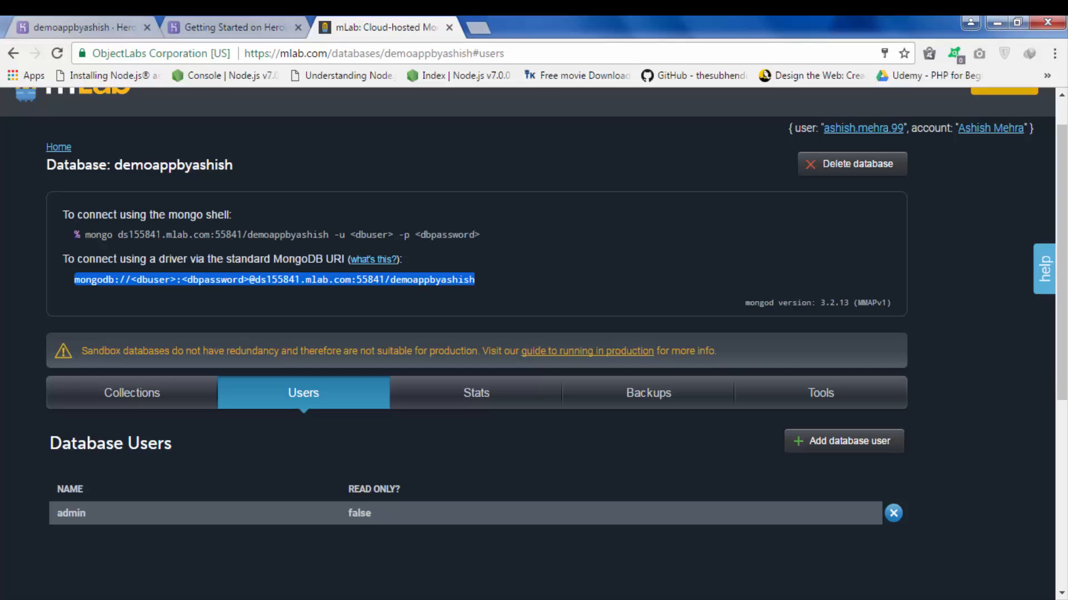
Step: Check the v4 release on the Heroku dashboard and launch the live app with heroku open
click(75, 28)
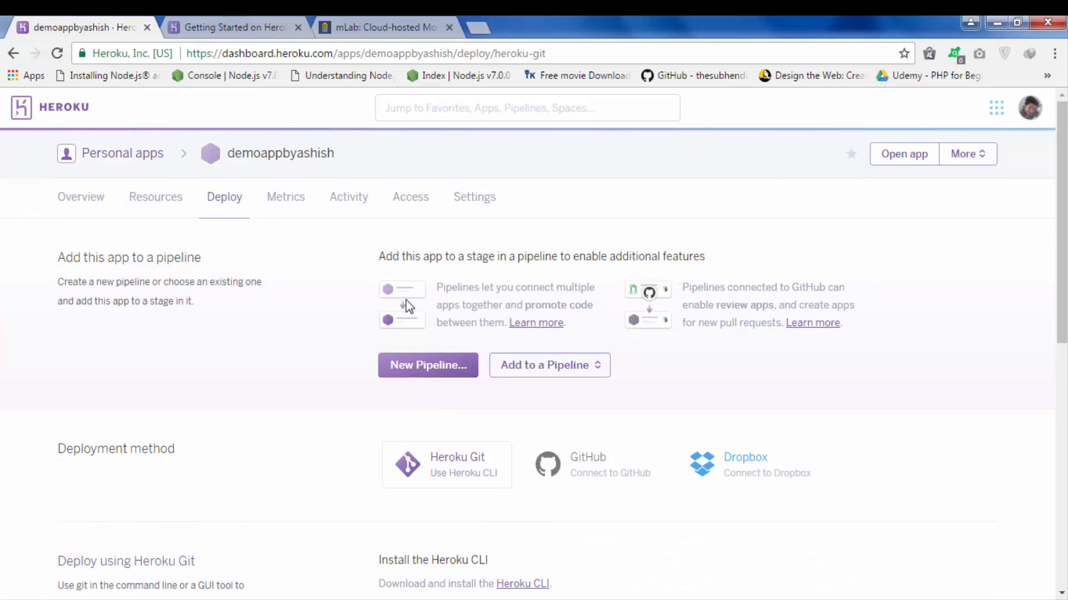
mouse_move(905, 154)
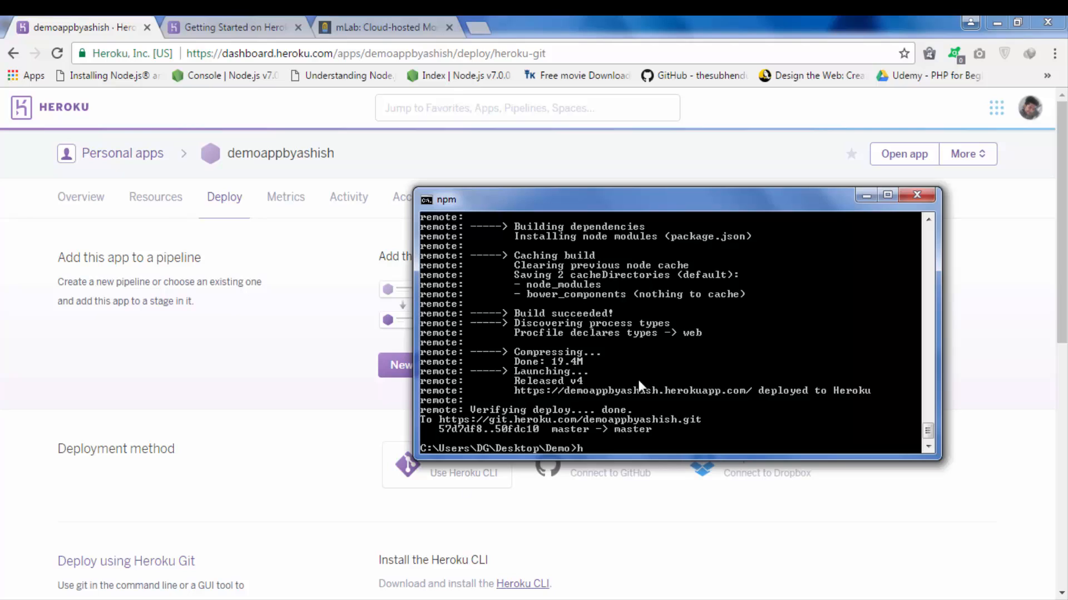
text(heroku)
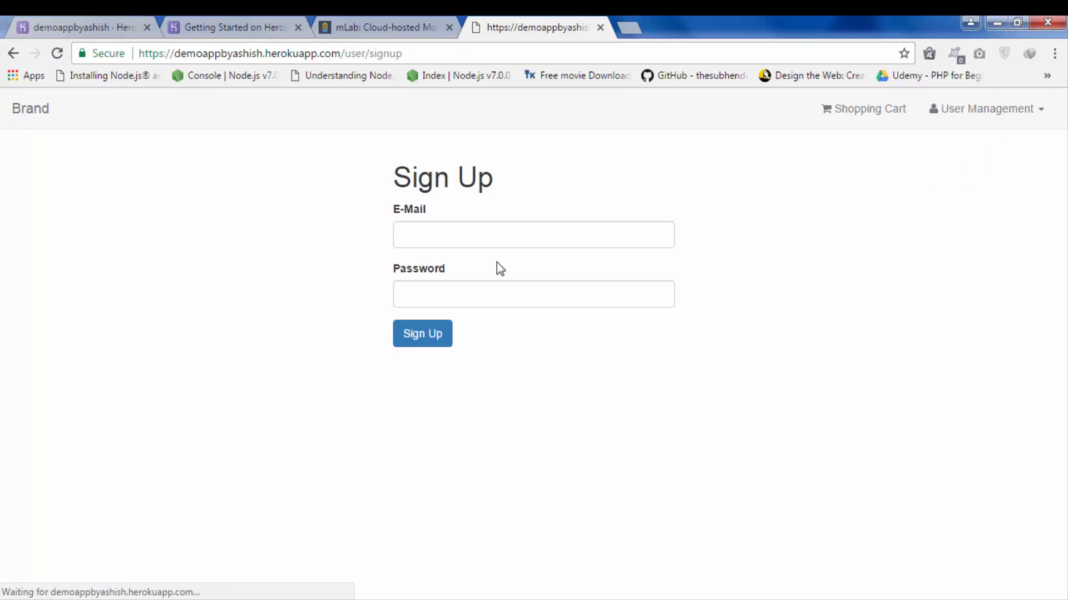
Step: Submit the Sign Up form with the suggested test email and a password
text(test)
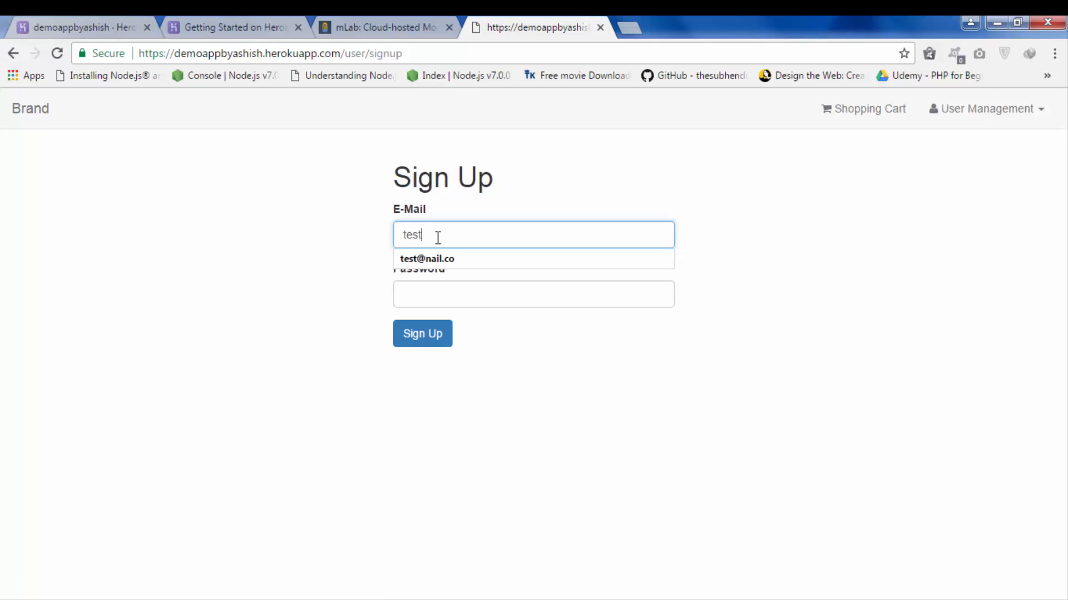
click(426, 258)
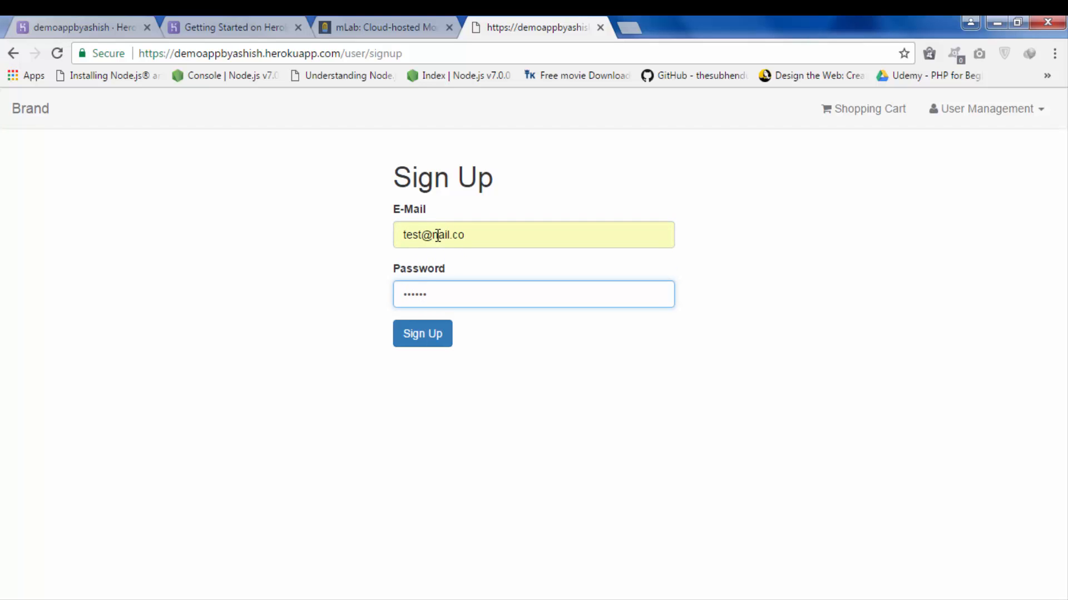
click(422, 334)
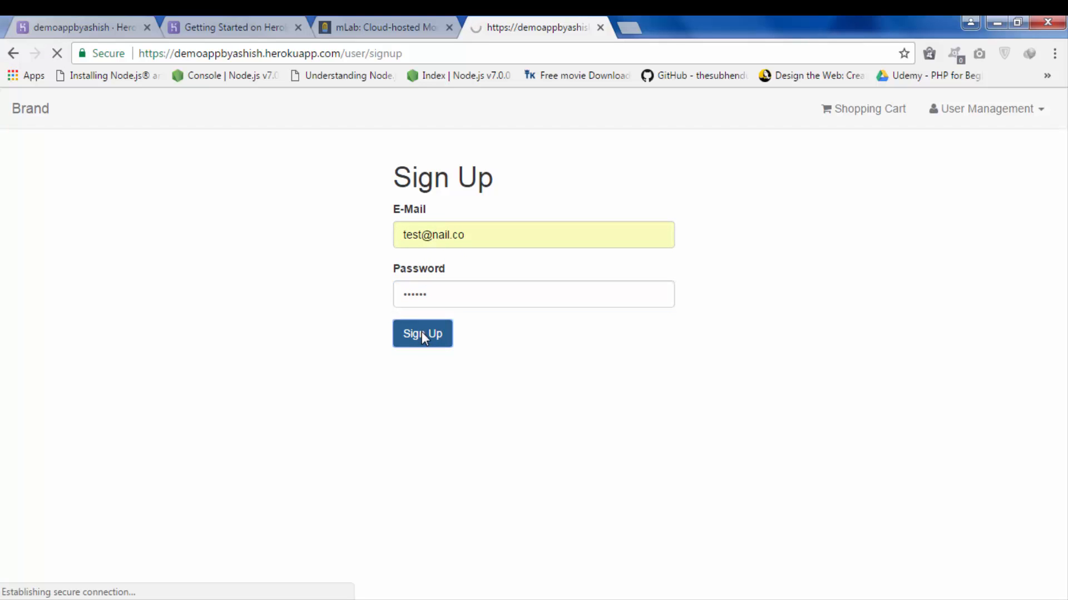
click(422, 333)
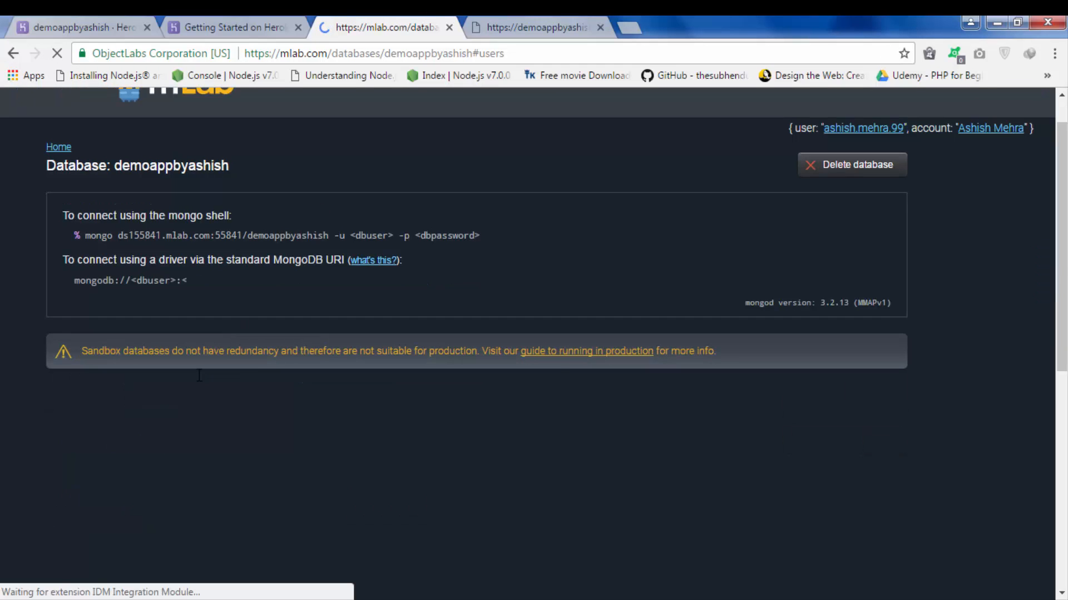
Step: Open the users collection under Collections and select the test user's stored email value
click(132, 393)
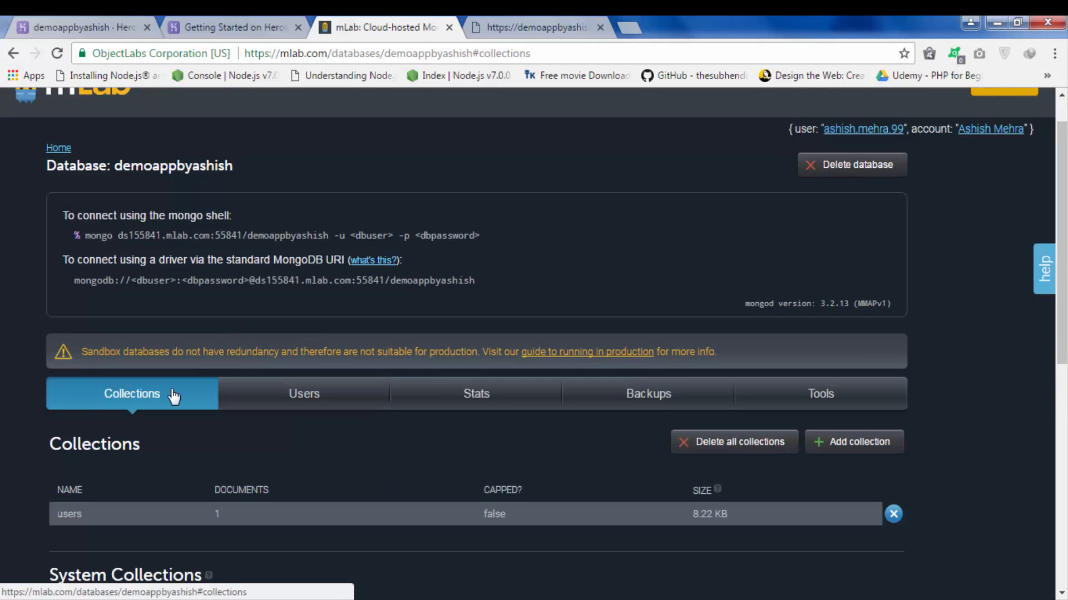
scroll(down, 3)
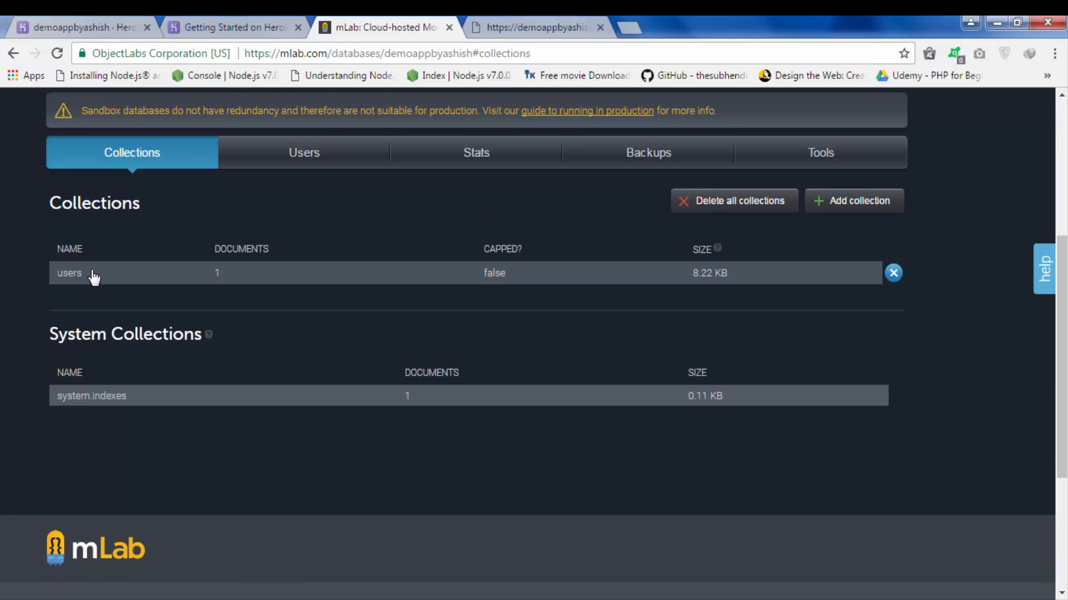
click(70, 273)
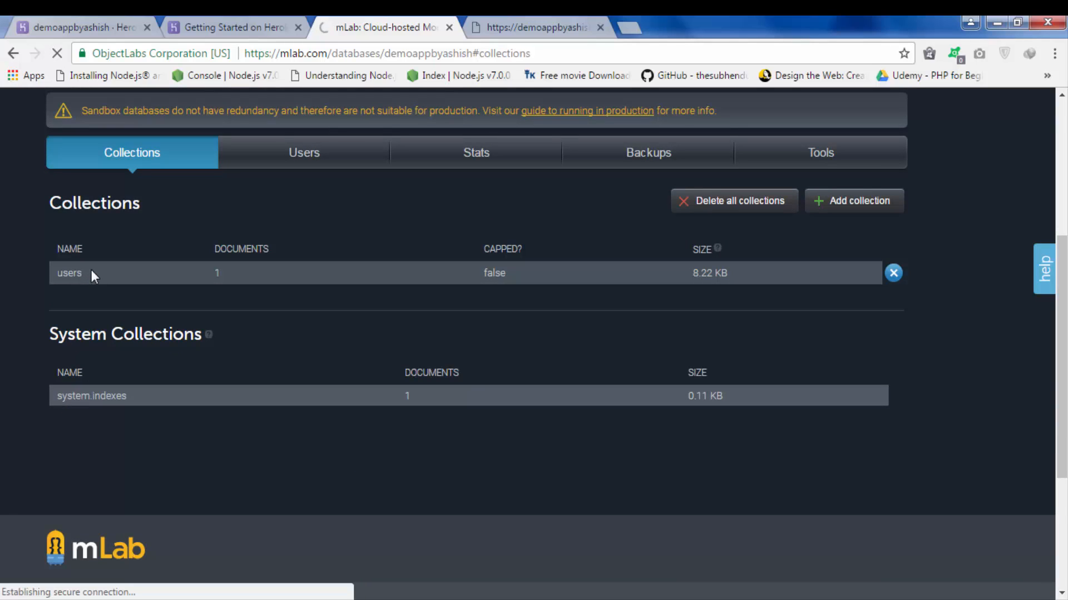
click(69, 273)
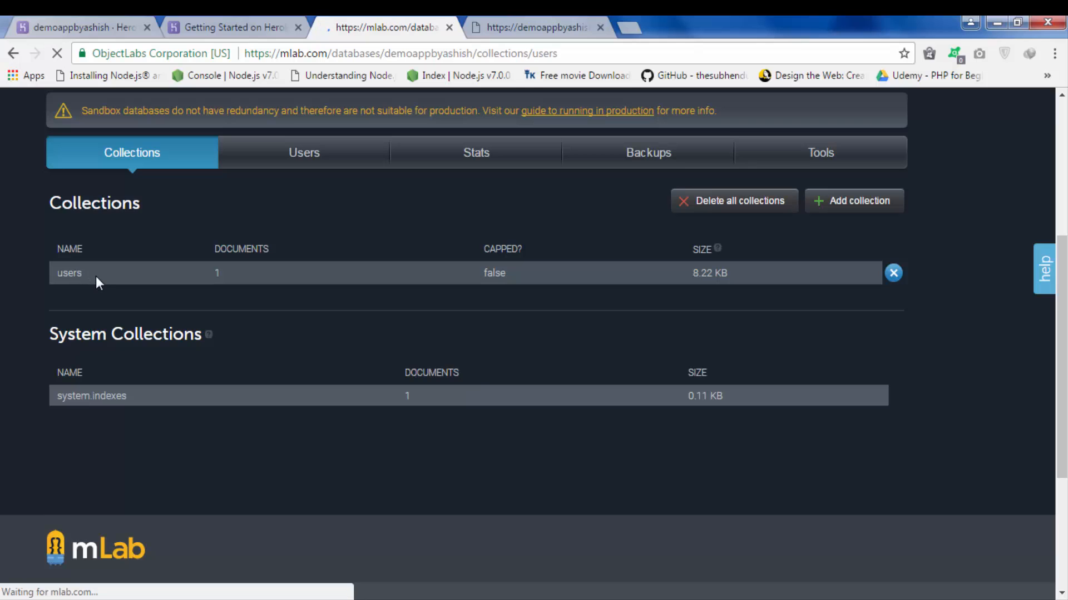
click(69, 273)
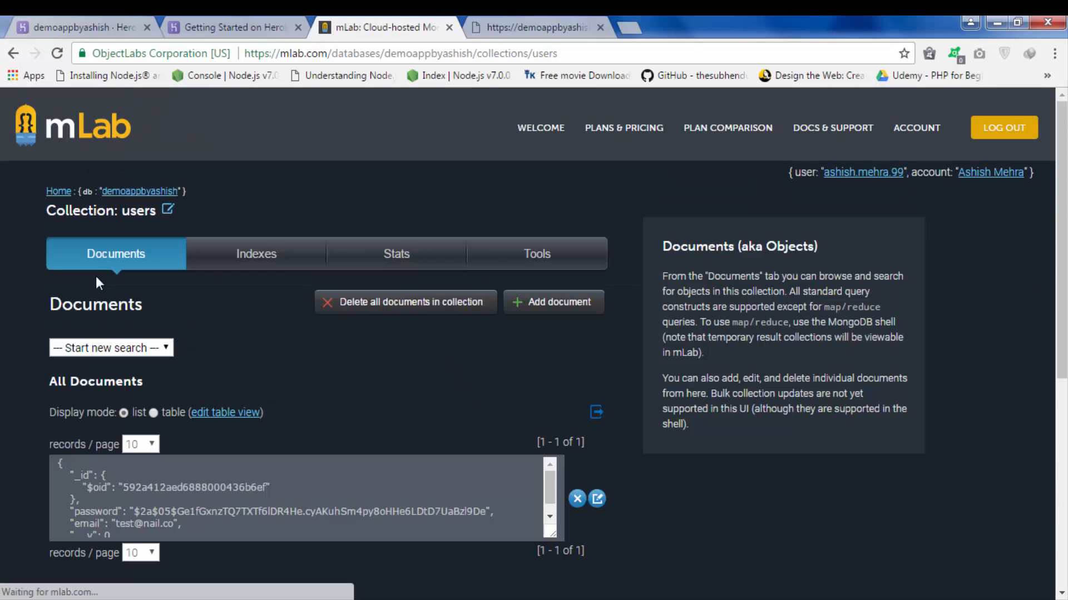
scroll(down, 3)
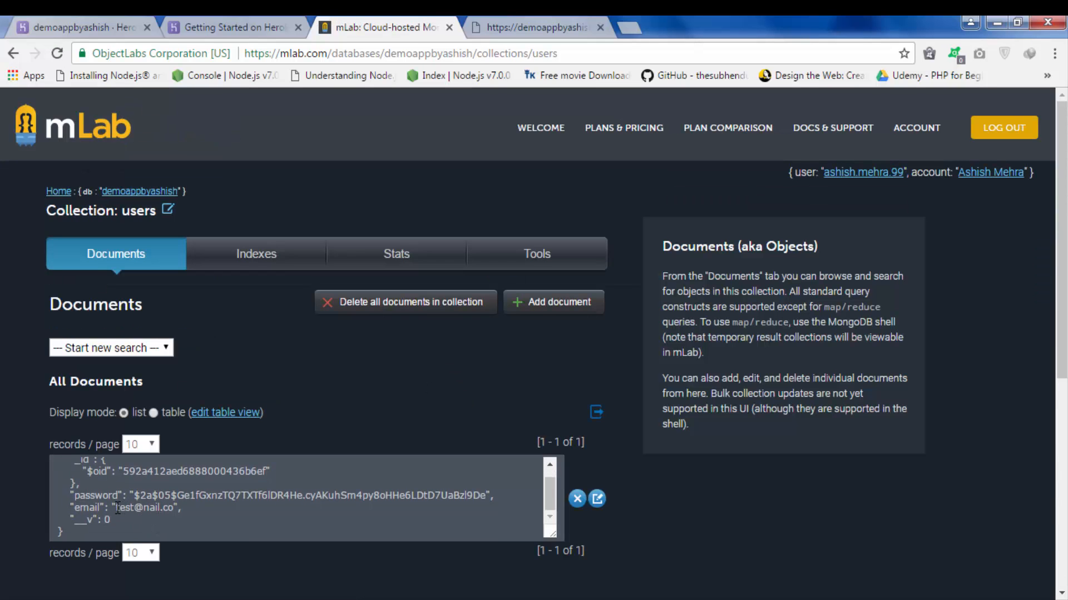
double_click(143, 507)
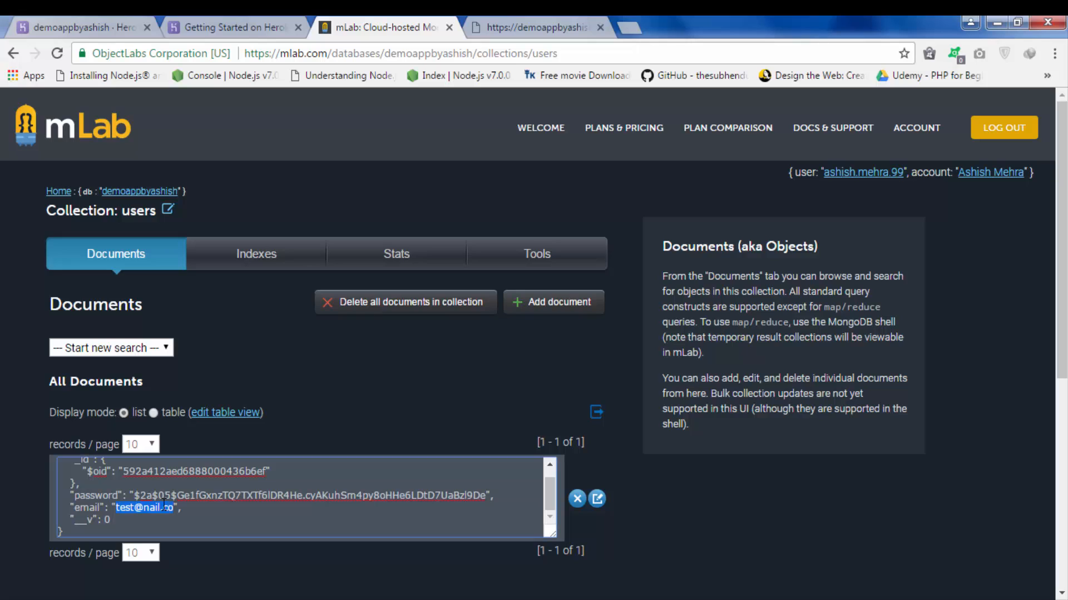